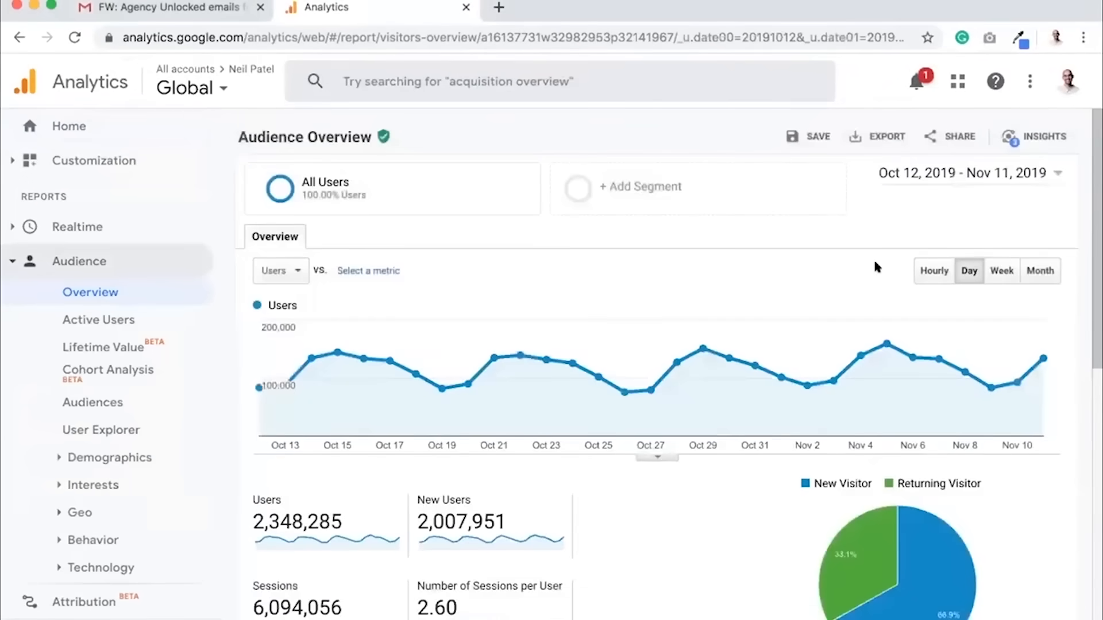
Step: Browse down the Ubersuggest landing page to the domain search box
{"action": "scroll", "scroll_direction": "down", "scroll_amount": 3}
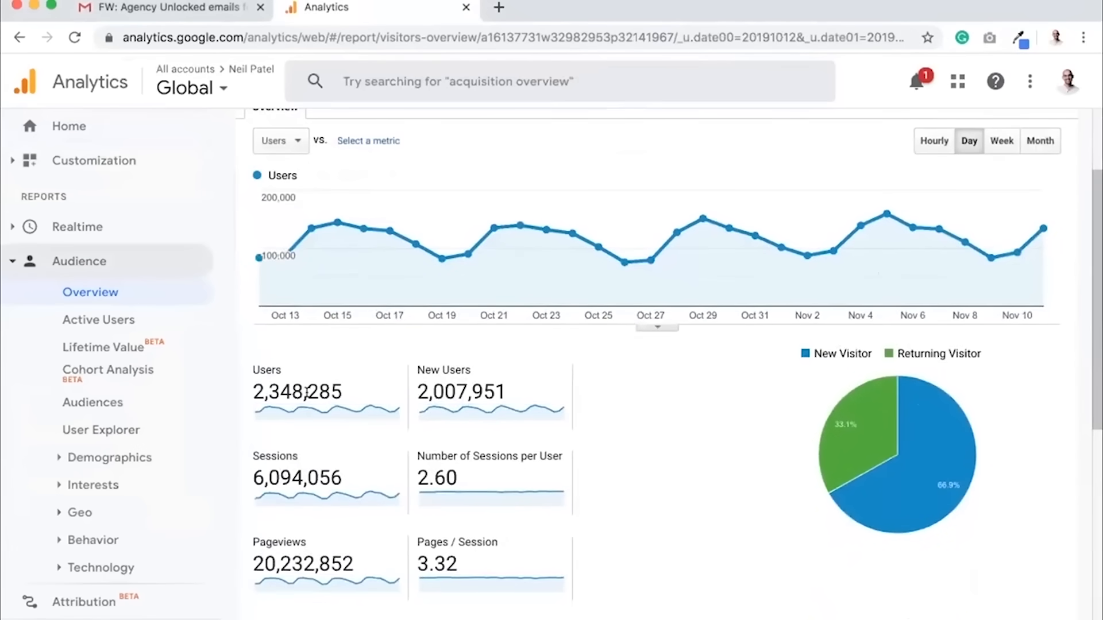
{"action": "double_click", "coordinate": [296, 392]}
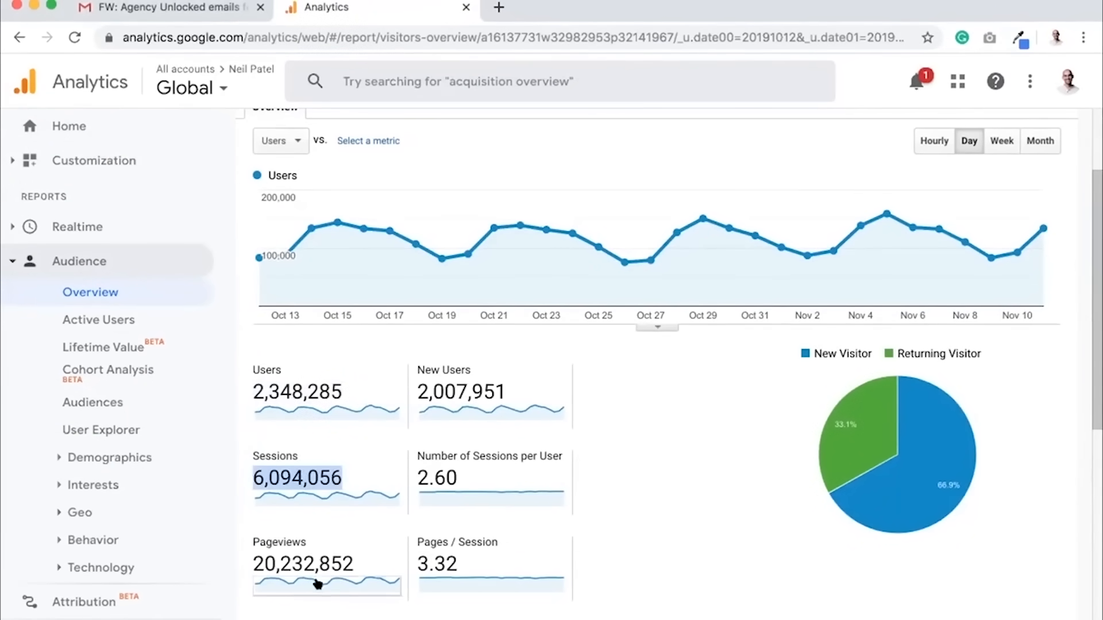
{"action": "scroll", "scroll_direction": "down", "scroll_amount": 3}
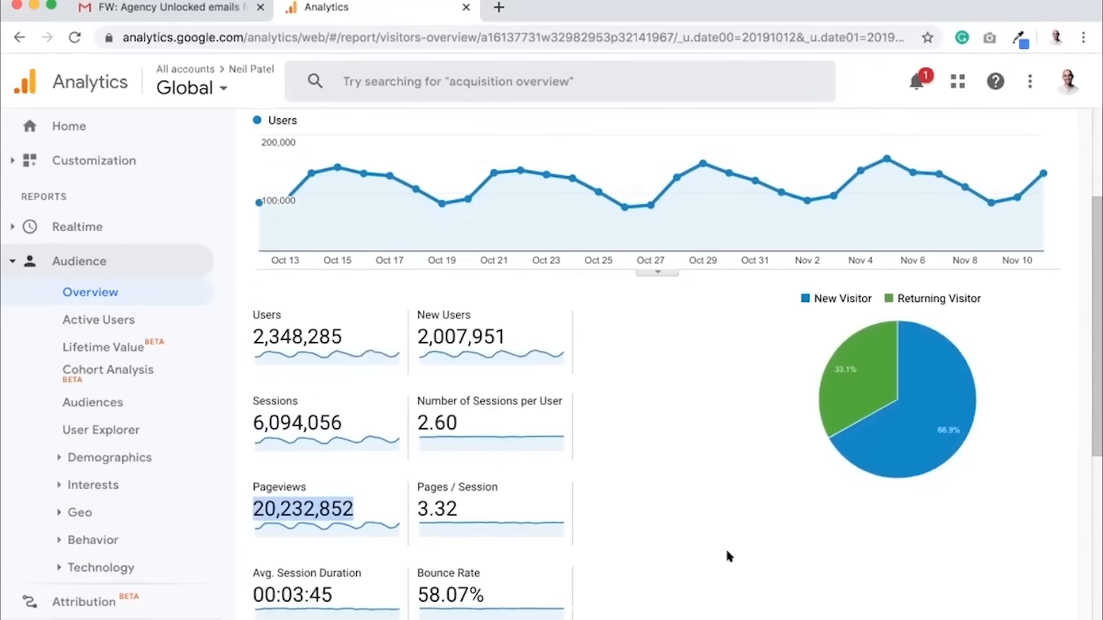
{"action": "scroll", "scroll_direction": "down", "scroll_amount": 3}
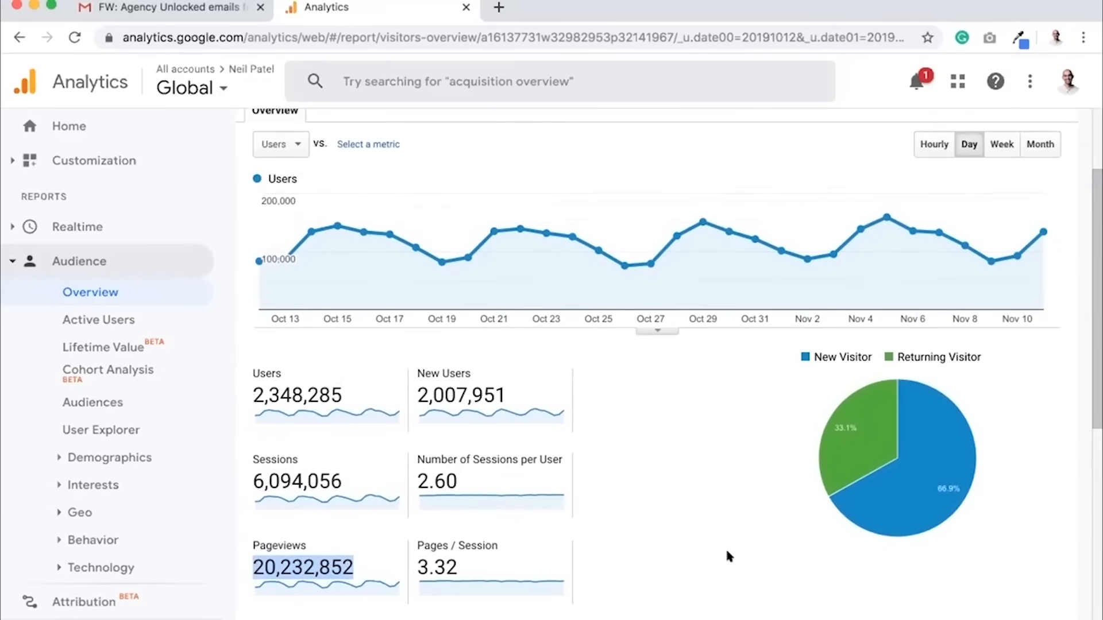
{"action": "scroll", "scroll_direction": "down", "scroll_amount": 3}
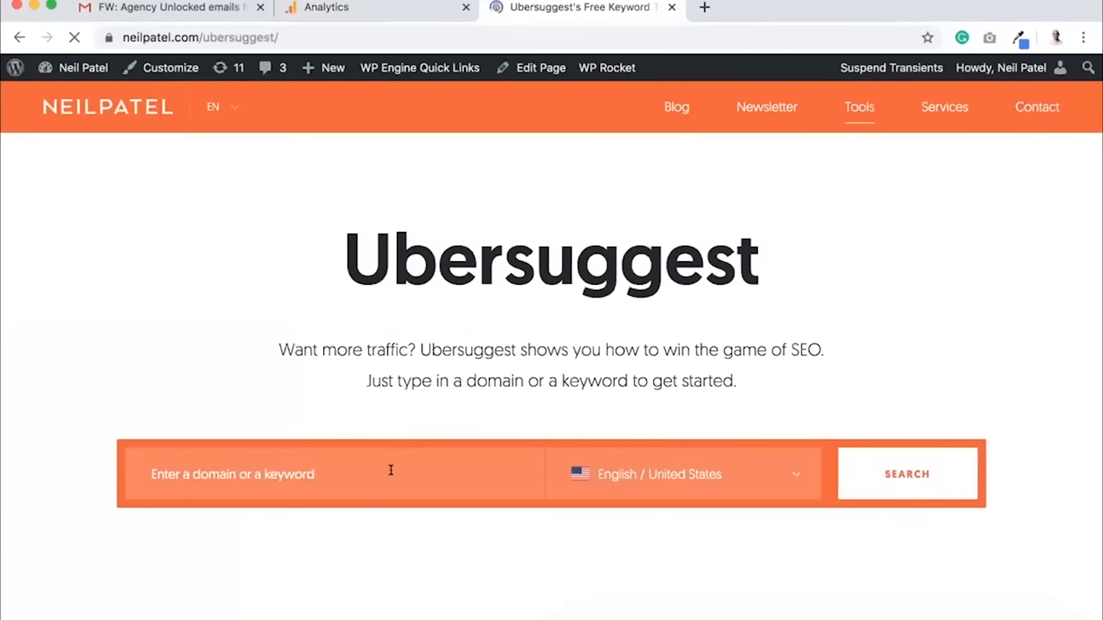
Step: Run the domain overview for neilpatel.com and scroll its keywords, traffic and backlinks stats
{"action": "type", "text": "neilpatel.com"}
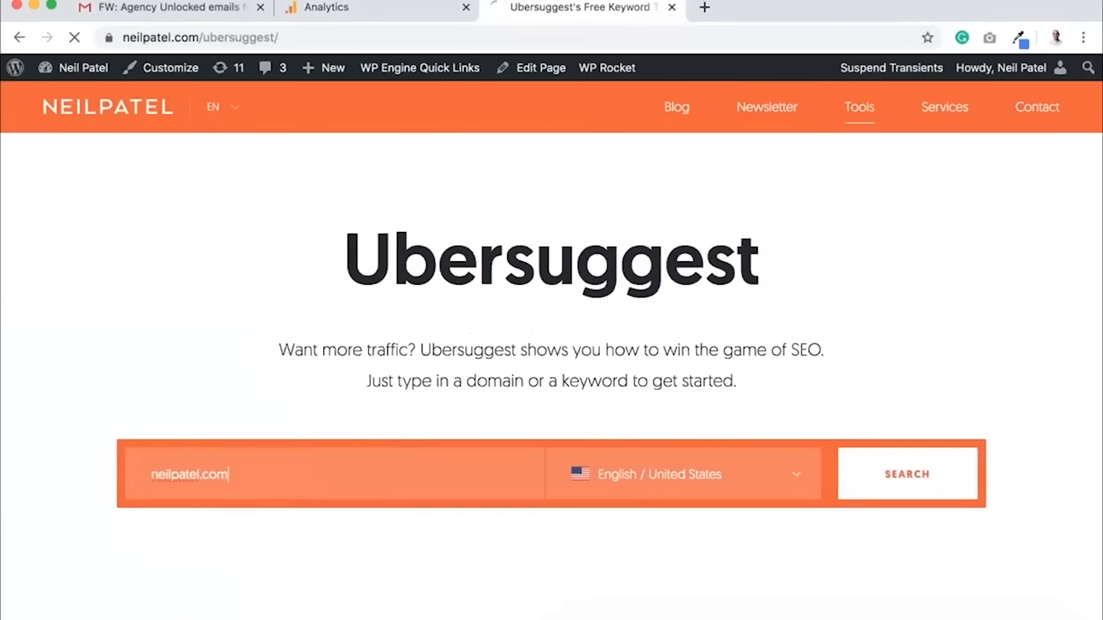
{"action": "left_click", "coordinate": [906, 473]}
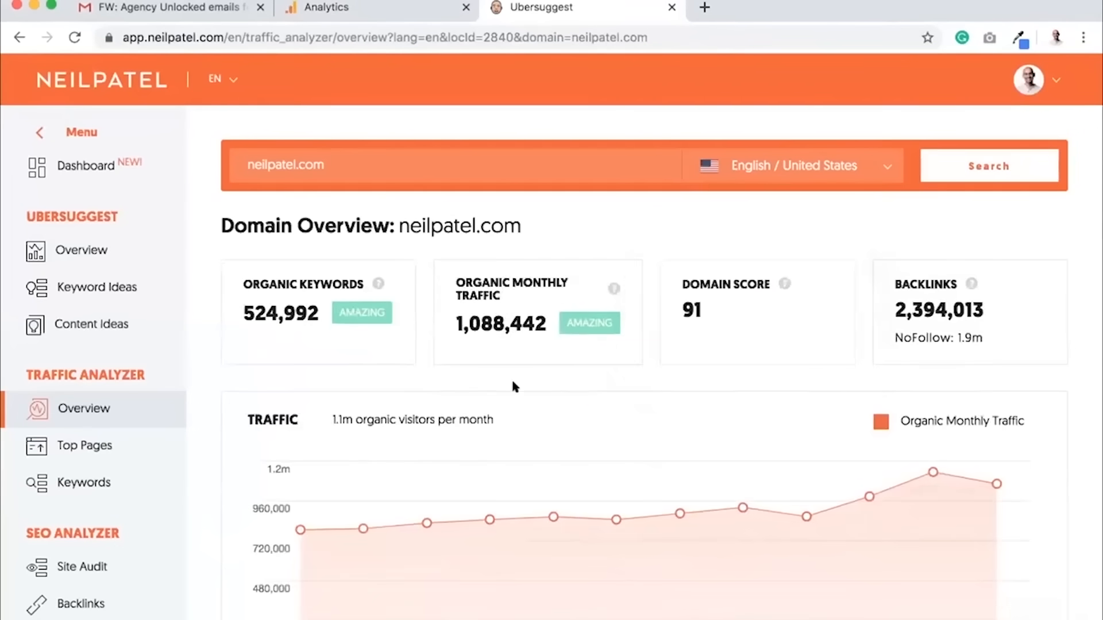
{"action": "scroll", "scroll_direction": "down", "scroll_amount": 3}
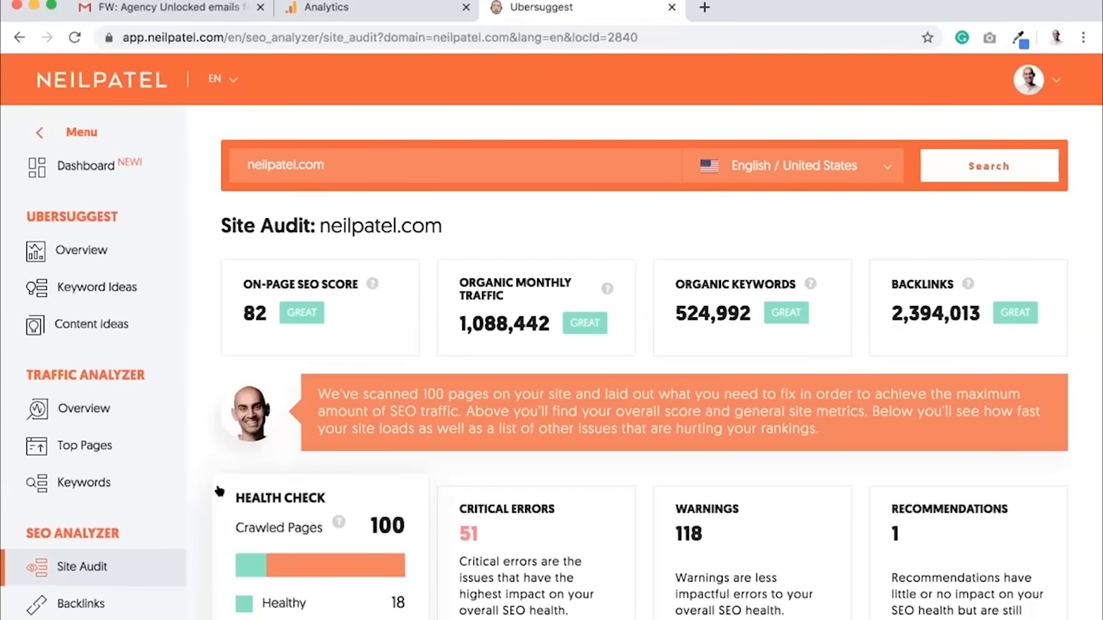
{"action": "scroll", "scroll_direction": "down", "scroll_amount": 3}
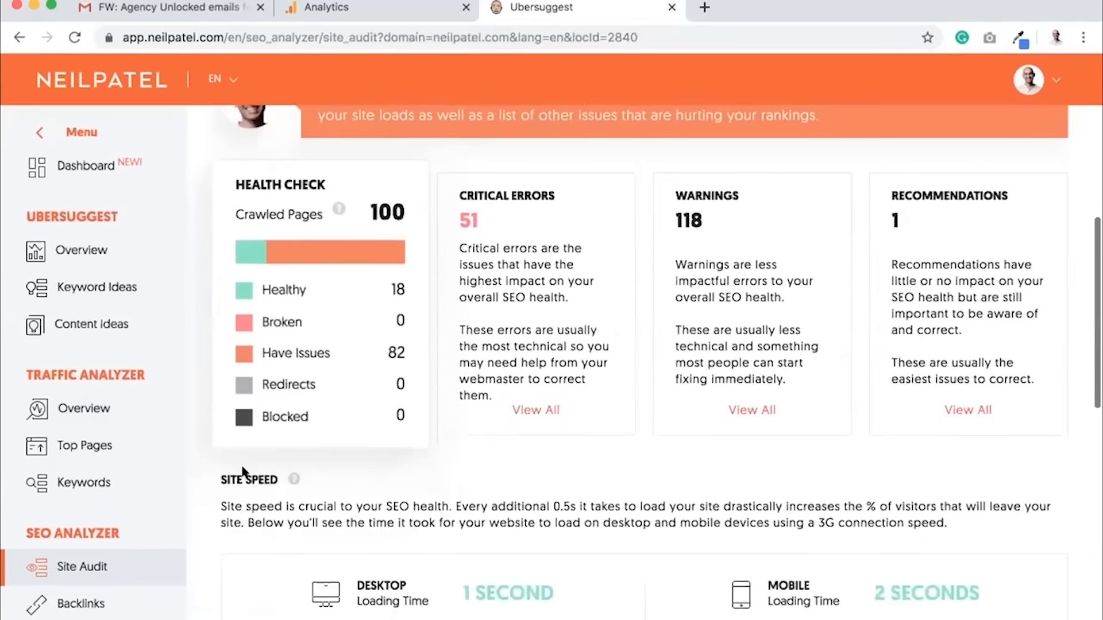
{"action": "scroll", "scroll_direction": "down", "scroll_amount": 3}
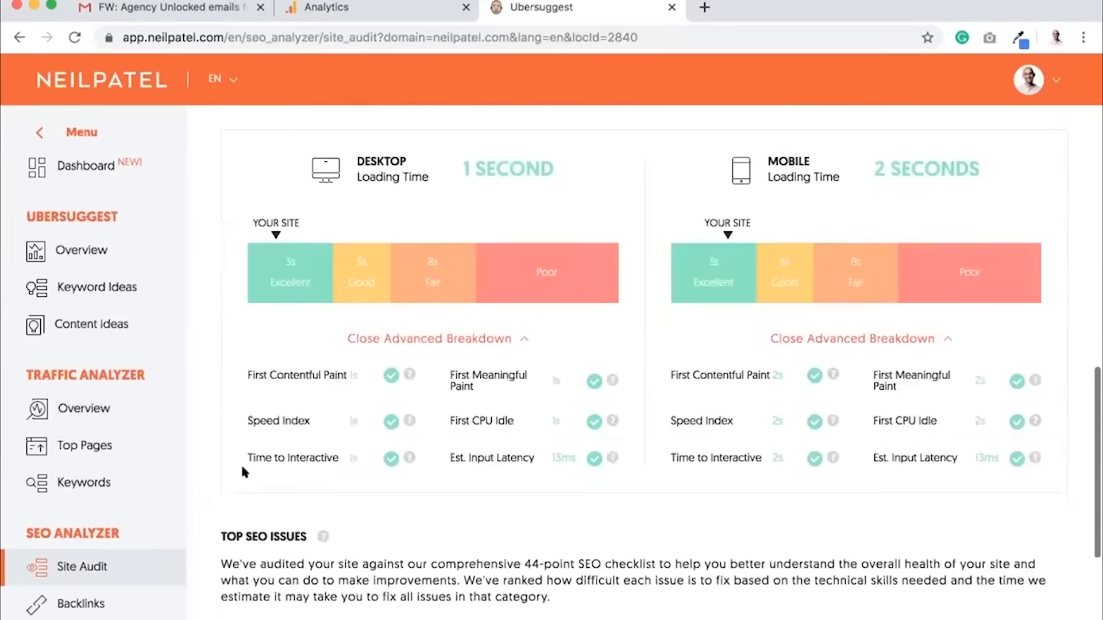
{"action": "scroll", "scroll_direction": "down", "scroll_amount": 3}
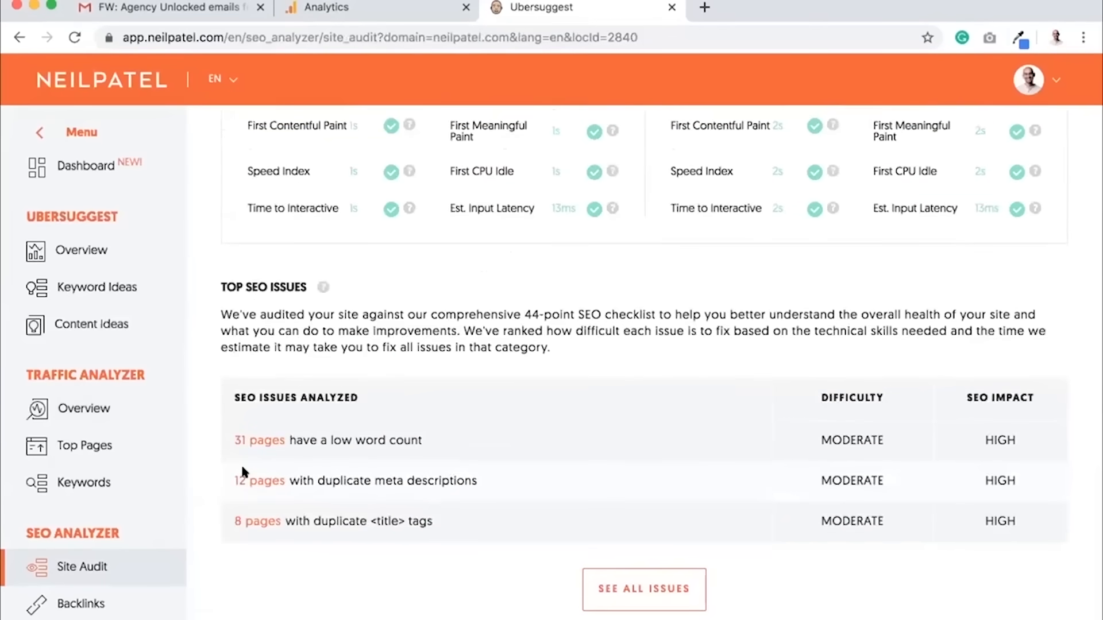
{"action": "scroll", "scroll_direction": "up", "scroll_amount": 3}
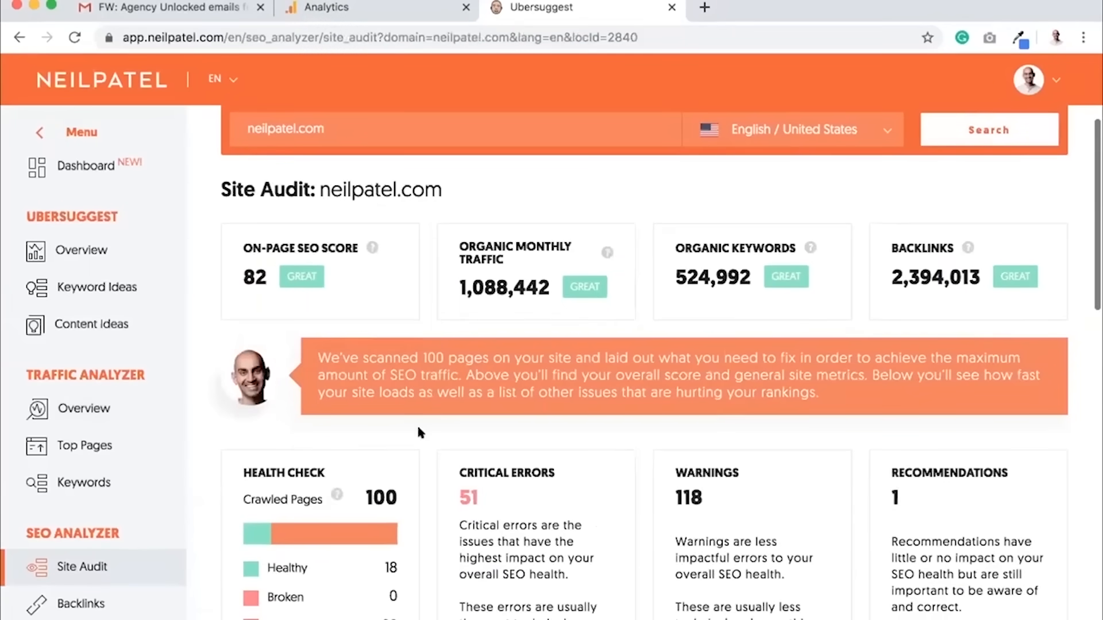
{"action": "scroll", "scroll_direction": "down", "scroll_amount": 3}
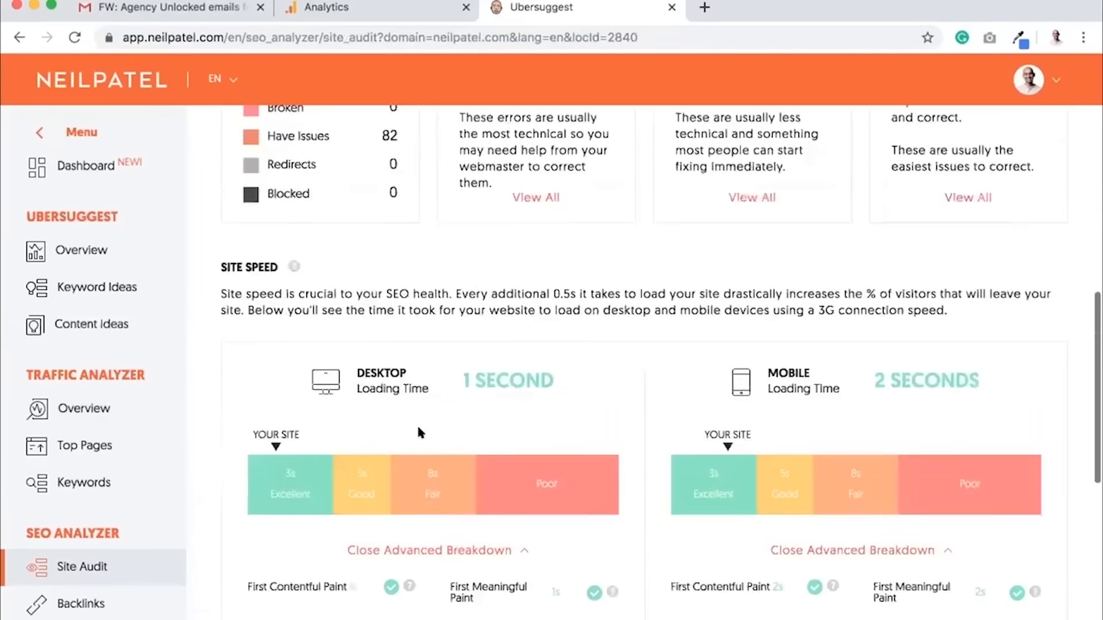
{"action": "scroll", "scroll_direction": "down", "scroll_amount": 3}
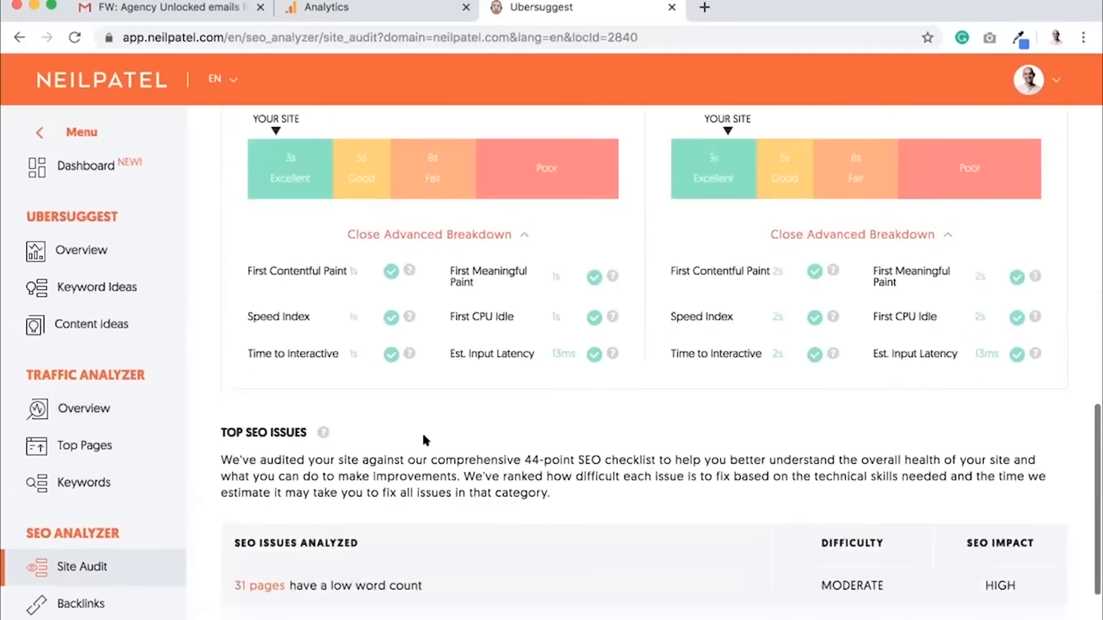
{"action": "scroll", "scroll_direction": "up", "scroll_amount": 3}
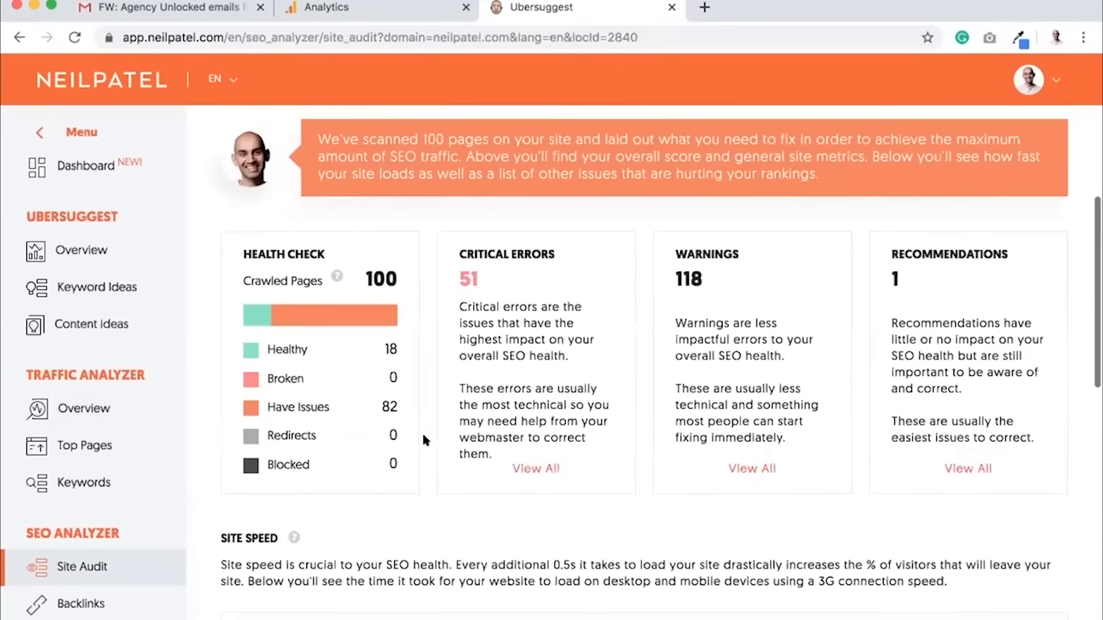
Step: List all critical errors, then the 31 low-word-count pages, reading and dismissing the fix explanation
{"action": "left_click", "coordinate": [534, 469]}
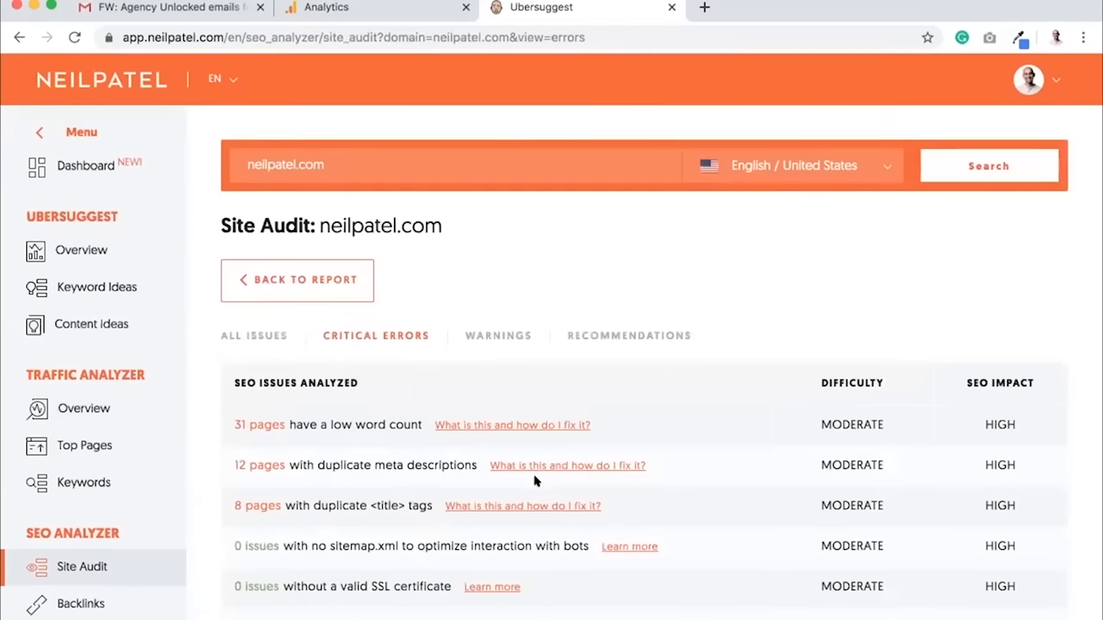
{"action": "scroll", "scroll_direction": "down", "scroll_amount": 3}
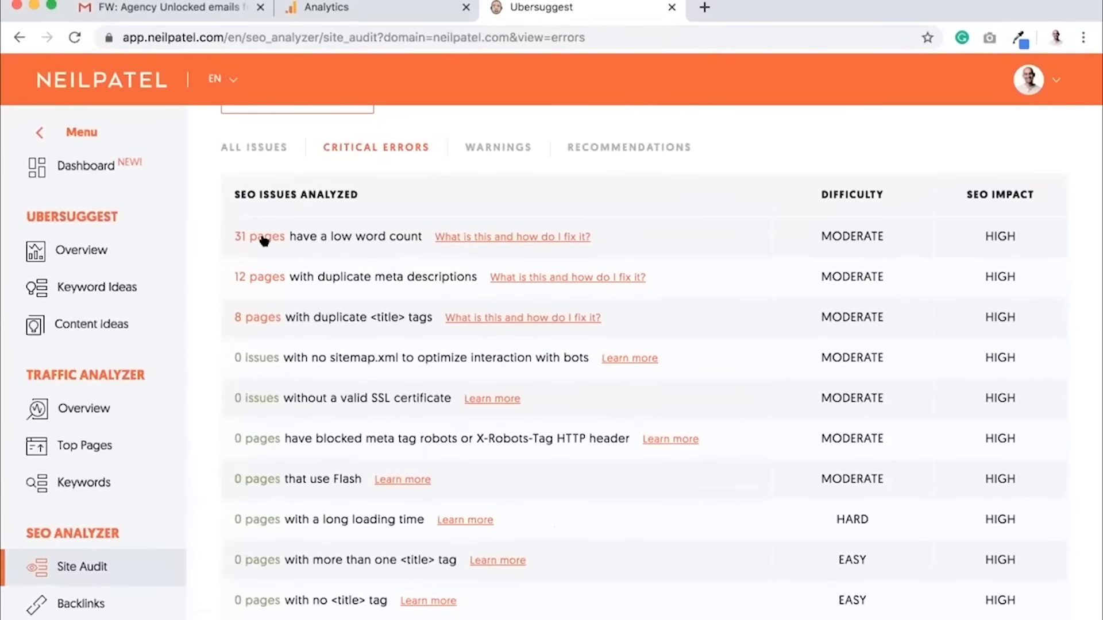
{"action": "left_click", "coordinate": [260, 236]}
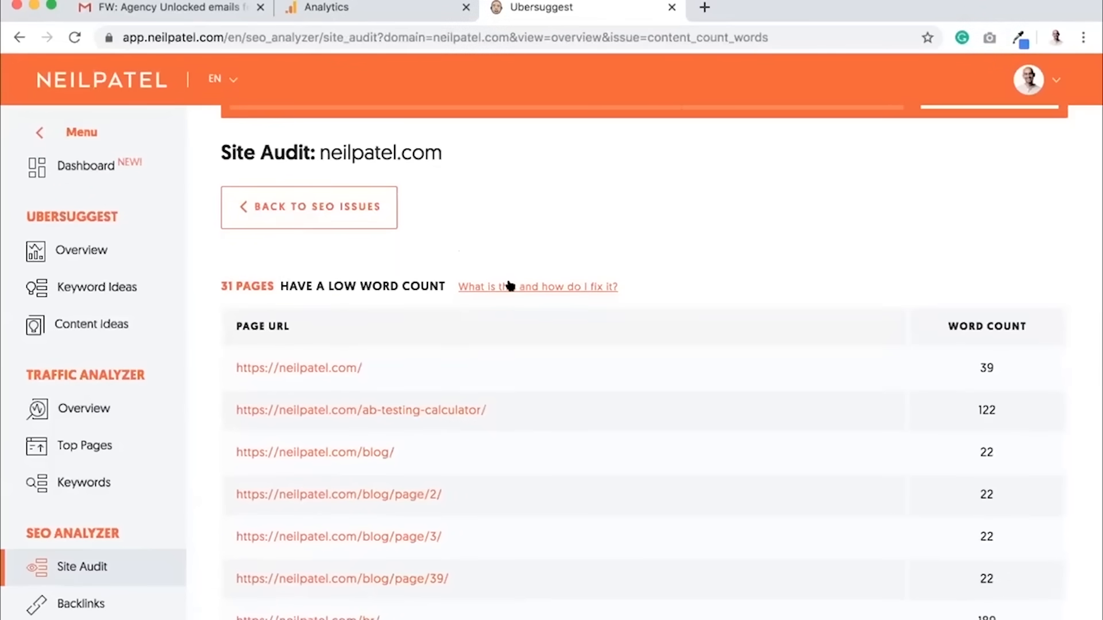
{"action": "left_click", "coordinate": [536, 286]}
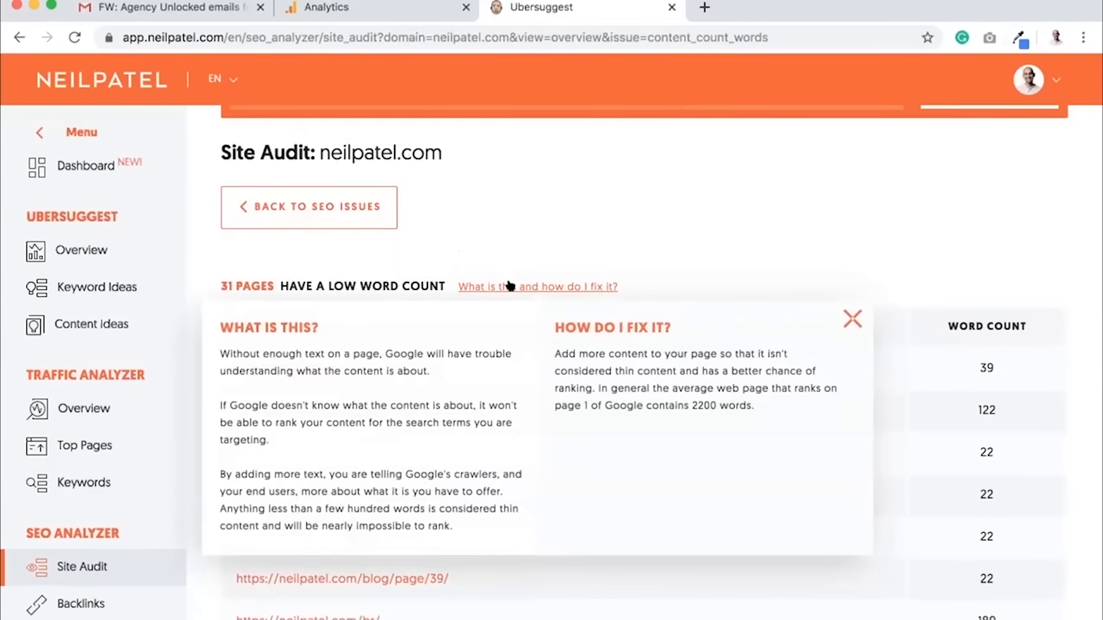
{"action": "left_click", "coordinate": [851, 318]}
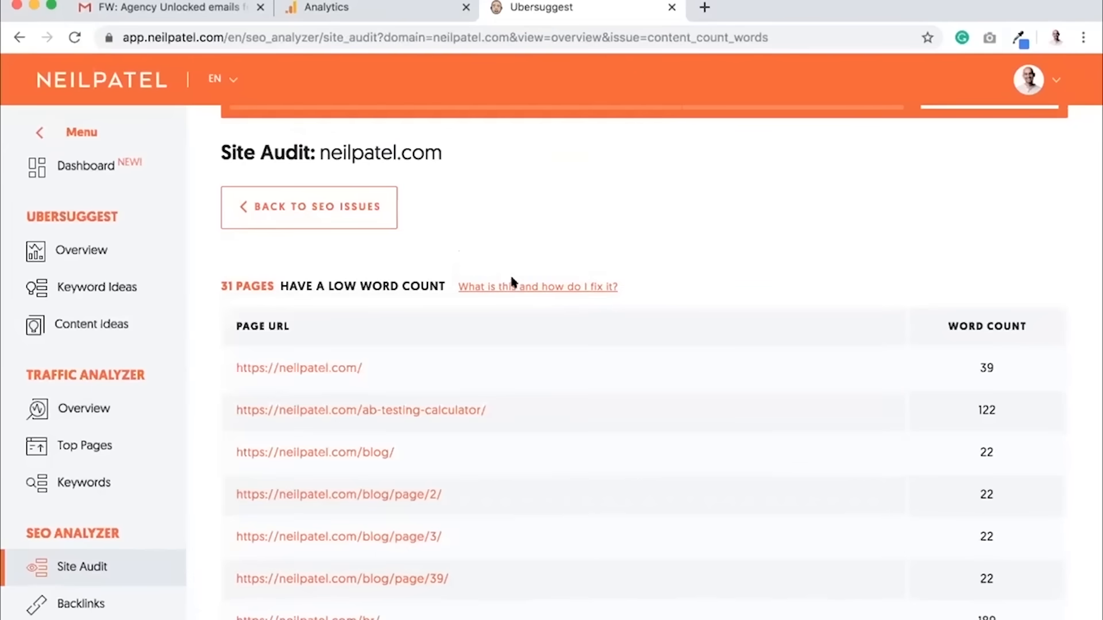
Step: Check the 2 pages with duplicate meta description tags and their fix help from the SEO issues list
{"action": "left_click", "coordinate": [308, 207]}
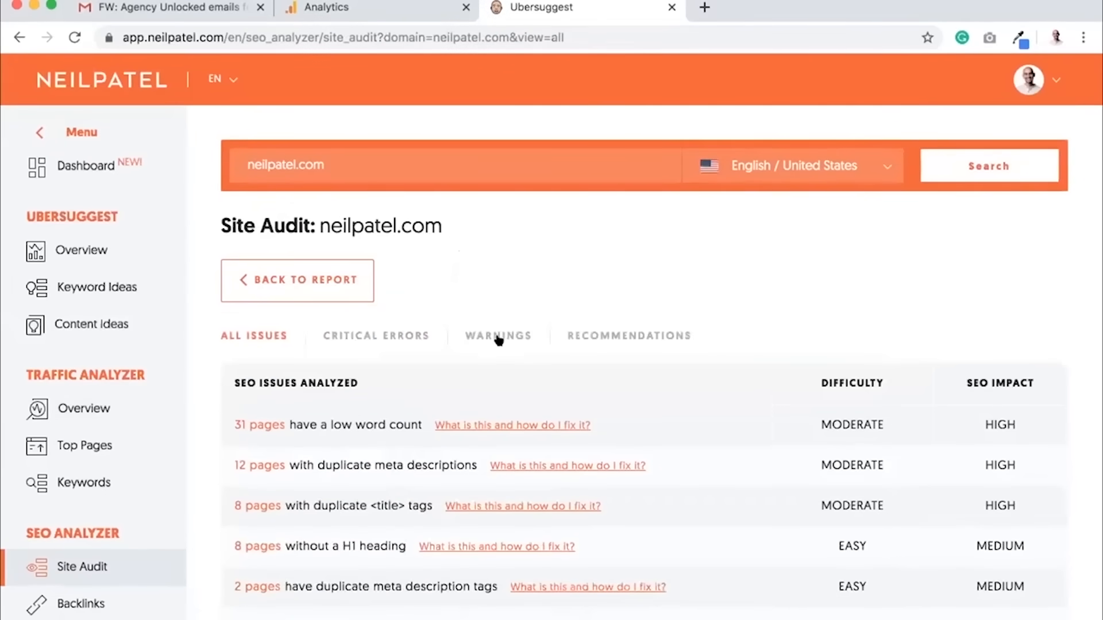
{"action": "left_click", "coordinate": [498, 335]}
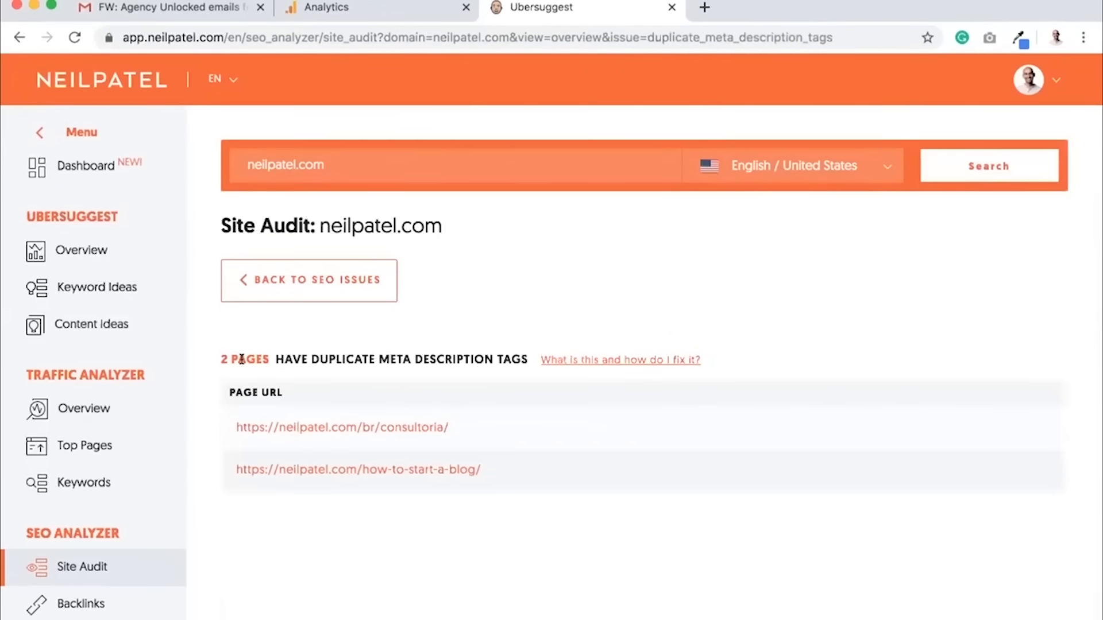
{"action": "mouse_move", "coordinate": [596, 362]}
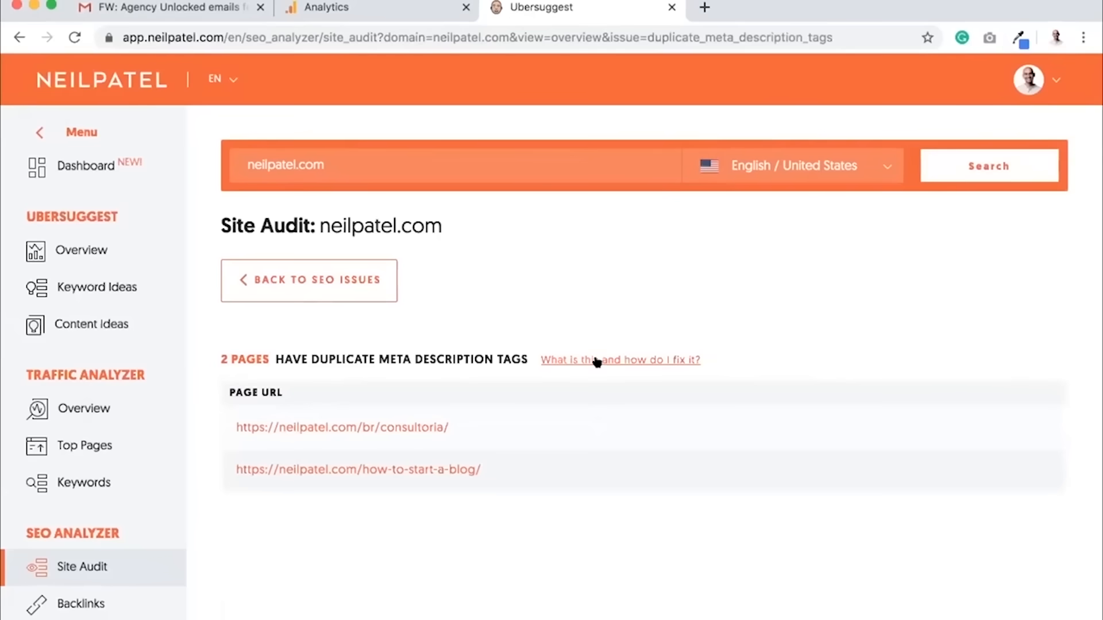
{"action": "left_click", "coordinate": [619, 360]}
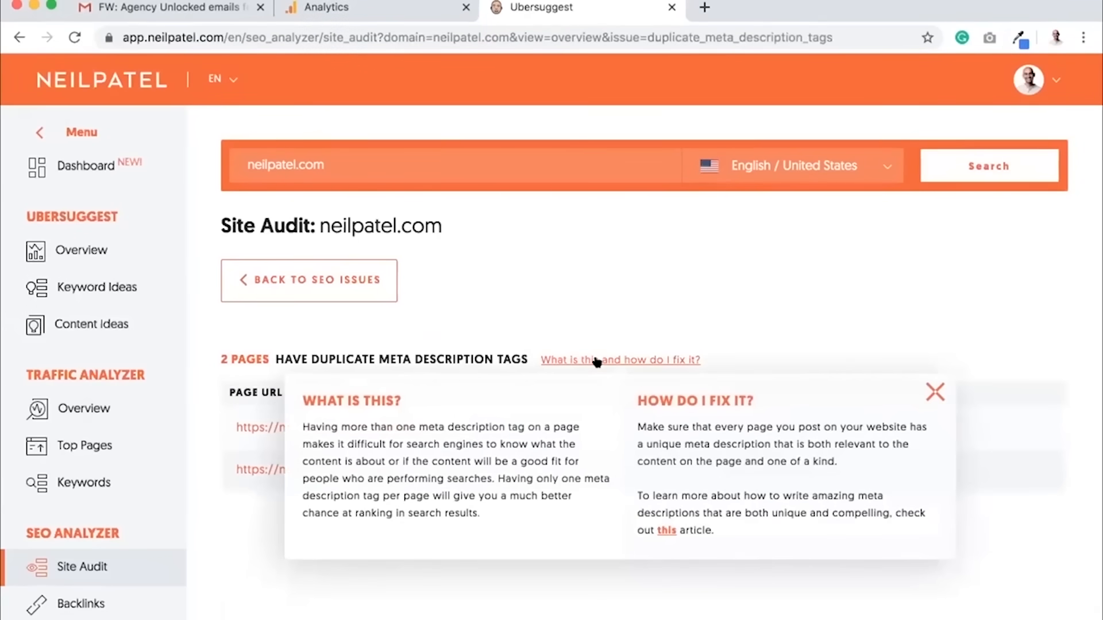
{"action": "mouse_move", "coordinate": [303, 275]}
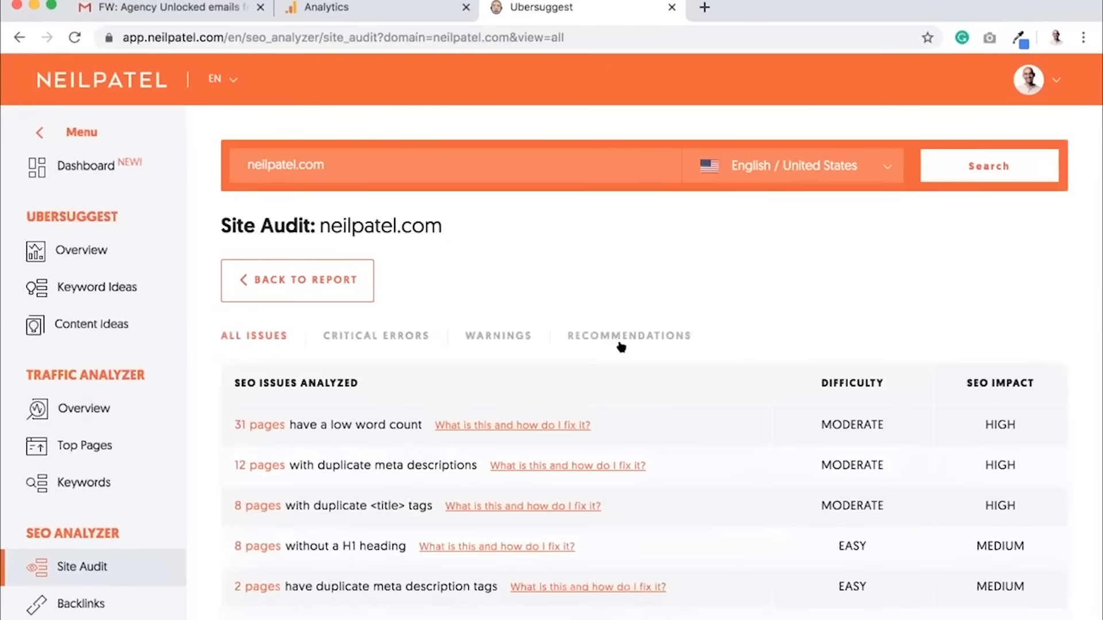
{"action": "scroll", "scroll_direction": "down", "scroll_amount": 3}
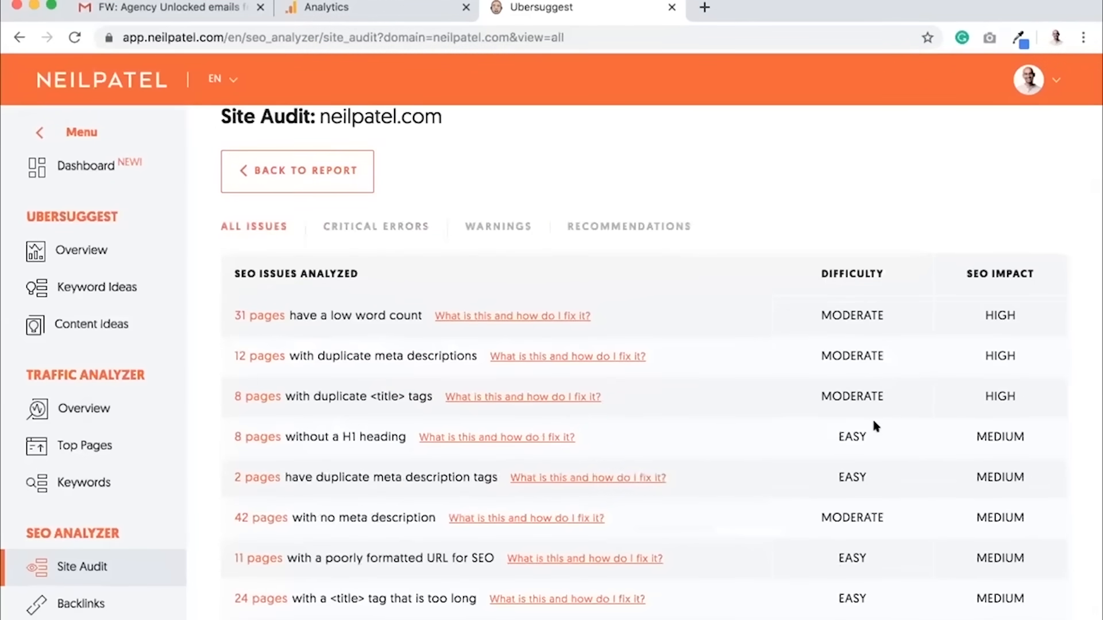
{"action": "mouse_move", "coordinate": [1013, 450]}
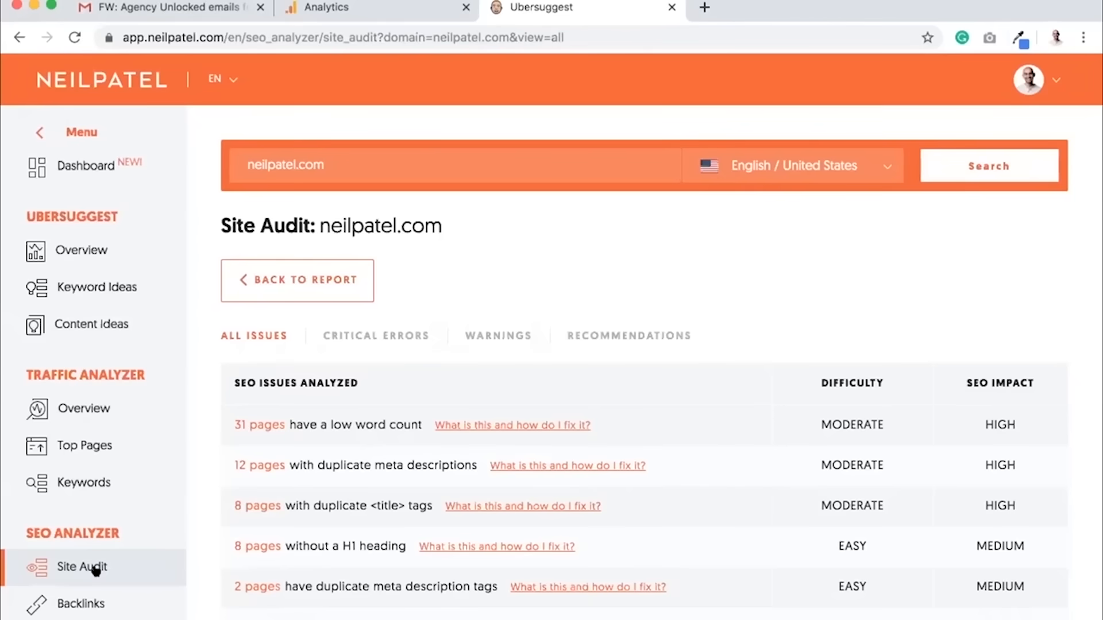
{"action": "mouse_move", "coordinate": [174, 378]}
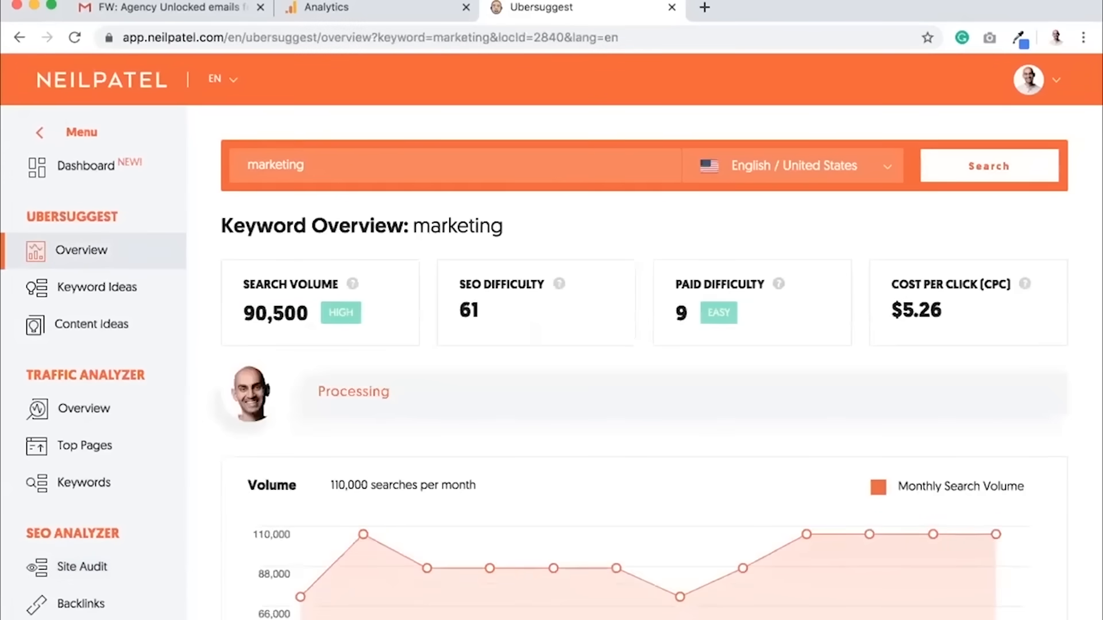
Step: Enter 'digital marketing' as the new keyword in the search box
{"action": "type", "text": "d"}
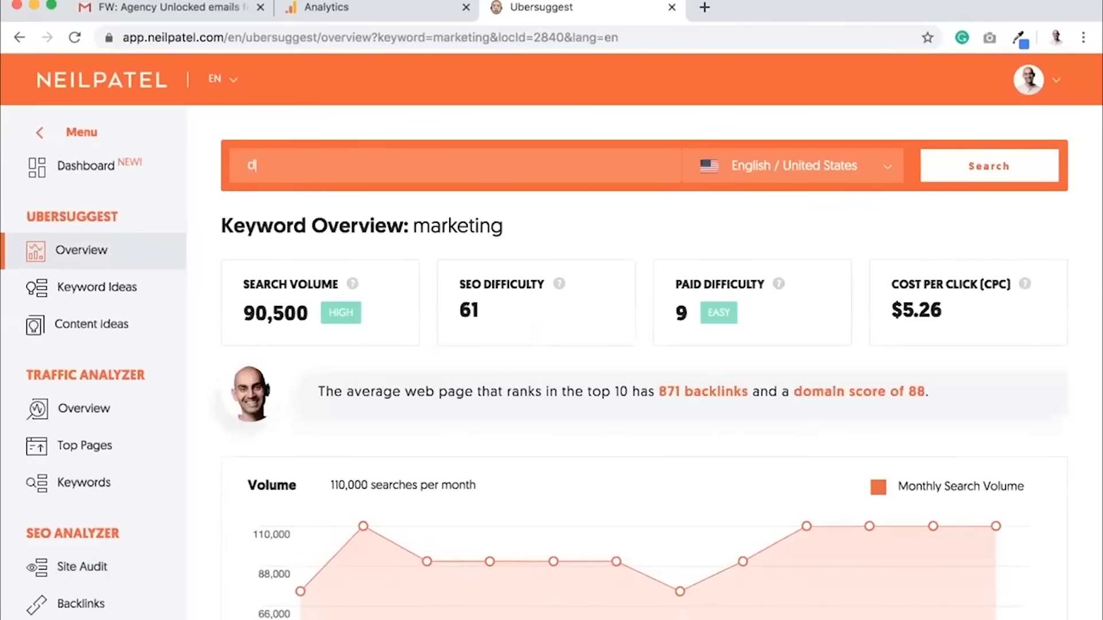
{"action": "type", "text": "igital marketing"}
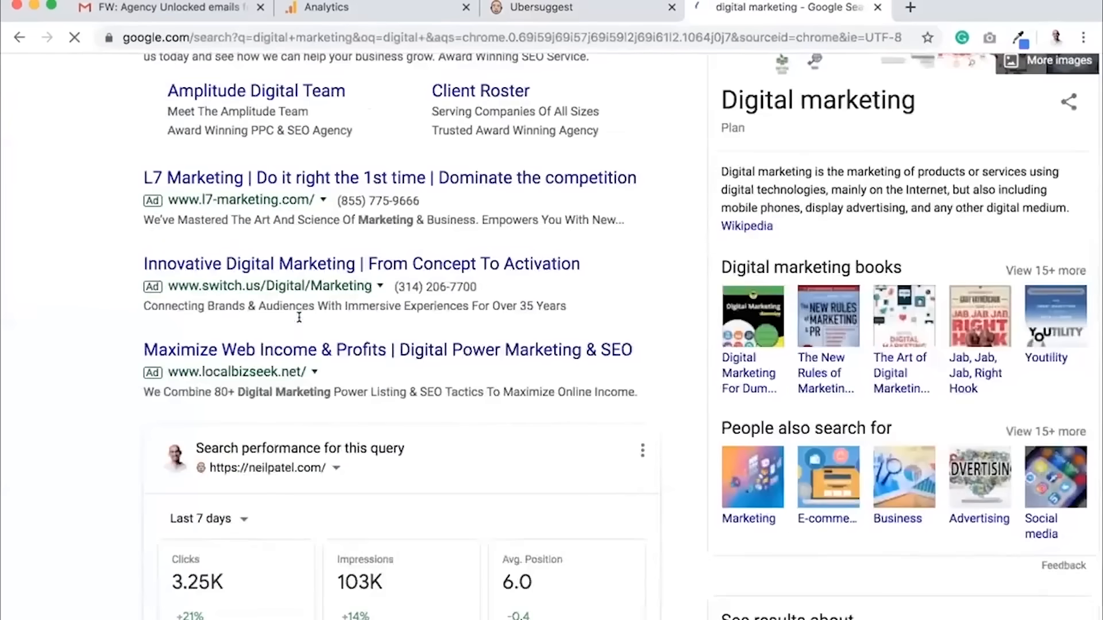
Step: Scroll the Google results for 'digital marketing' to the neilpatel.com listing
{"action": "scroll", "scroll_direction": "down", "scroll_amount": 3}
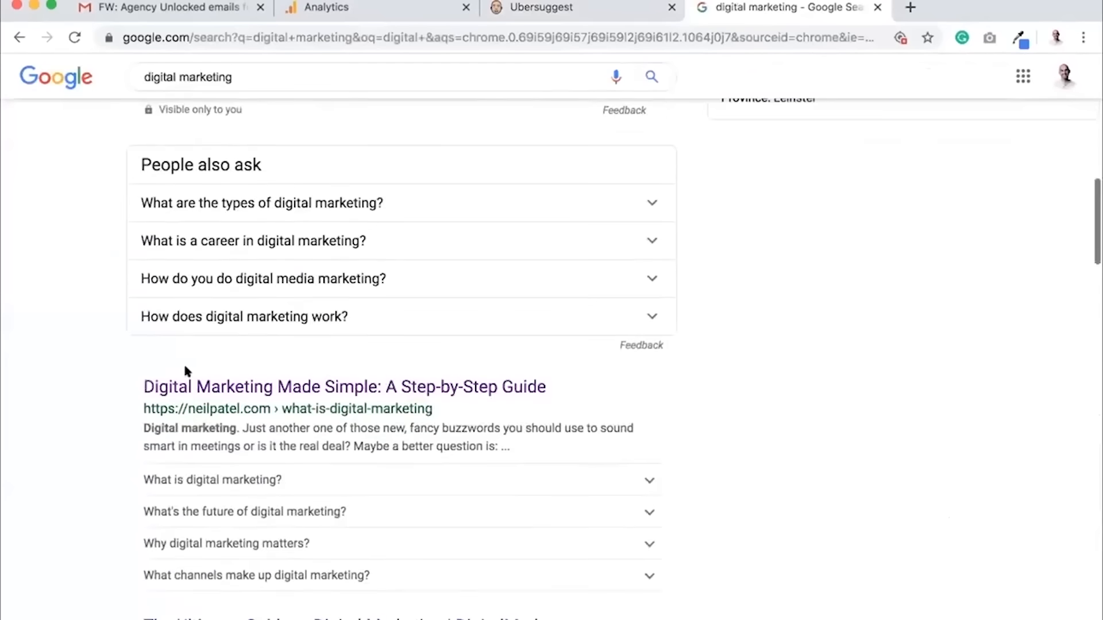
{"action": "scroll", "scroll_direction": "down", "scroll_amount": 3}
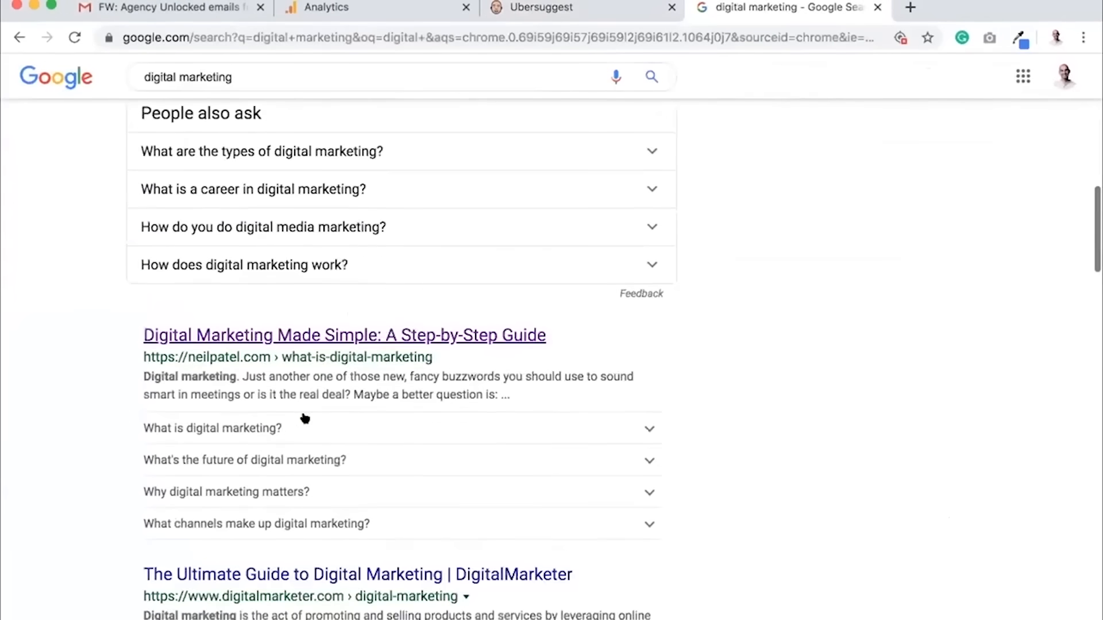
{"action": "scroll", "scroll_direction": "up", "scroll_amount": 3}
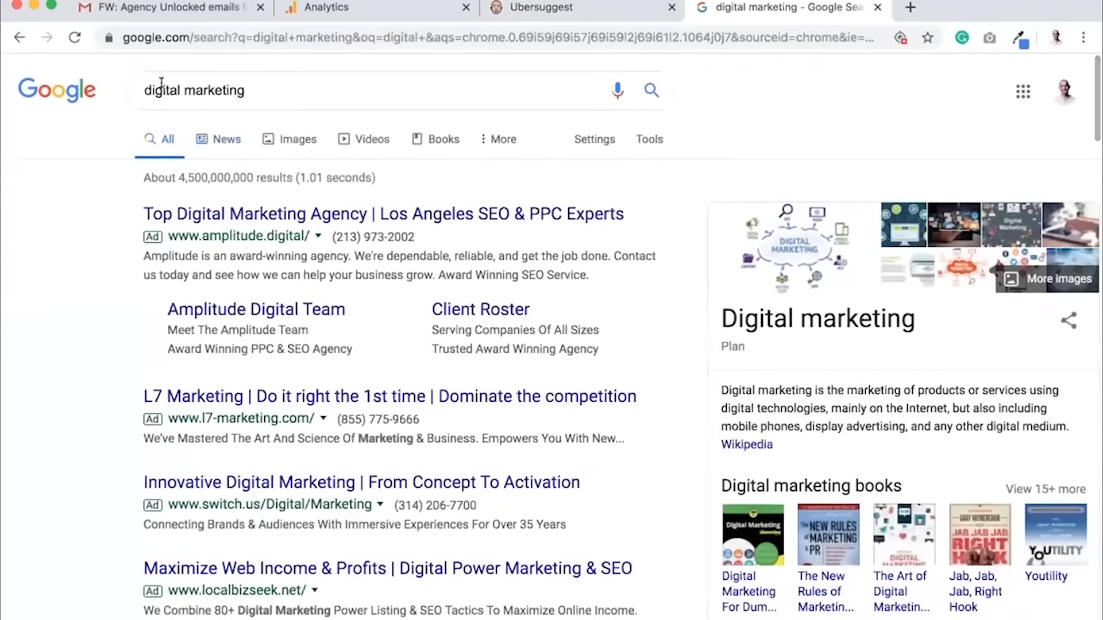
Step: Search Google for 'online marketing' and scroll to the neilpatel.com listing
{"action": "type", "text": "online marketing"}
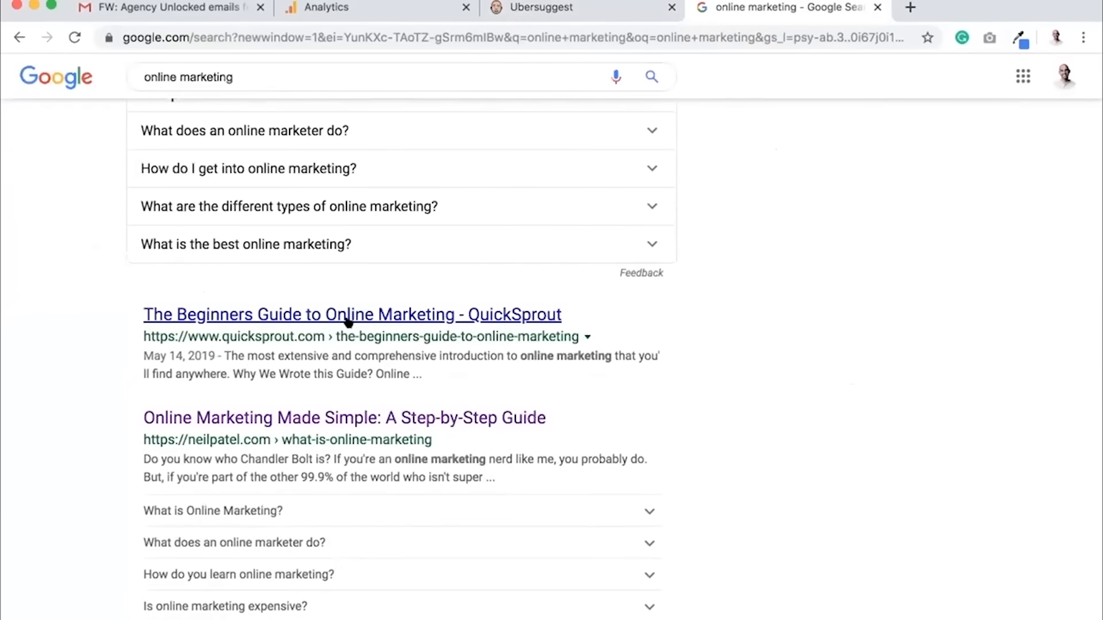
{"action": "scroll", "scroll_direction": "down", "scroll_amount": 3}
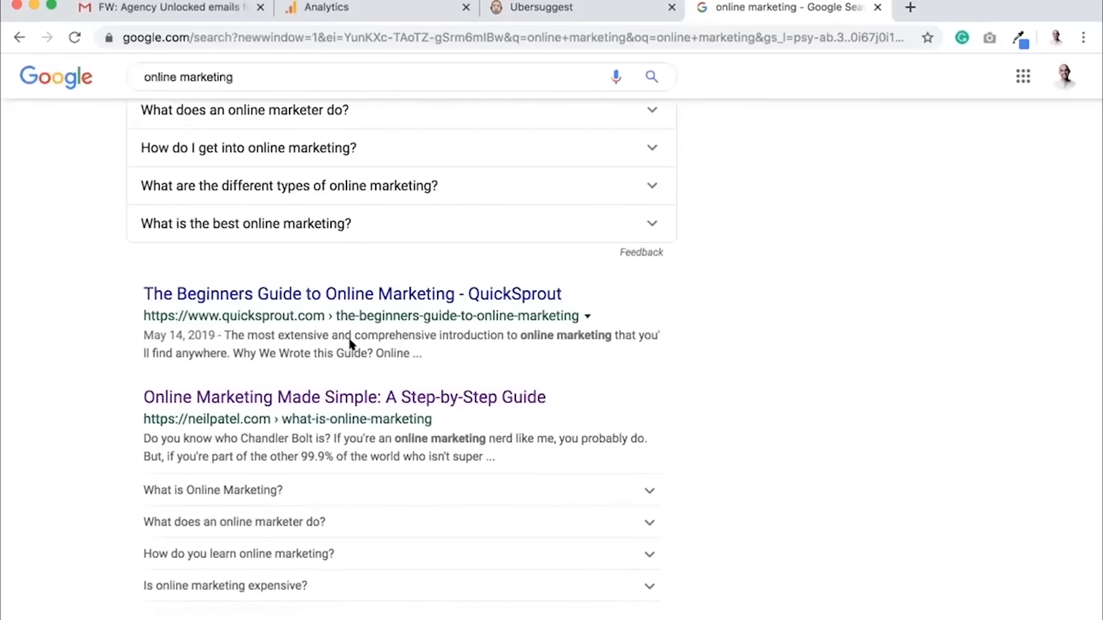
{"action": "scroll", "scroll_direction": "down", "scroll_amount": 3}
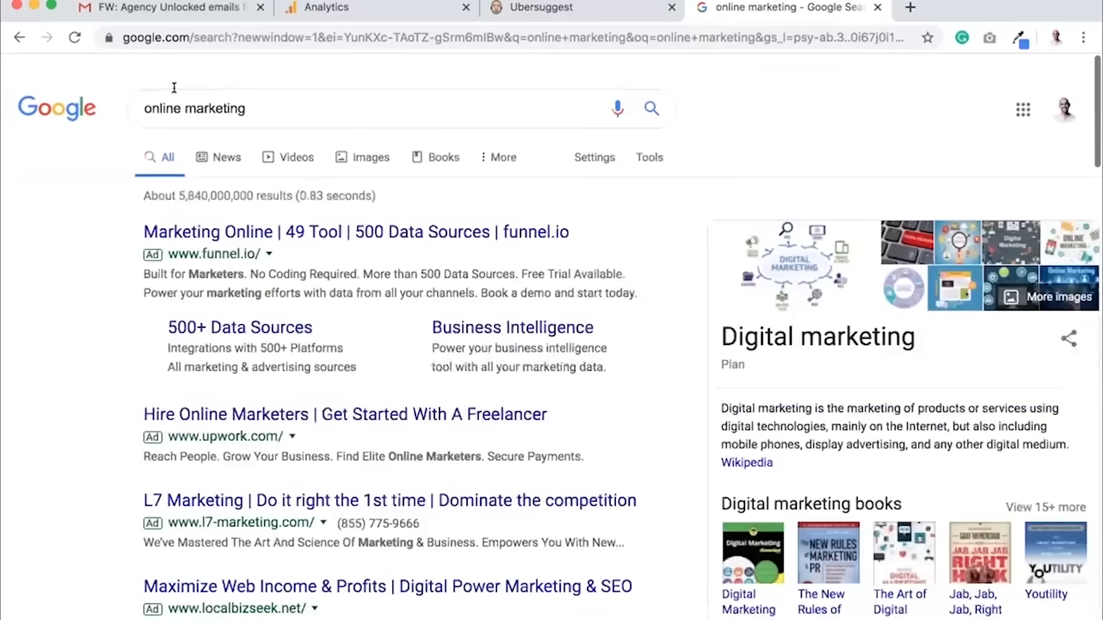
Step: Search Google for 'seo' and scroll down to the neilpatel.com listing
{"action": "type", "text": "seo"}
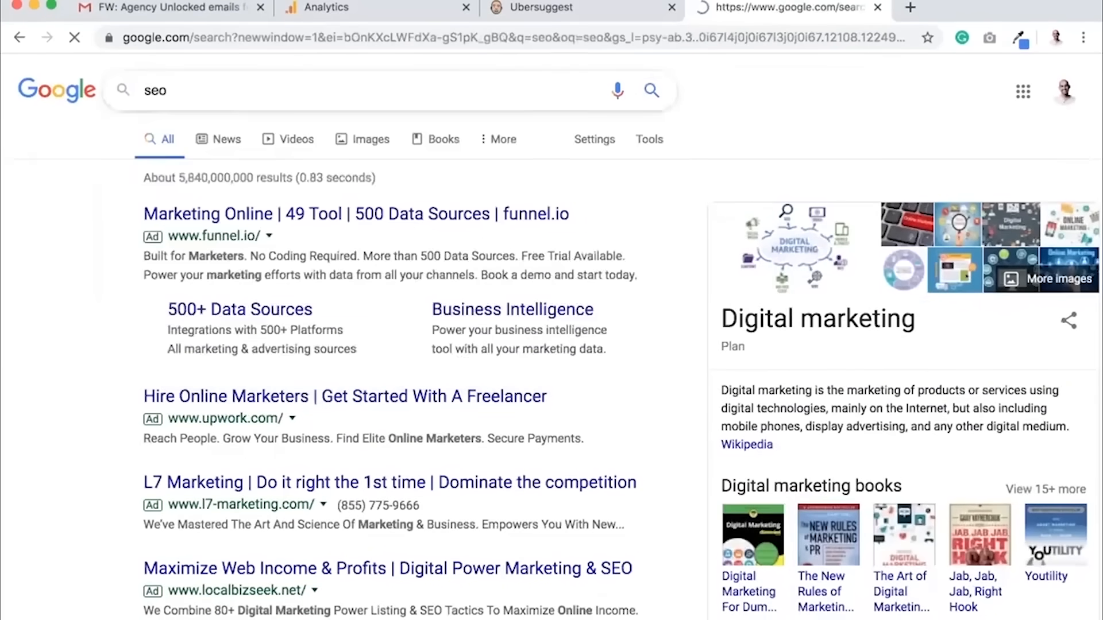
{"action": "scroll", "scroll_direction": "down", "scroll_amount": 3}
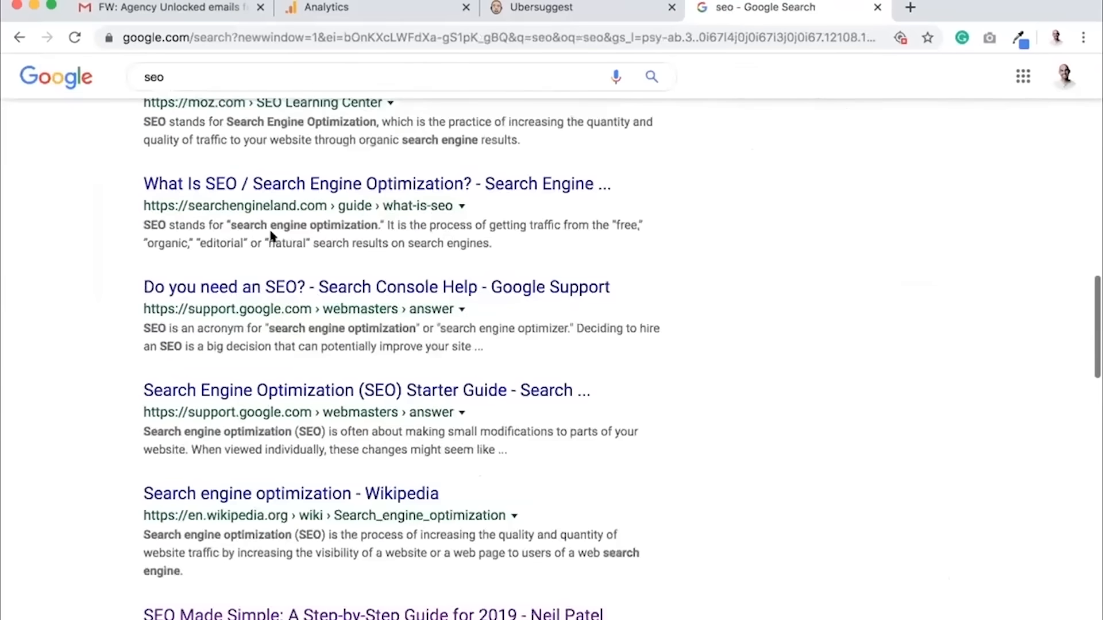
{"action": "scroll", "scroll_direction": "down", "scroll_amount": 3}
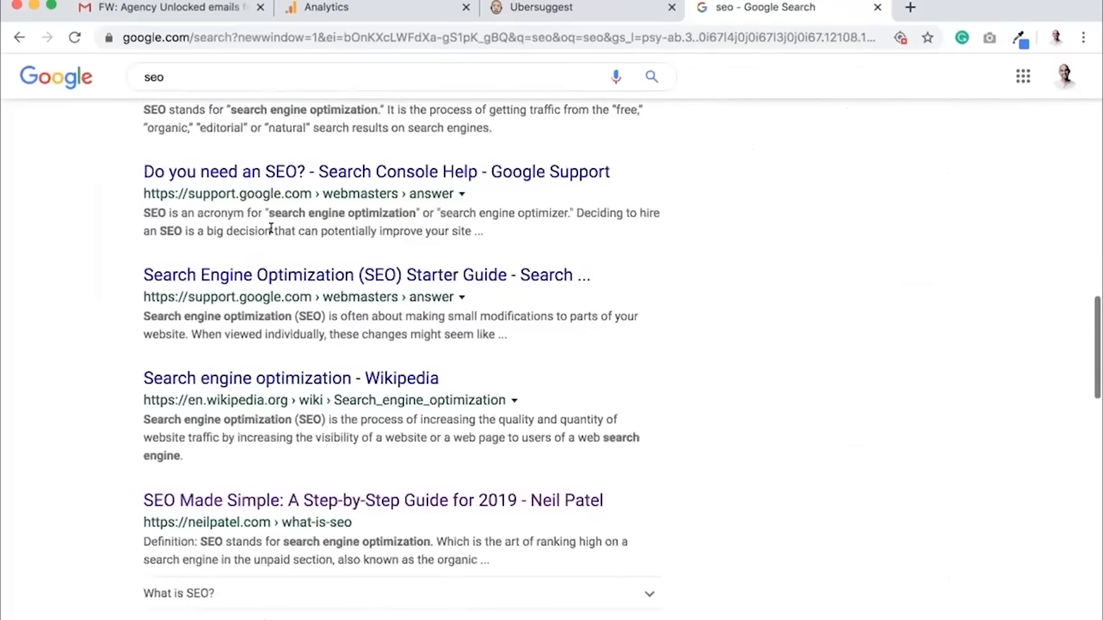
{"action": "scroll", "scroll_direction": "down", "scroll_amount": 3}
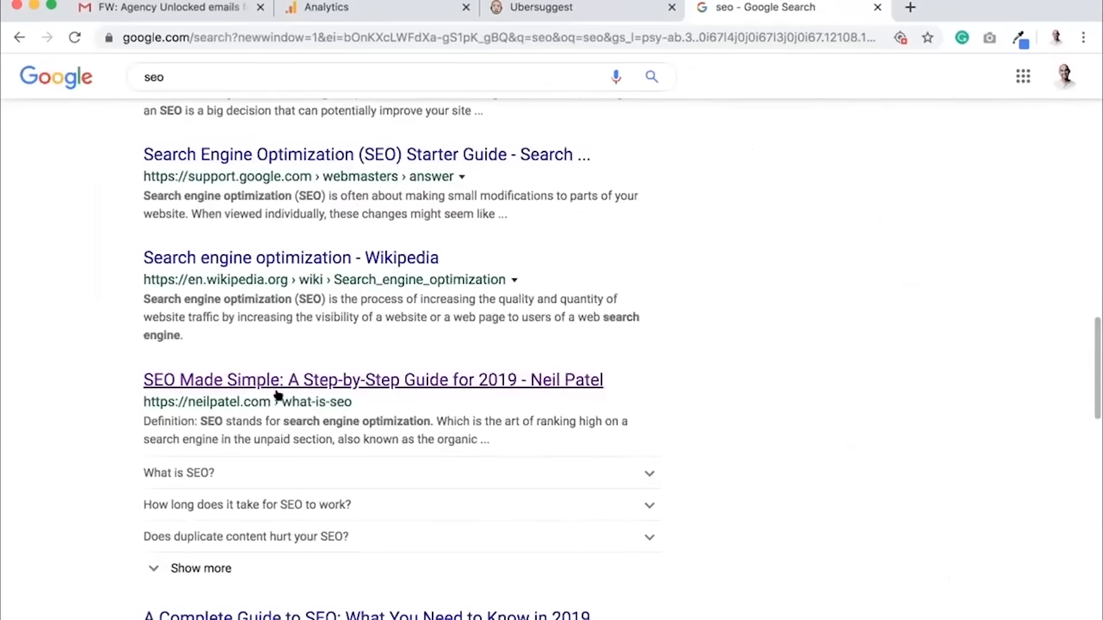
{"action": "scroll", "scroll_direction": "down", "scroll_amount": 3}
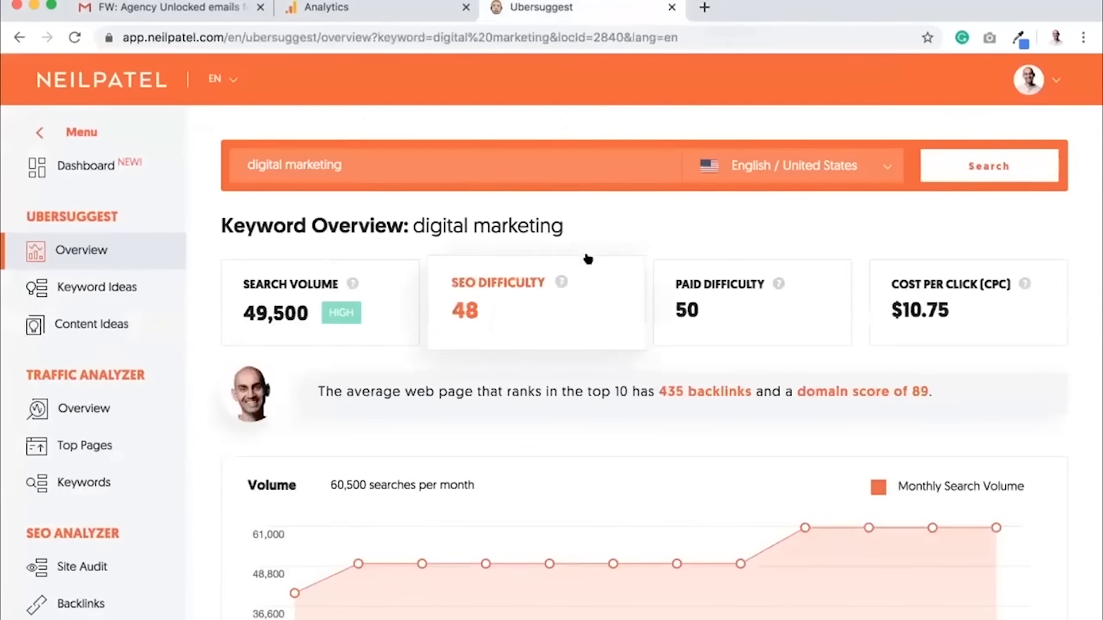
{"action": "mouse_move", "coordinate": [582, 215]}
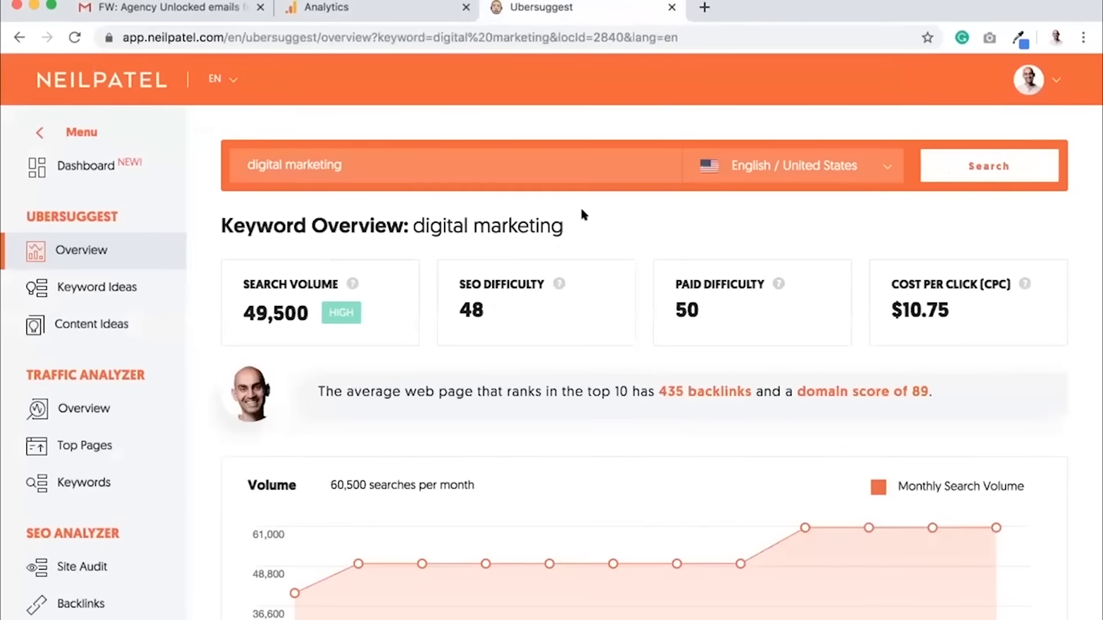
Step: Scroll past the volume chart to the Keyword Ideas table and view all keyword ideas
{"action": "scroll", "scroll_direction": "down", "scroll_amount": 3}
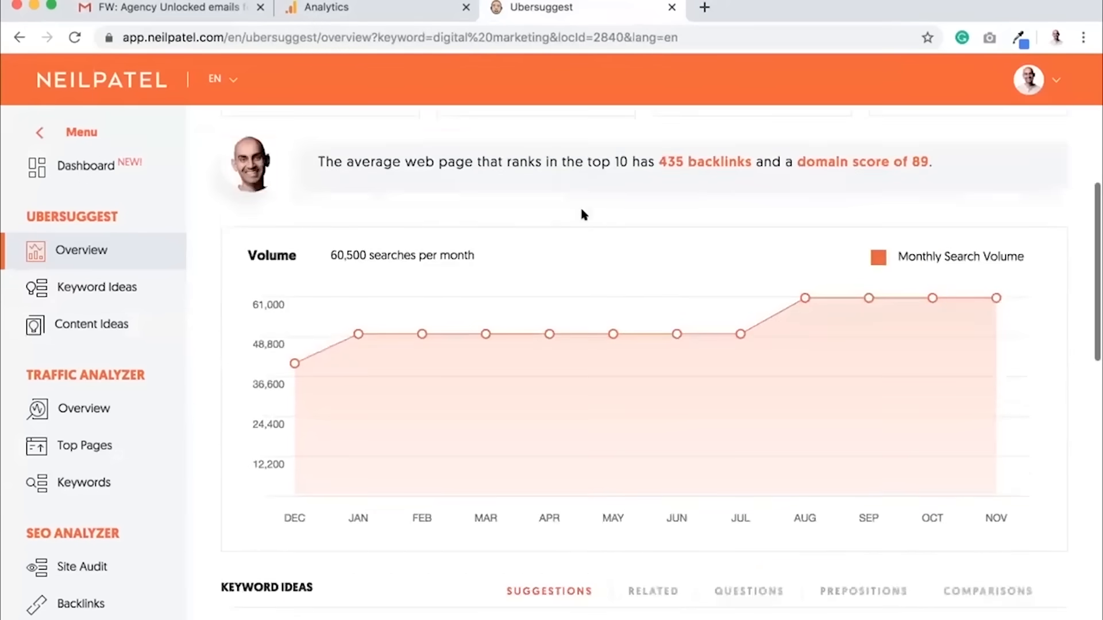
{"action": "scroll", "scroll_direction": "down", "scroll_amount": 3}
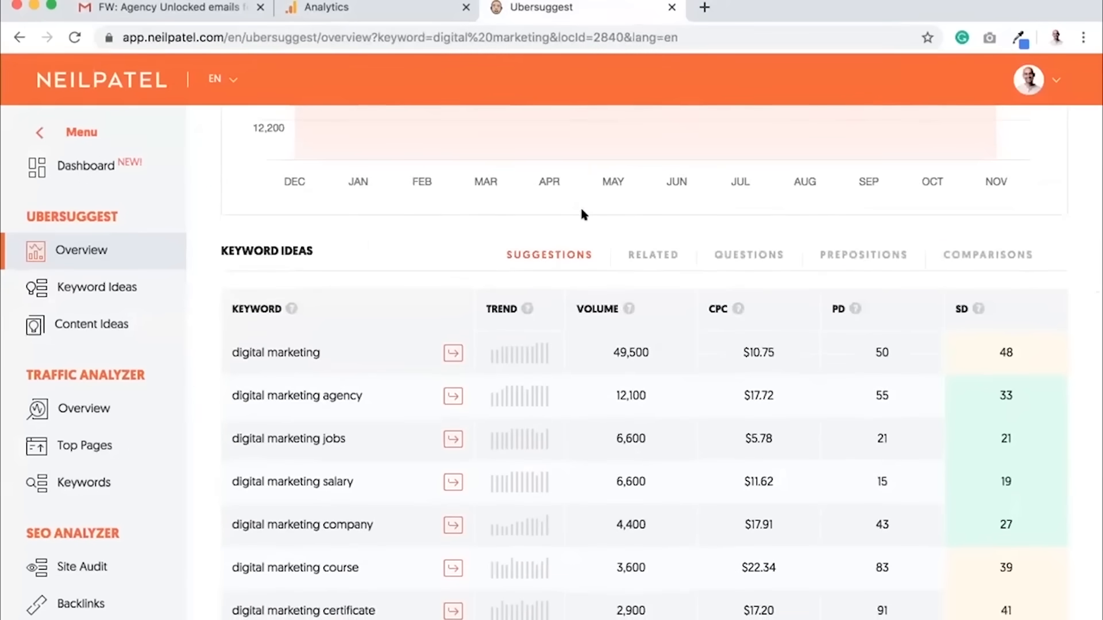
{"action": "scroll", "scroll_direction": "down", "scroll_amount": 3}
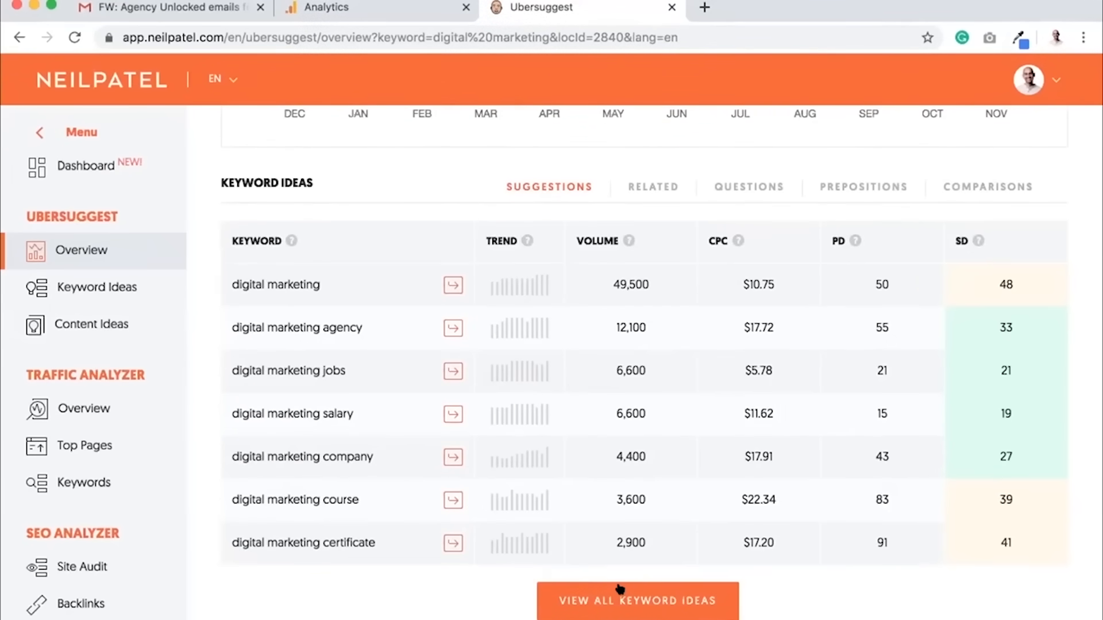
{"action": "left_click", "coordinate": [636, 600]}
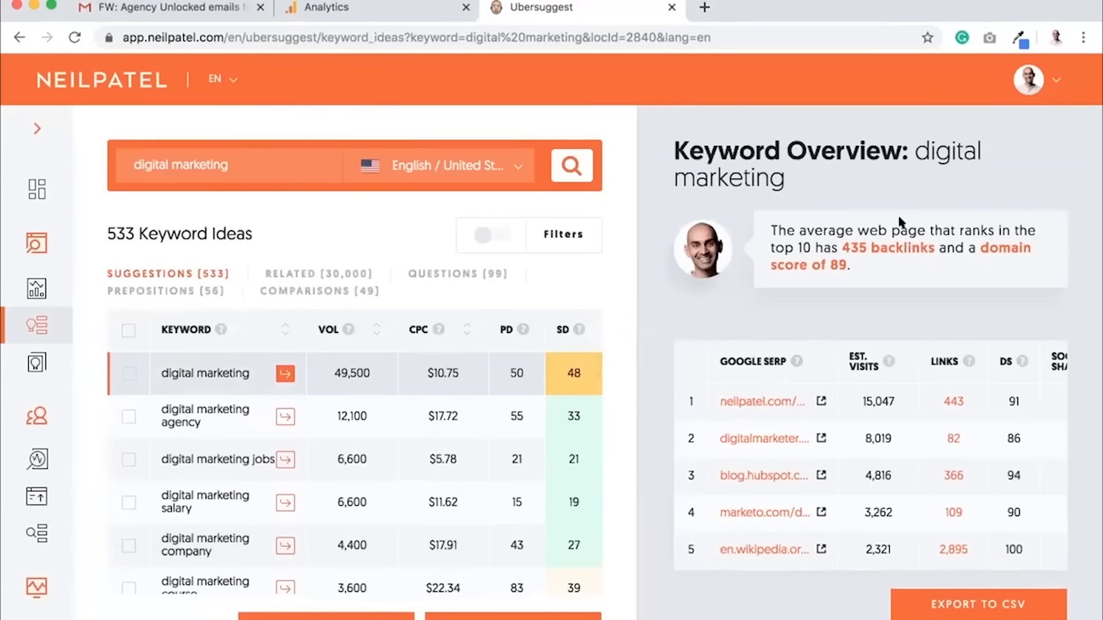
Step: Browse the 533 digital marketing keyword ideas down to lower-volume suggestions around 590 searches
{"action": "double_click", "coordinate": [908, 231]}
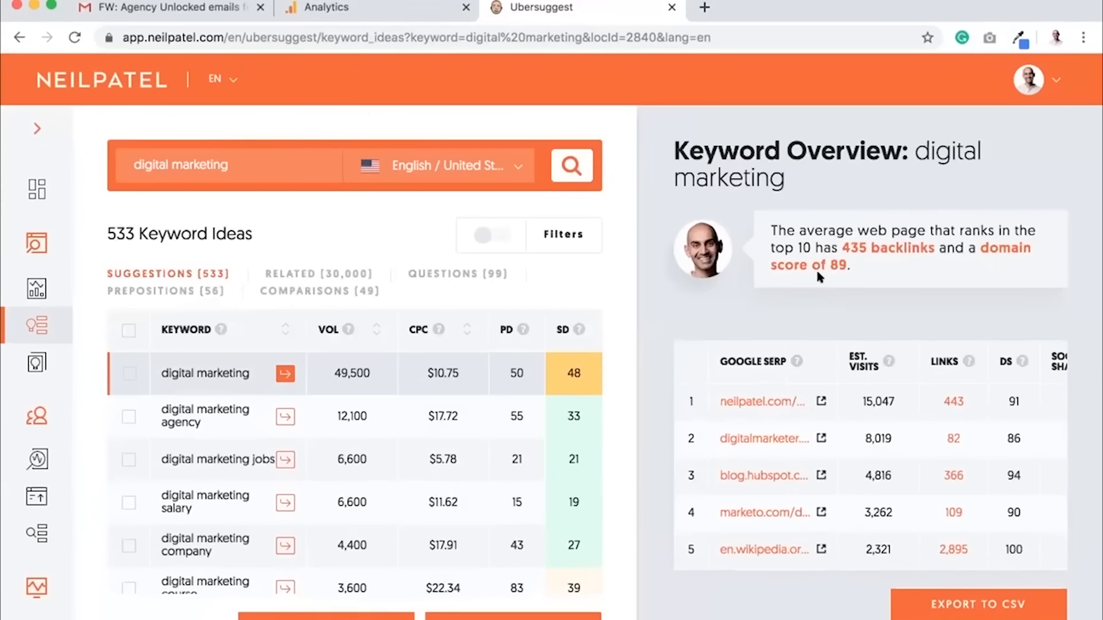
{"action": "mouse_move", "coordinate": [711, 304]}
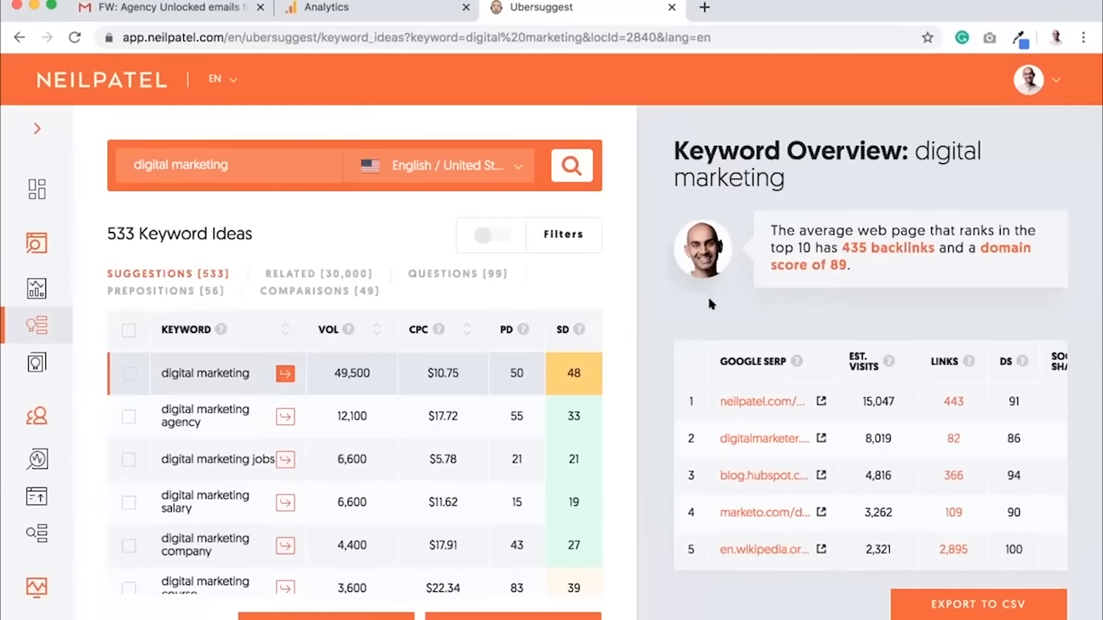
{"action": "scroll", "scroll_direction": "down", "scroll_amount": 3}
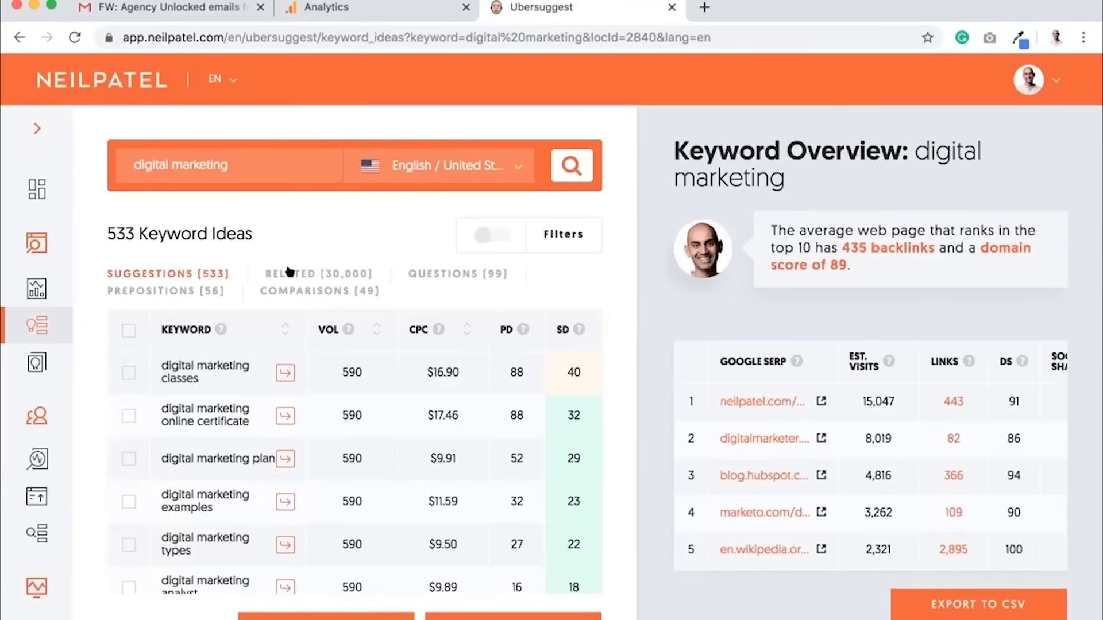
Step: Switch through the Related, Questions and Comparisons keyword idea lists, ending on the 49 comparisons
{"action": "left_click", "coordinate": [319, 273]}
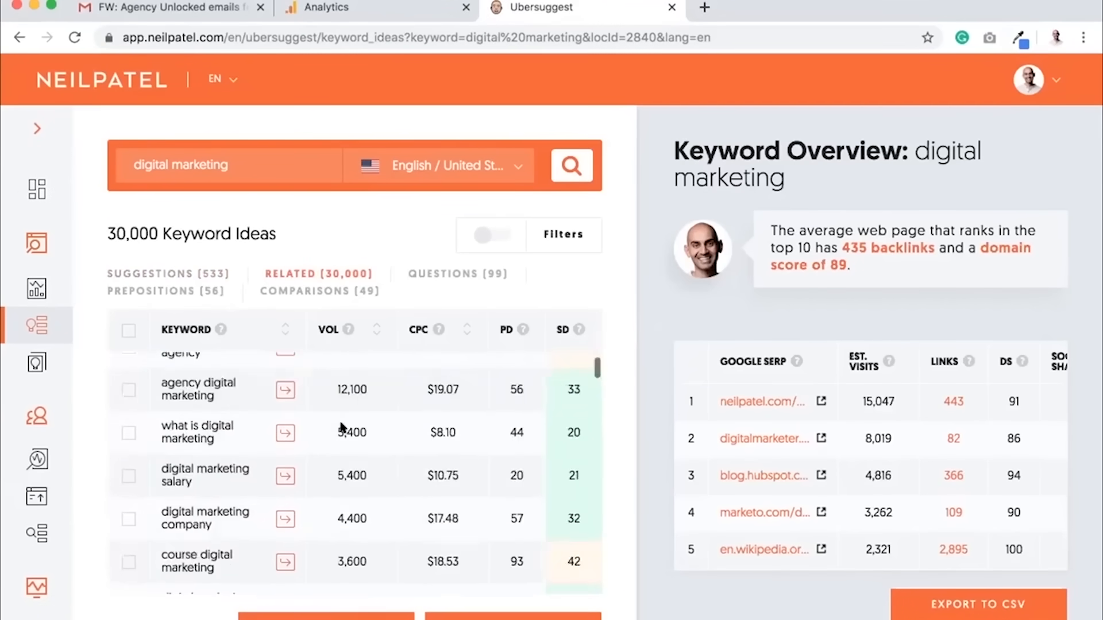
{"action": "scroll", "scroll_direction": "down", "scroll_amount": 3}
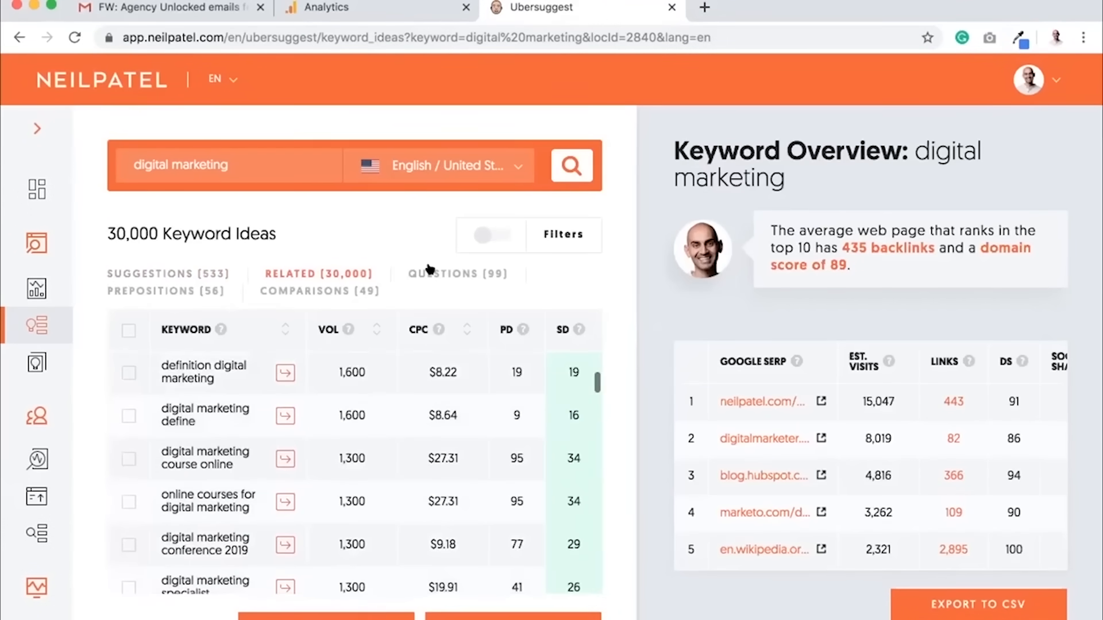
{"action": "left_click", "coordinate": [458, 274]}
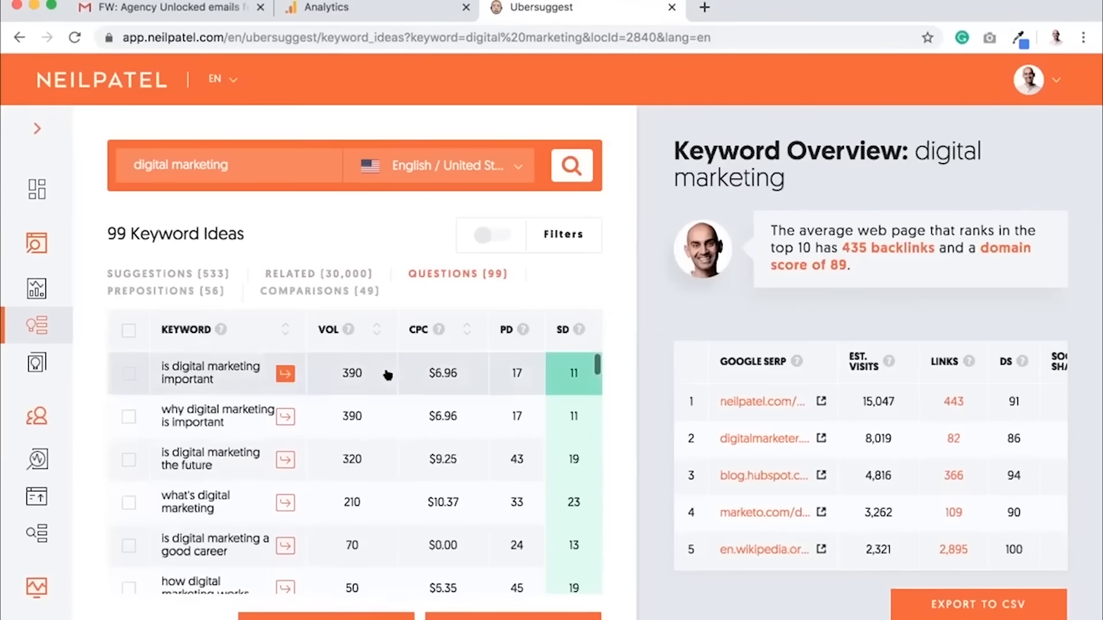
{"action": "mouse_move", "coordinate": [222, 415]}
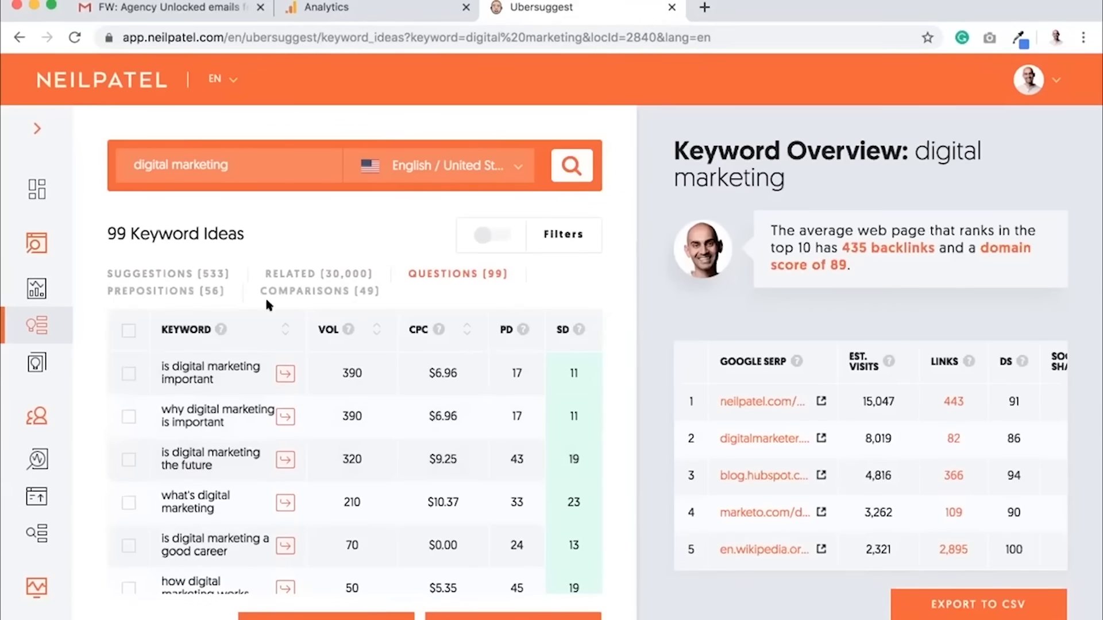
{"action": "left_click", "coordinate": [318, 290]}
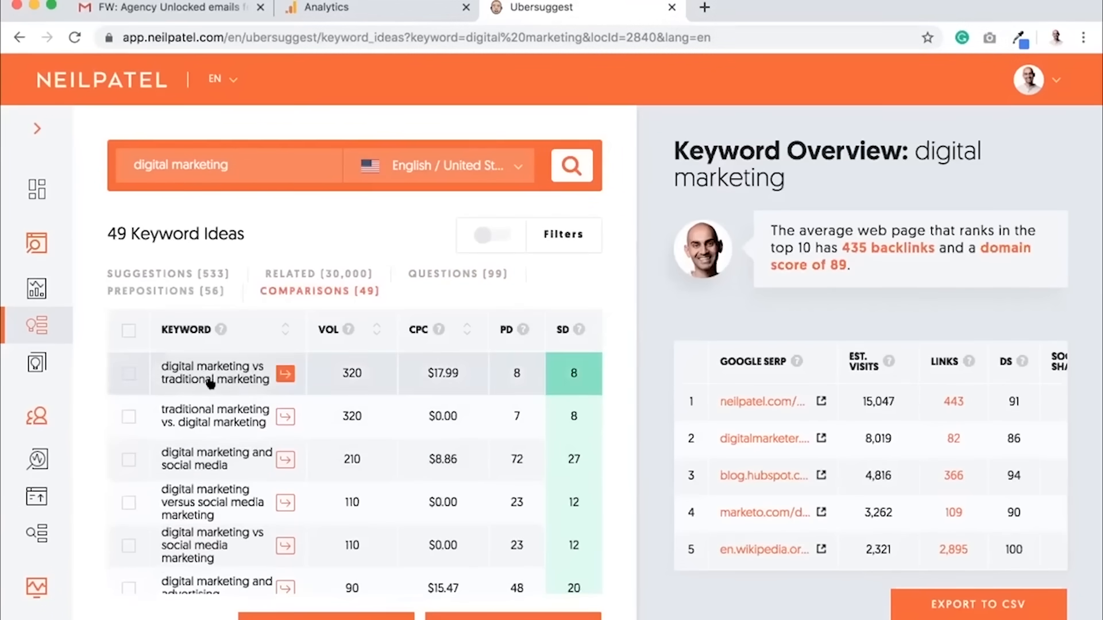
{"action": "mouse_move", "coordinate": [218, 415]}
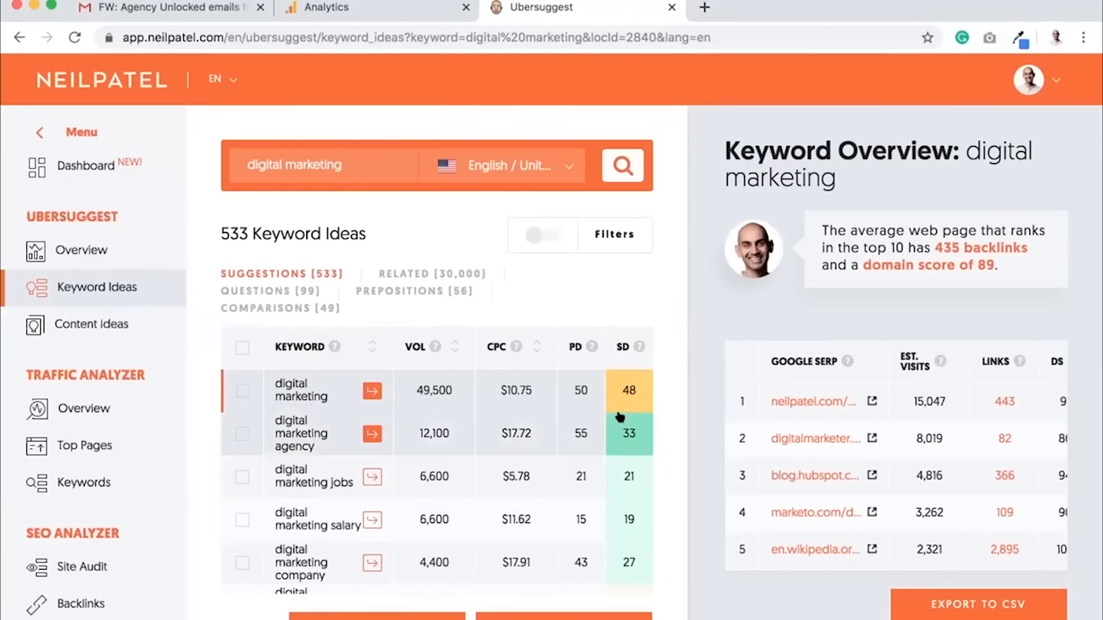
{"action": "mouse_move", "coordinate": [638, 345]}
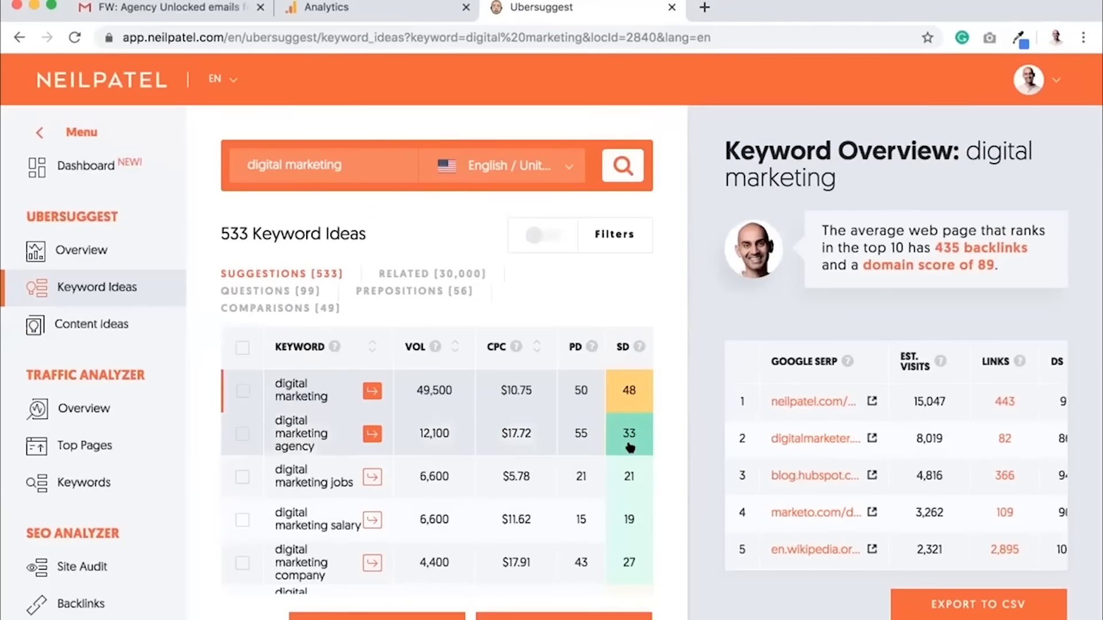
{"action": "scroll", "scroll_direction": "down", "scroll_amount": 3}
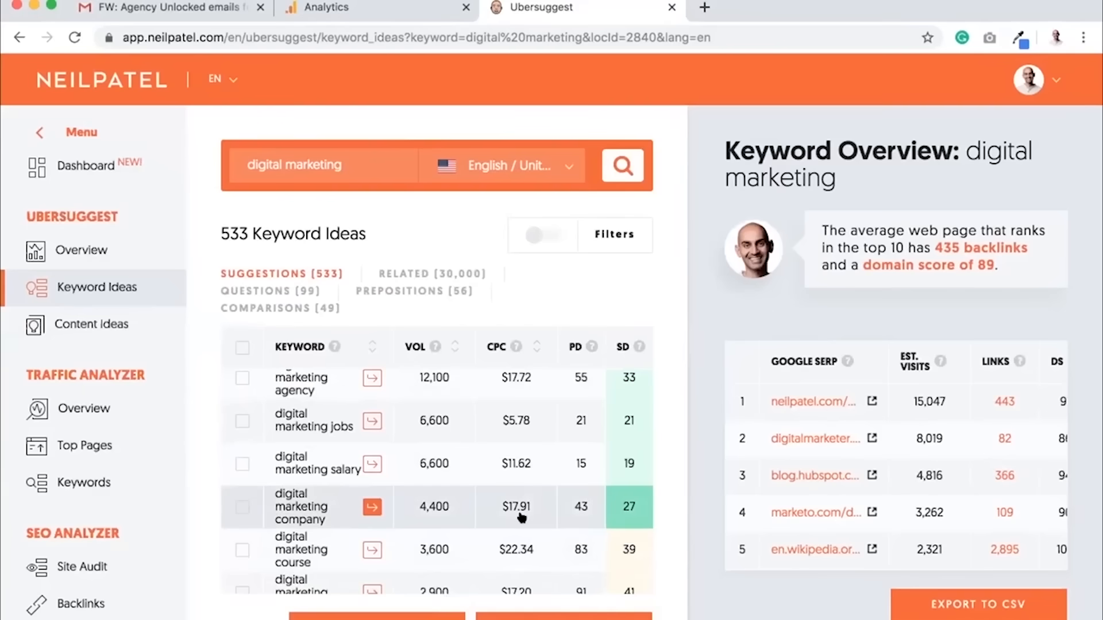
{"action": "mouse_move", "coordinate": [497, 503]}
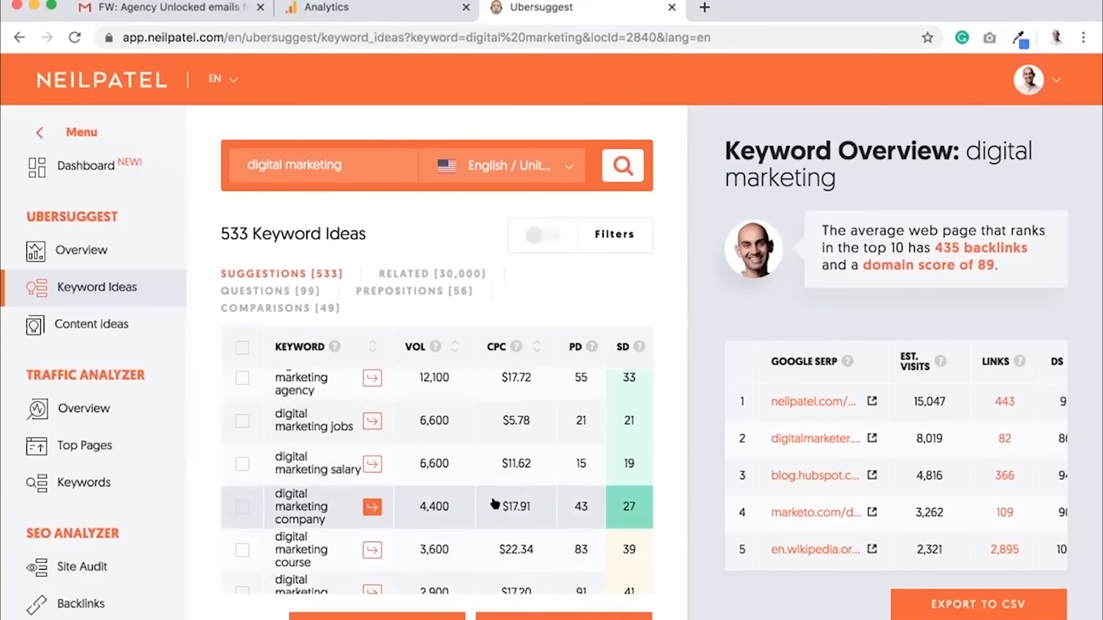
{"action": "mouse_move", "coordinate": [643, 516]}
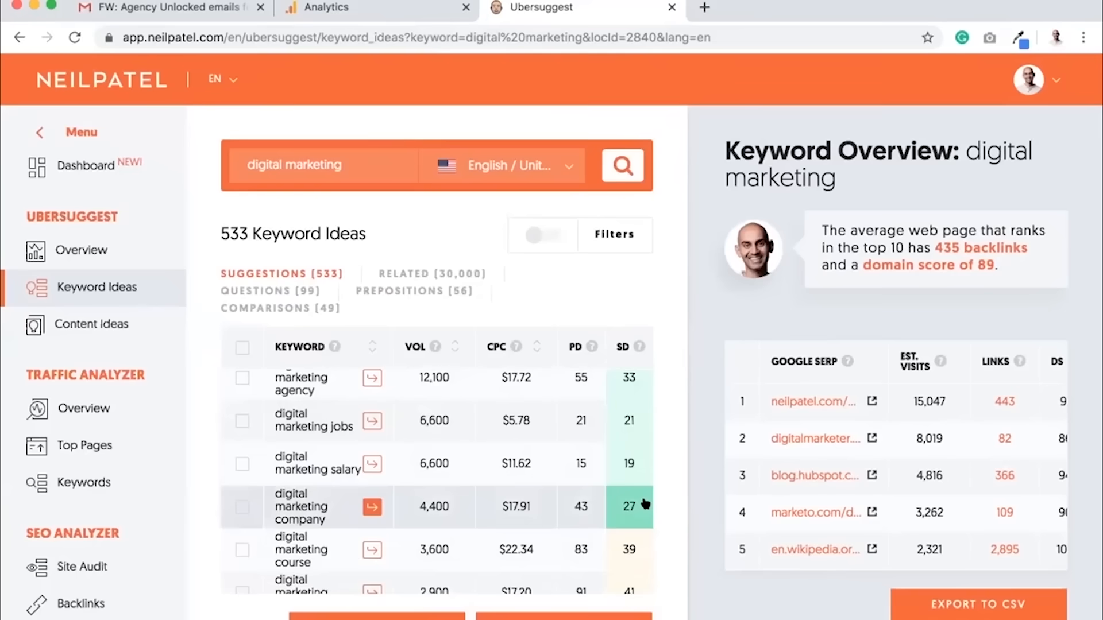
{"action": "mouse_move", "coordinate": [525, 515]}
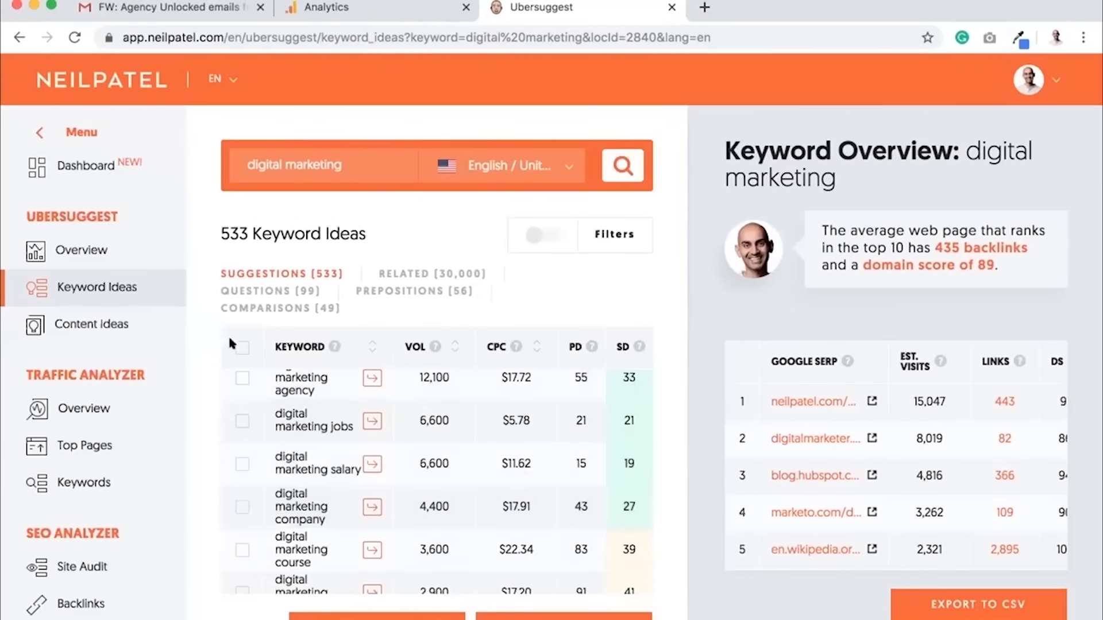
{"action": "mouse_move", "coordinate": [149, 333]}
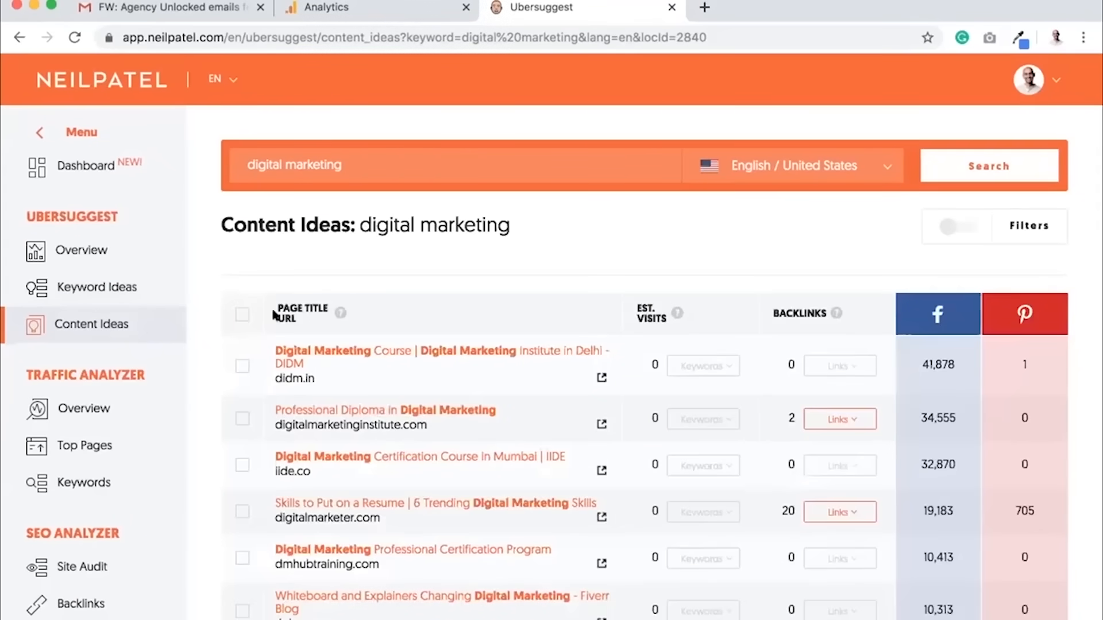
Step: Show Content Ideas for digital marketing and browse article titles with visits, backlinks and shares
{"action": "scroll", "scroll_direction": "down", "scroll_amount": 3}
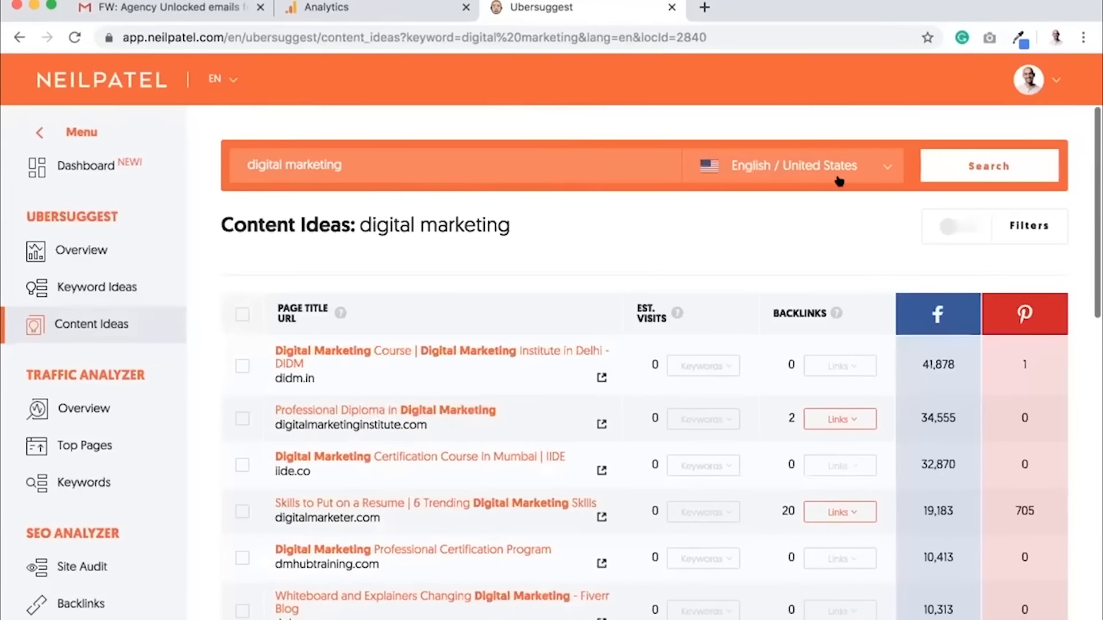
{"action": "left_click", "coordinate": [793, 165]}
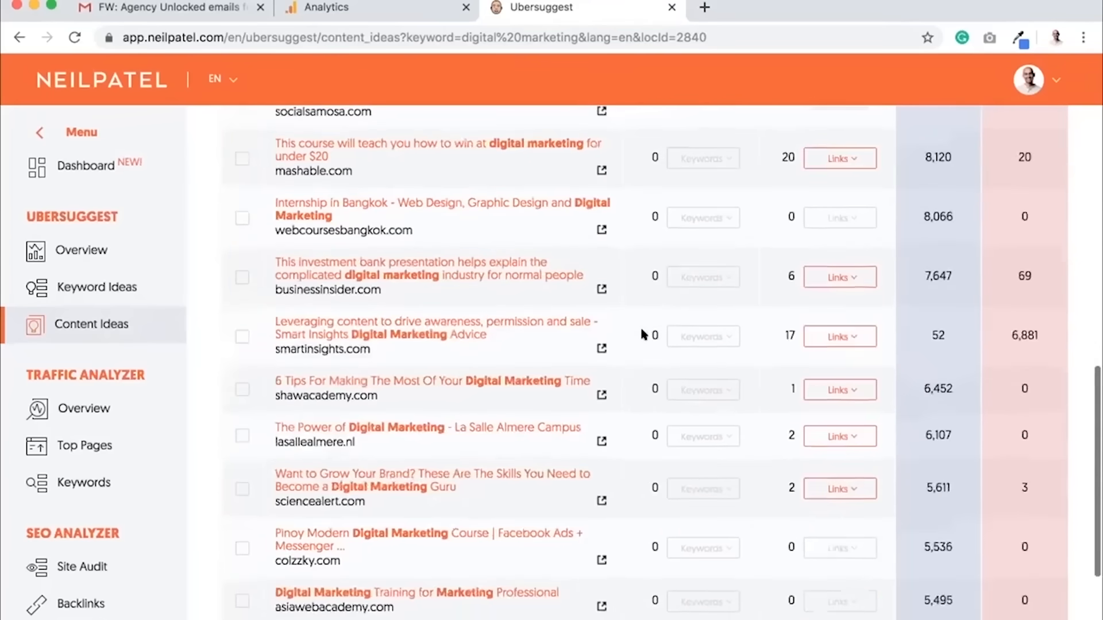
{"action": "scroll", "scroll_direction": "down", "scroll_amount": 3}
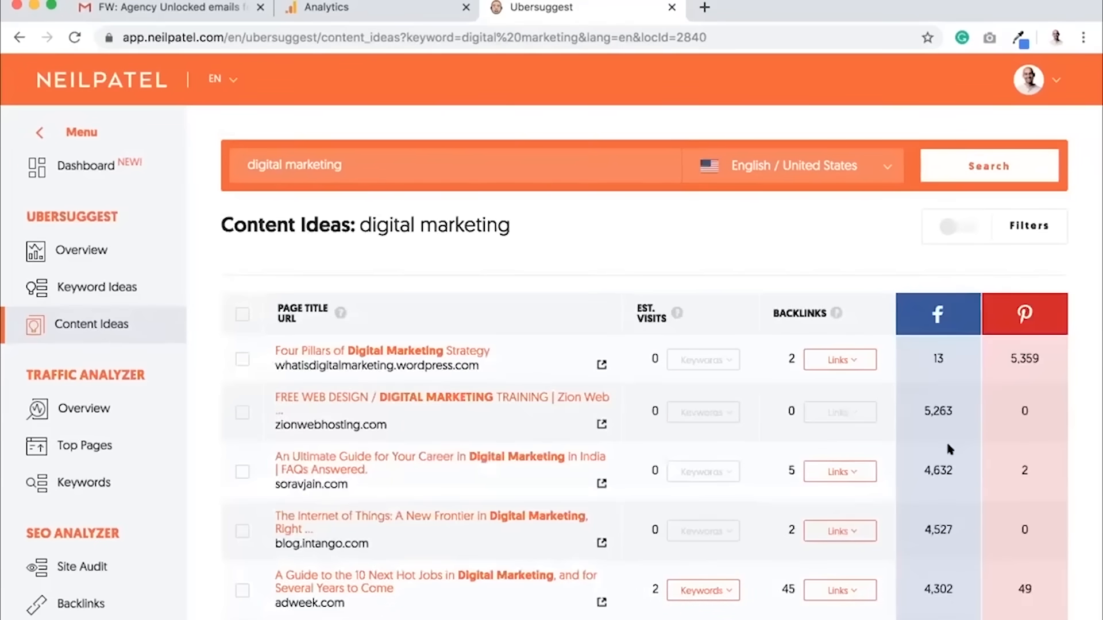
{"action": "scroll", "scroll_direction": "down", "scroll_amount": 3}
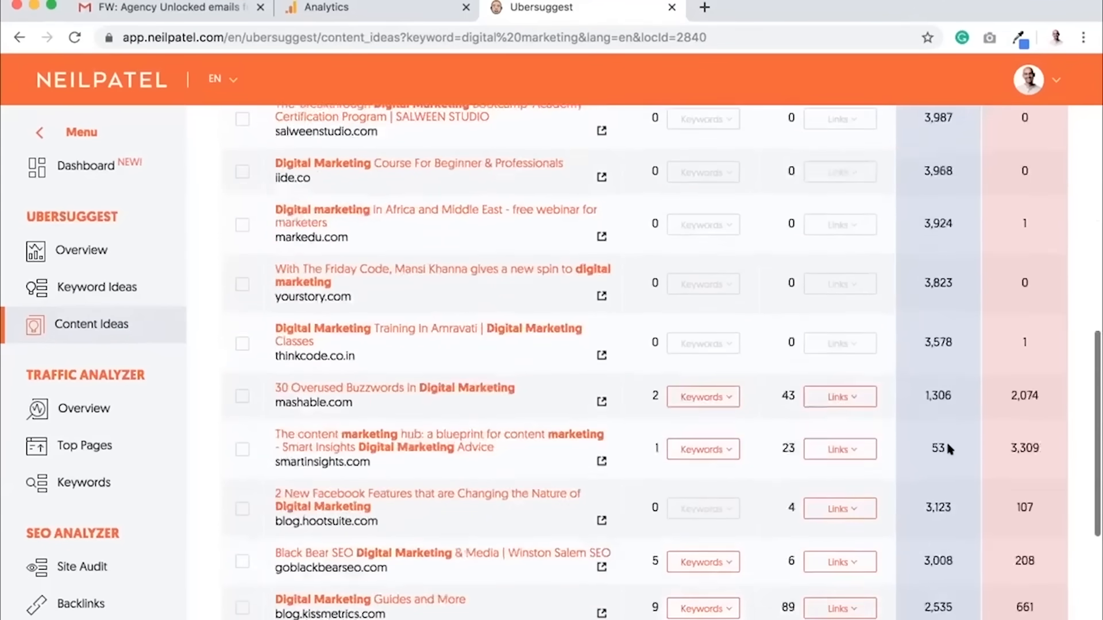
{"action": "scroll", "scroll_direction": "down", "scroll_amount": 3}
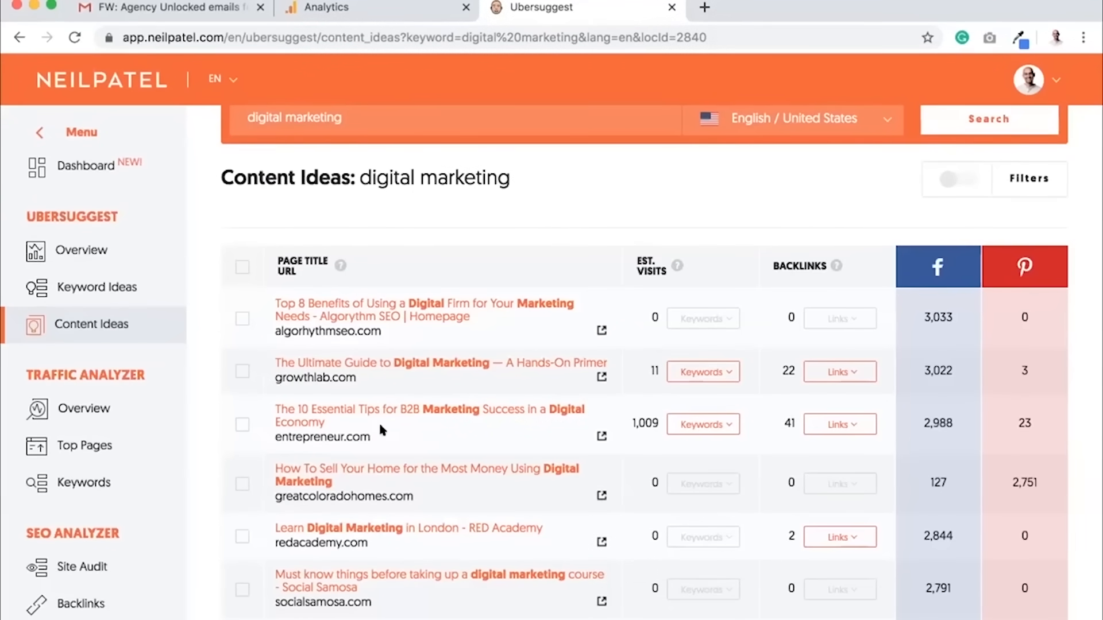
{"action": "mouse_move", "coordinate": [447, 427]}
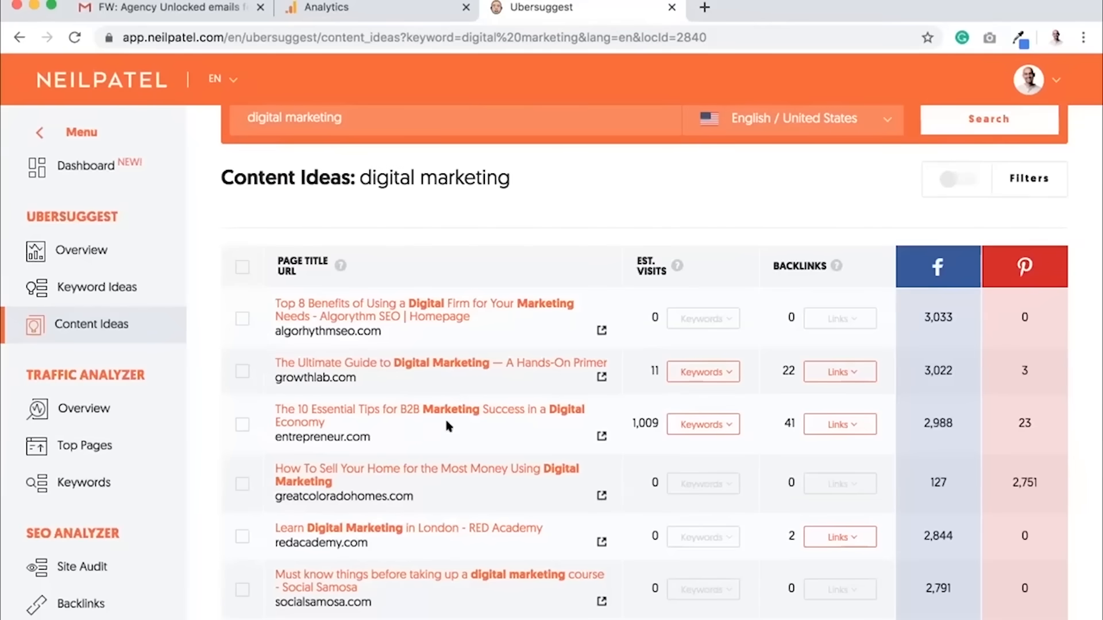
{"action": "mouse_move", "coordinate": [563, 420]}
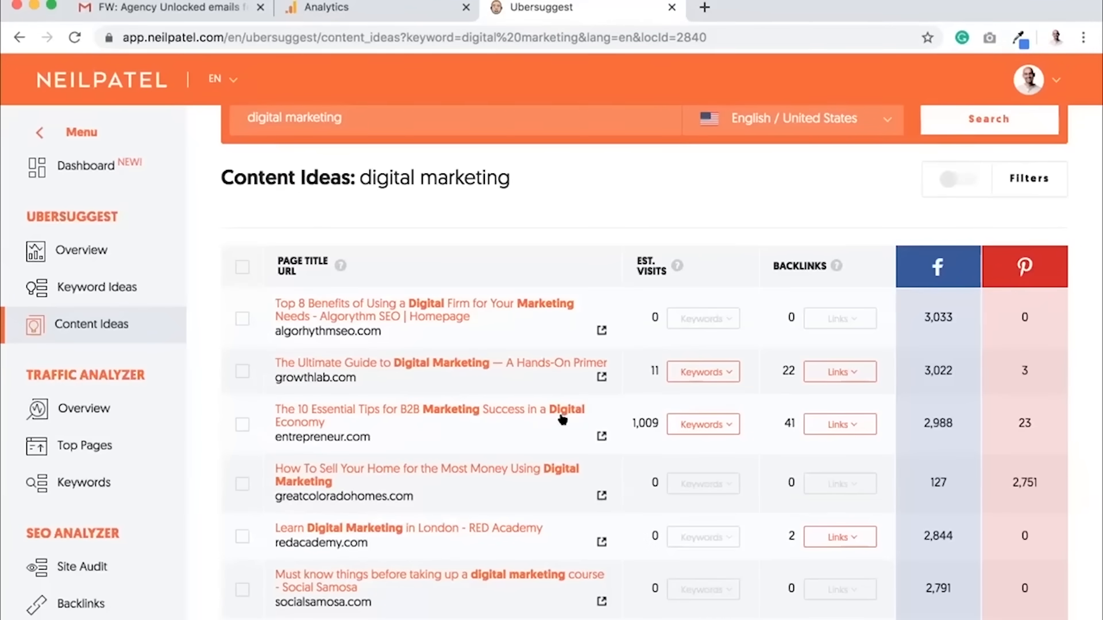
{"action": "mouse_move", "coordinate": [638, 416]}
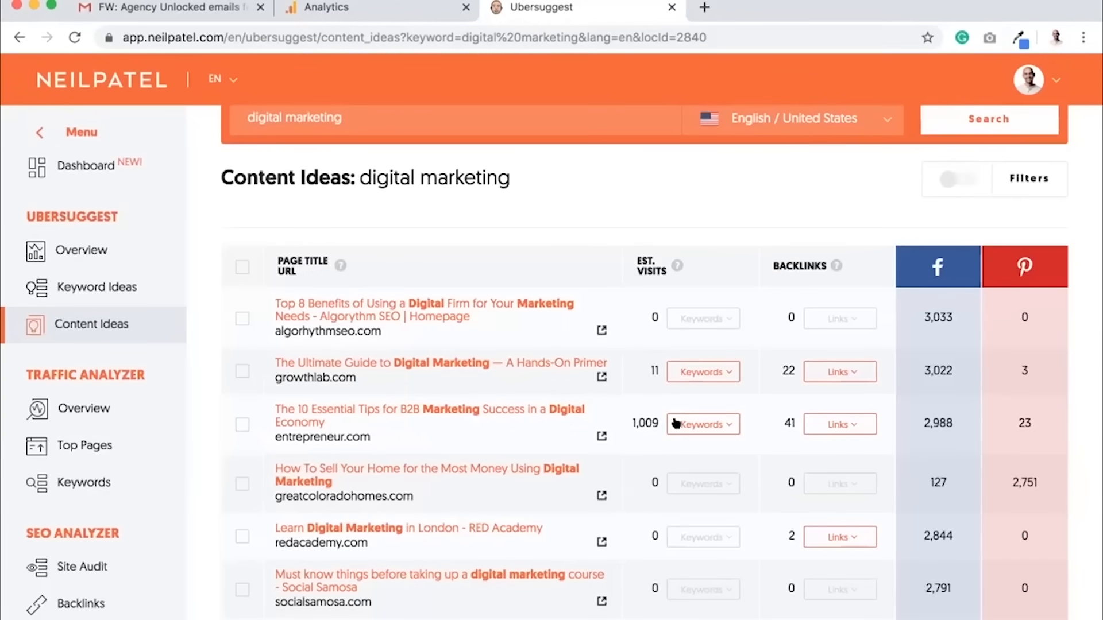
Step: Review the keywords driving the entrepreneur.com B2B tips article's 1,009 visits, then its 41 backlinks
{"action": "left_click", "coordinate": [702, 424]}
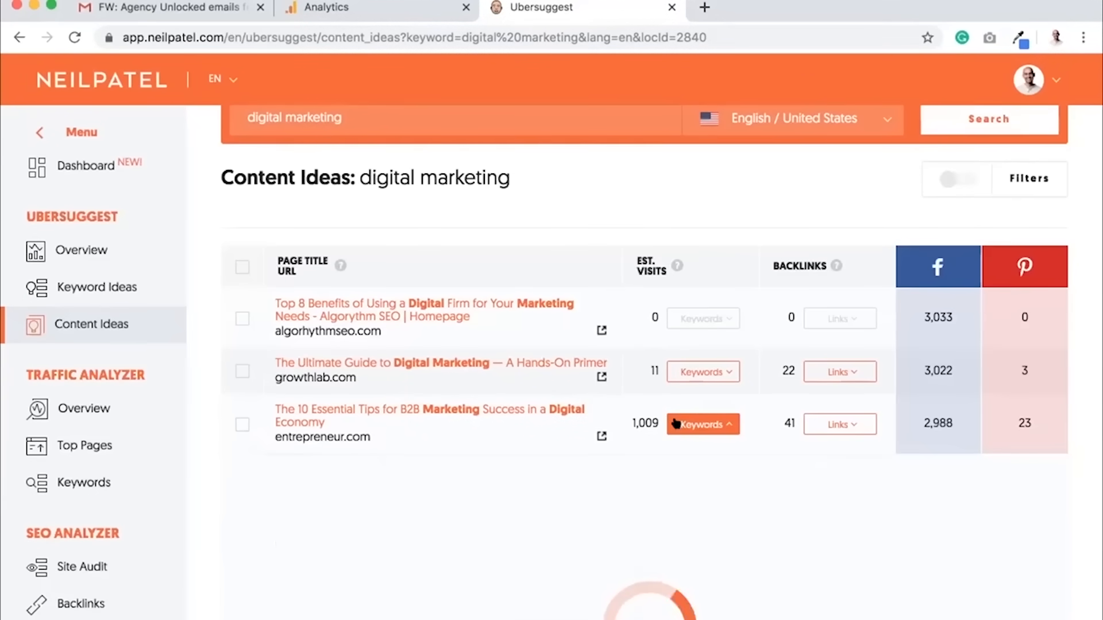
{"action": "scroll", "scroll_direction": "down", "scroll_amount": 3}
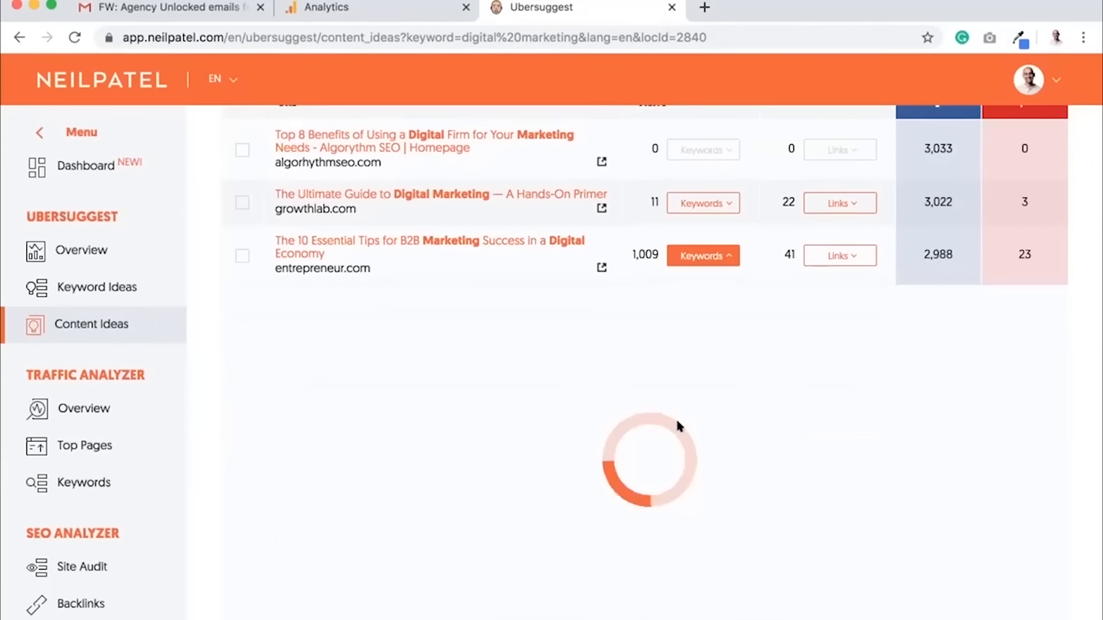
{"action": "mouse_move", "coordinate": [685, 425]}
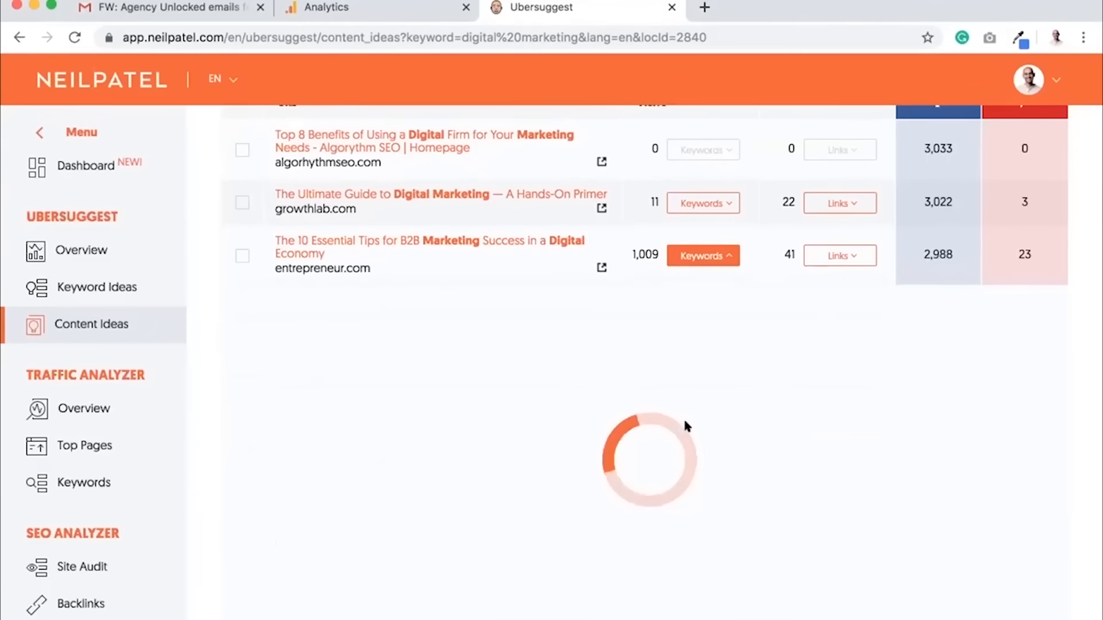
{"action": "left_click", "coordinate": [702, 255]}
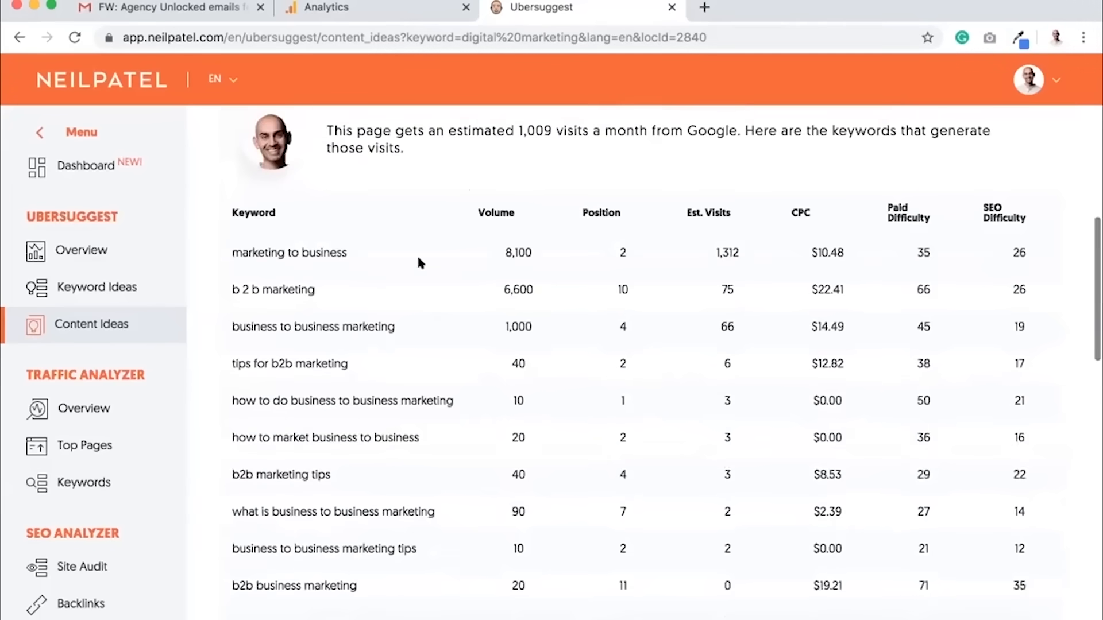
{"action": "mouse_move", "coordinate": [415, 498]}
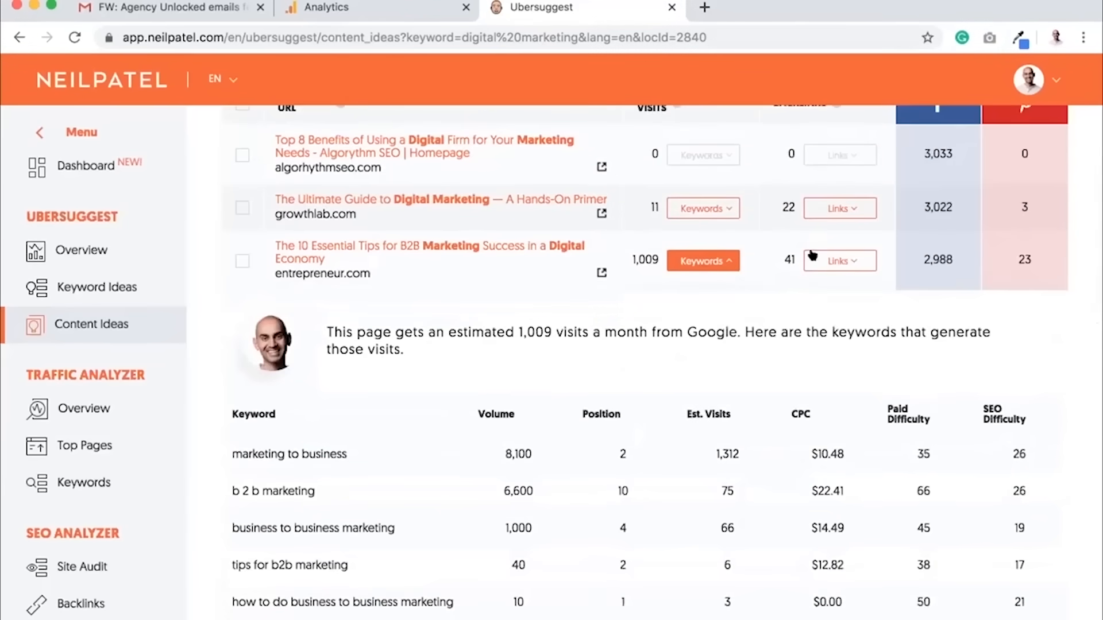
{"action": "left_click", "coordinate": [839, 261]}
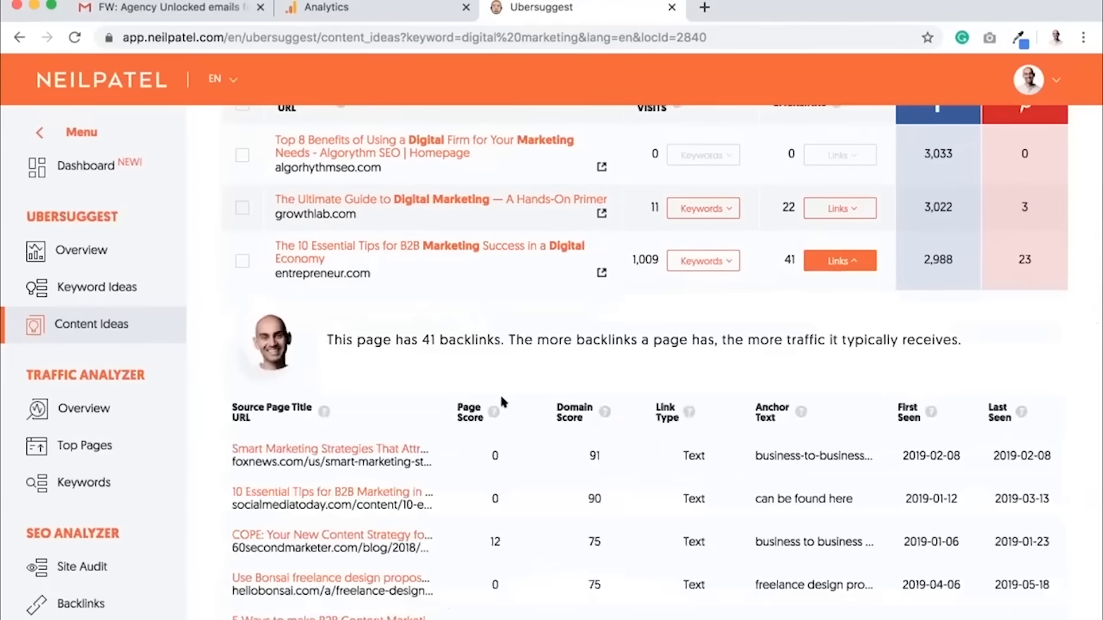
{"action": "scroll", "scroll_direction": "down", "scroll_amount": 3}
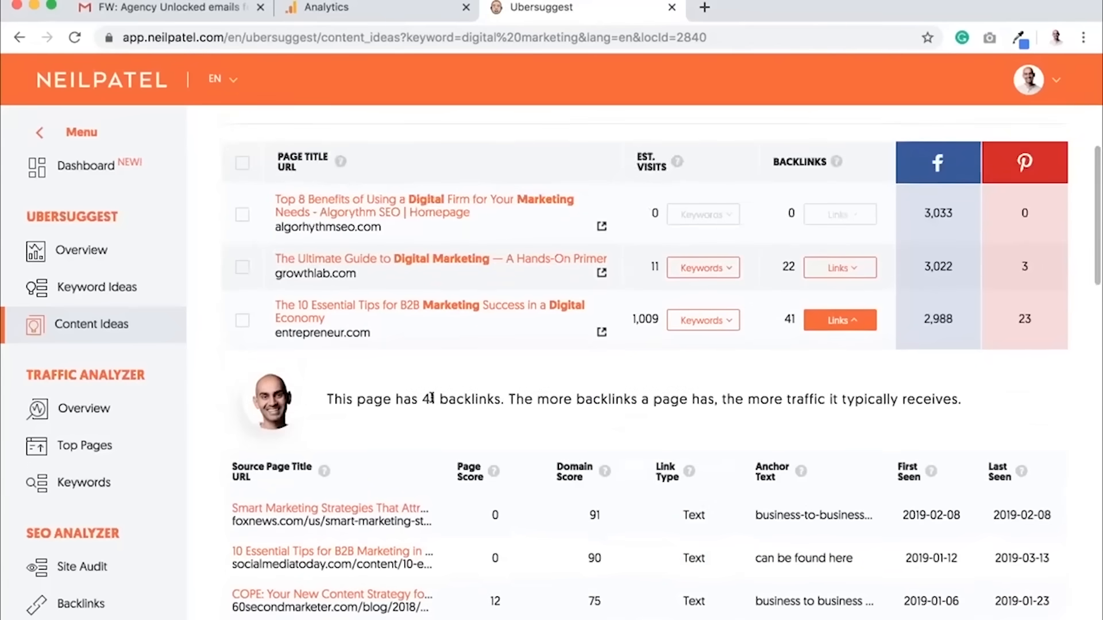
{"action": "scroll", "scroll_direction": "down", "scroll_amount": 3}
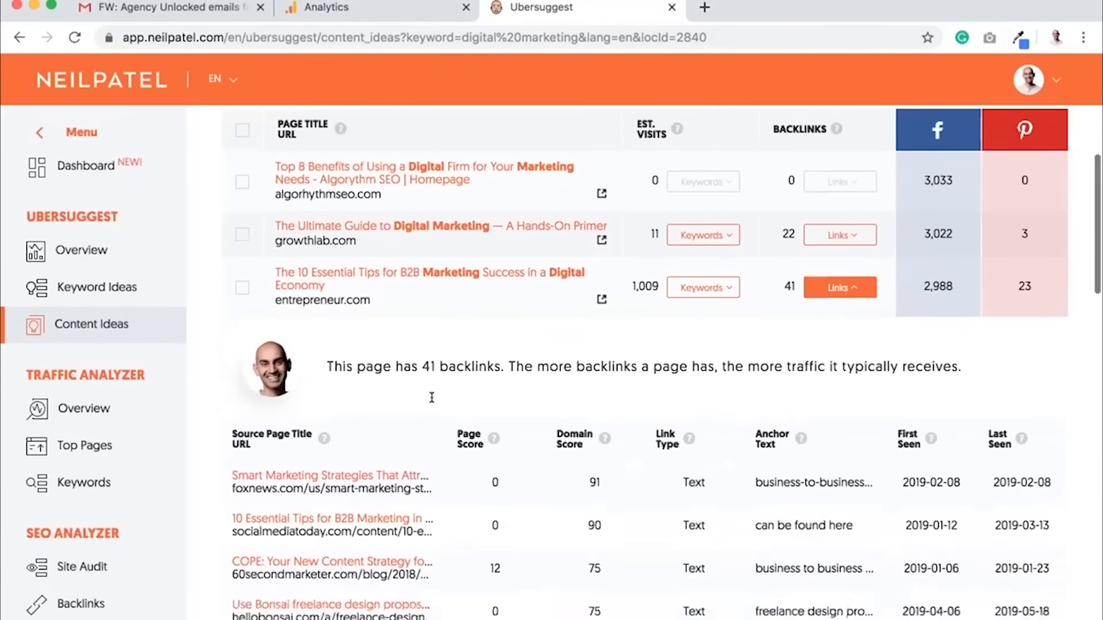
{"action": "scroll", "scroll_direction": "down", "scroll_amount": 3}
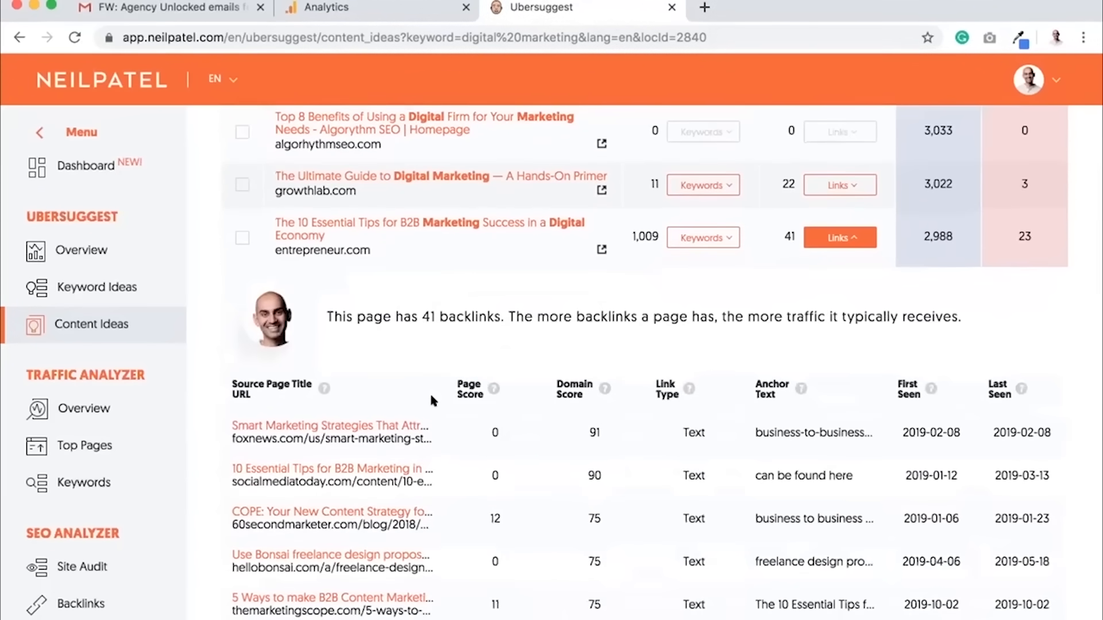
{"action": "mouse_move", "coordinate": [181, 516]}
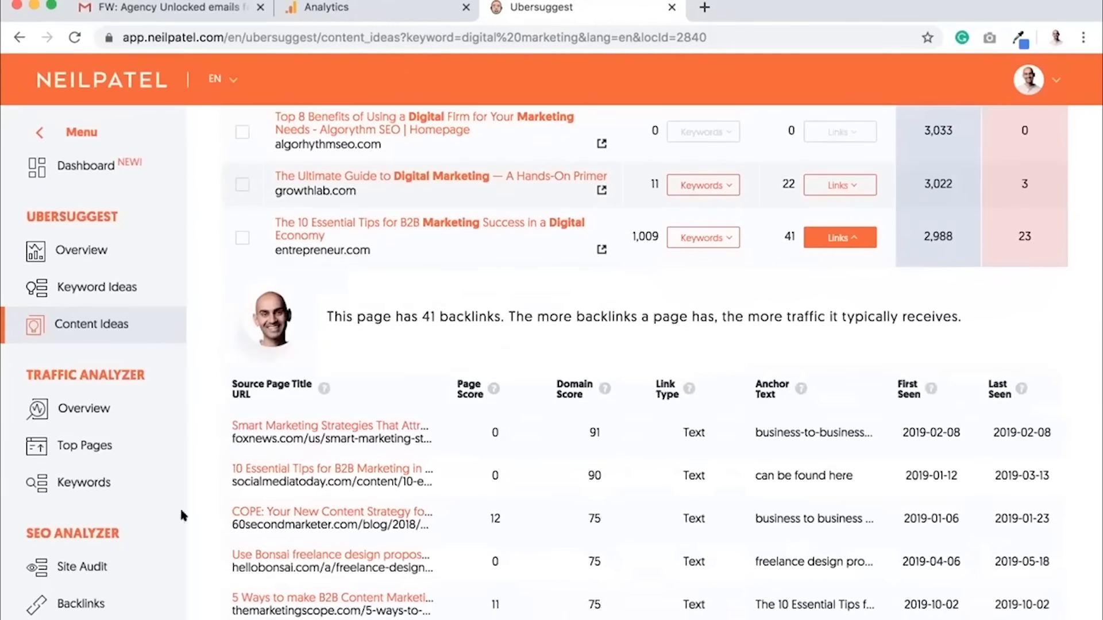
{"action": "mouse_move", "coordinate": [84, 600]}
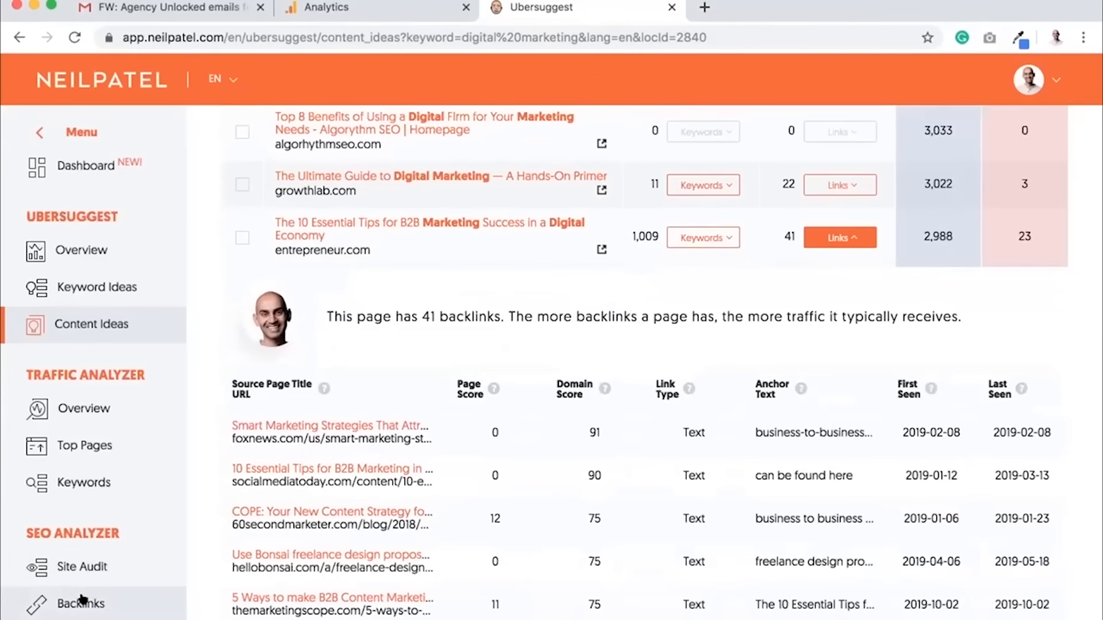
{"action": "left_click", "coordinate": [81, 603]}
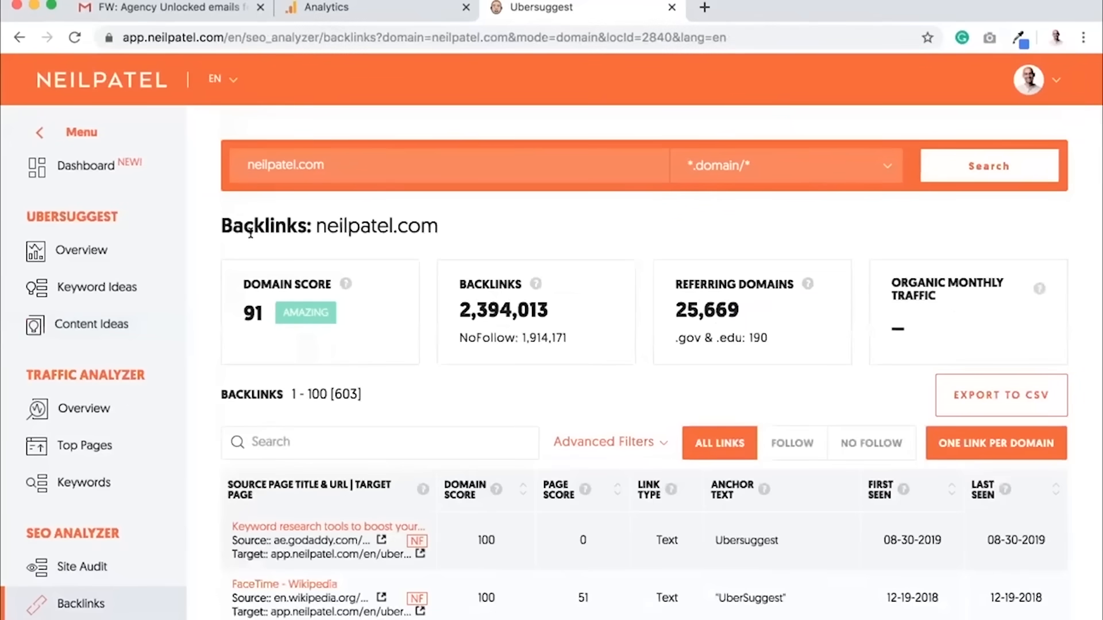
{"action": "mouse_move", "coordinate": [614, 313]}
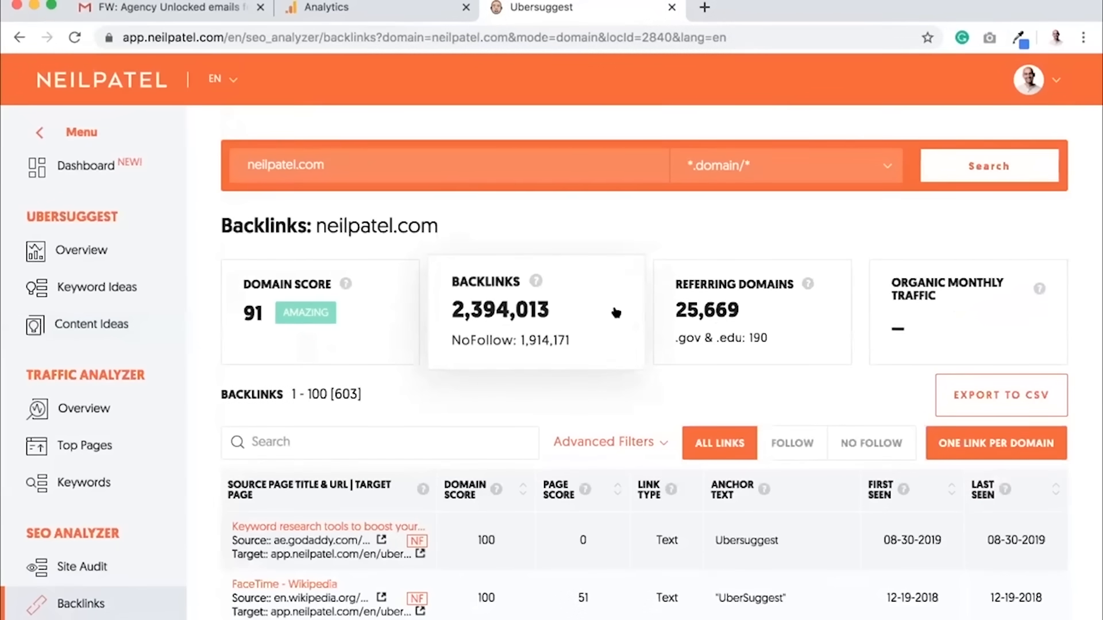
{"action": "mouse_move", "coordinate": [666, 224]}
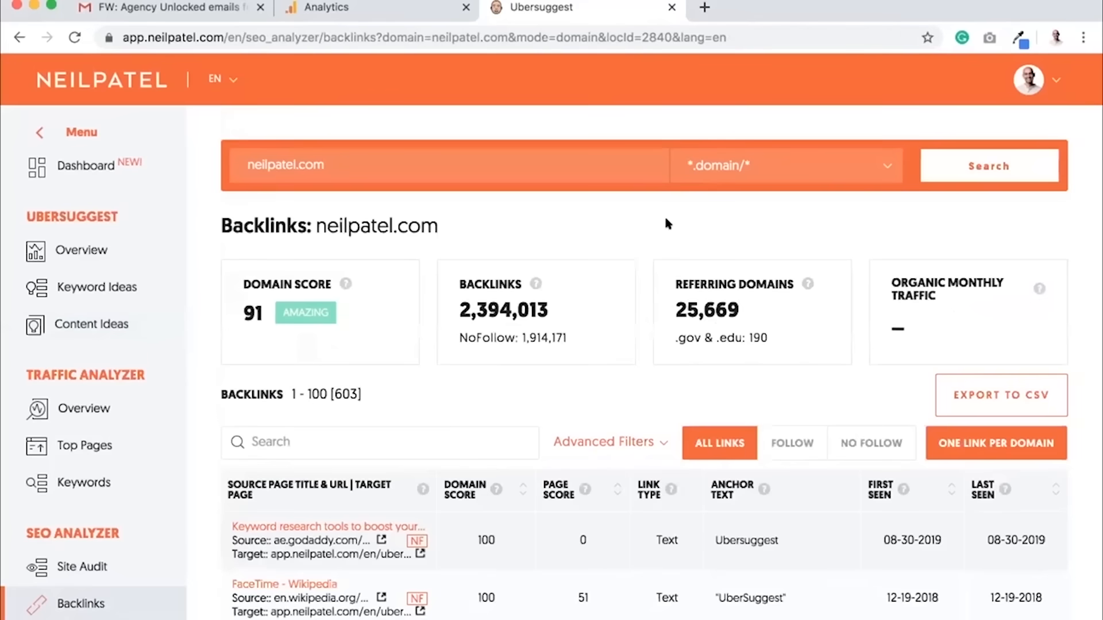
{"action": "mouse_move", "coordinate": [646, 226]}
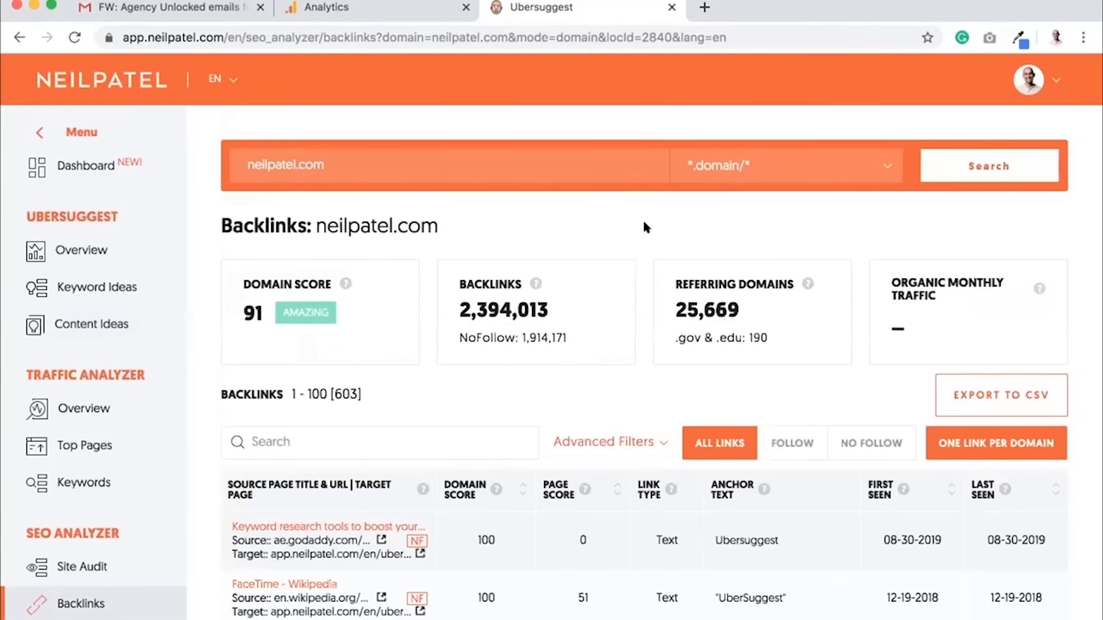
{"action": "scroll", "scroll_direction": "down", "scroll_amount": 3}
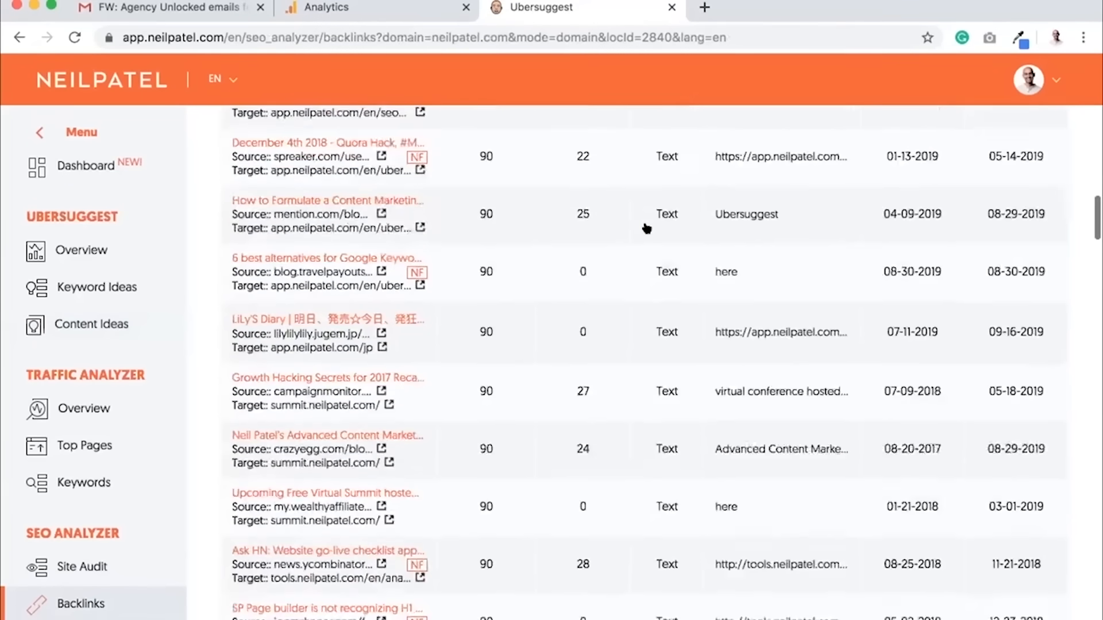
{"action": "scroll", "scroll_direction": "down", "scroll_amount": 3}
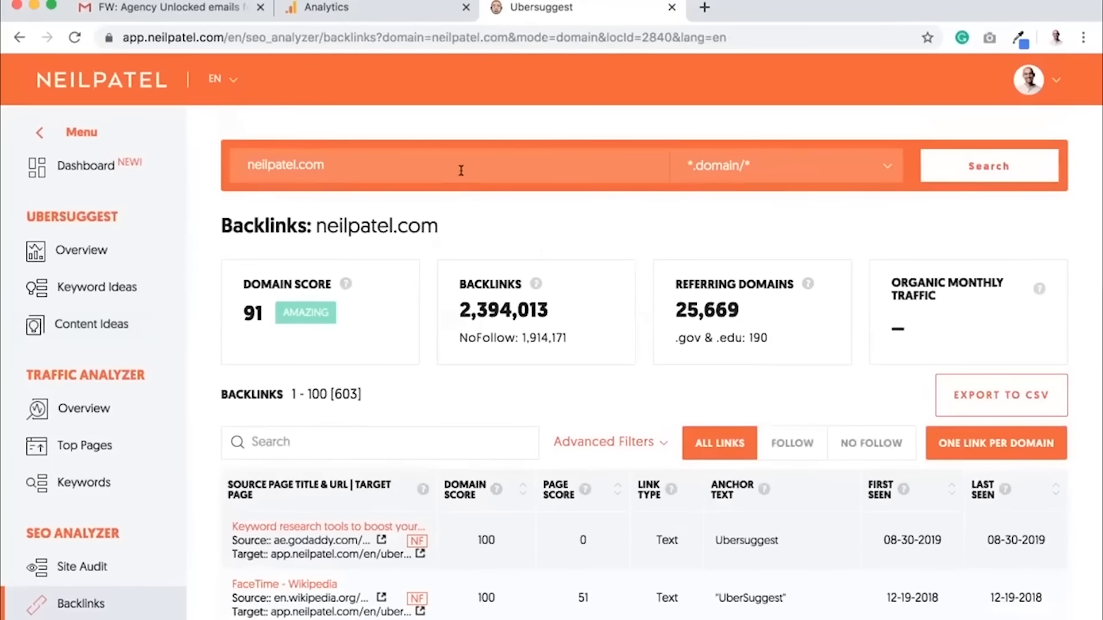
{"action": "scroll", "scroll_direction": "down", "scroll_amount": 3}
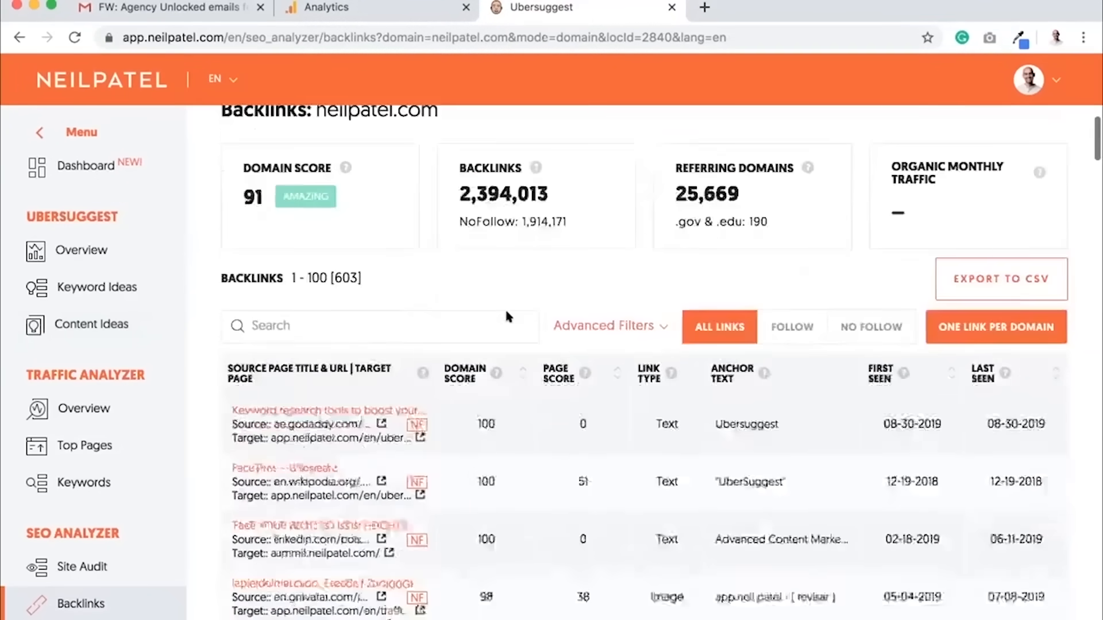
{"action": "scroll", "scroll_direction": "down", "scroll_amount": 3}
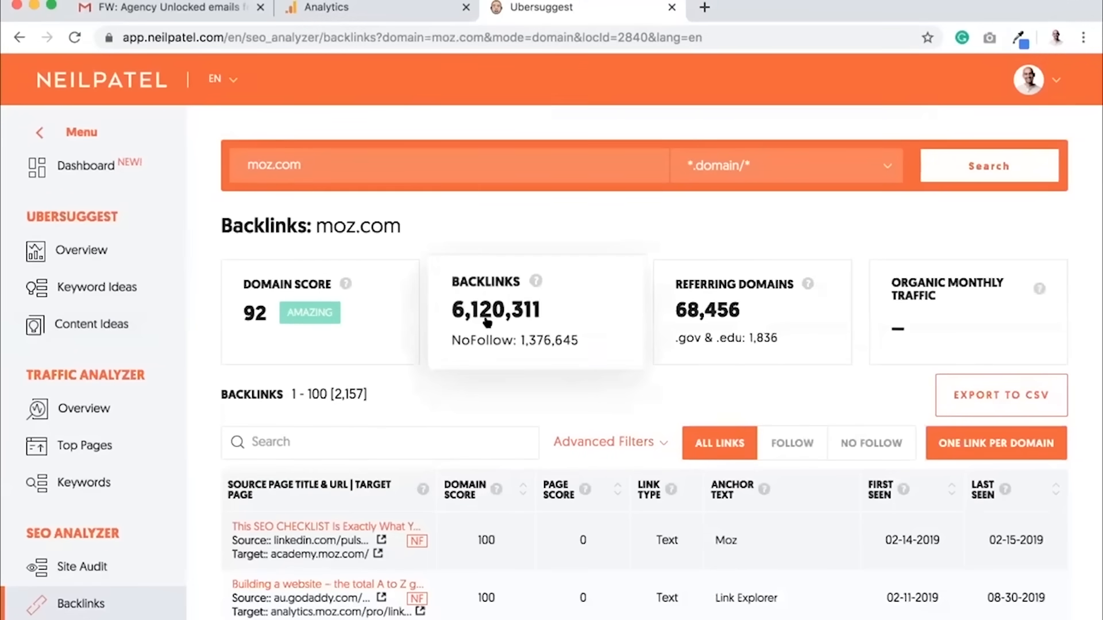
{"action": "mouse_move", "coordinate": [589, 240]}
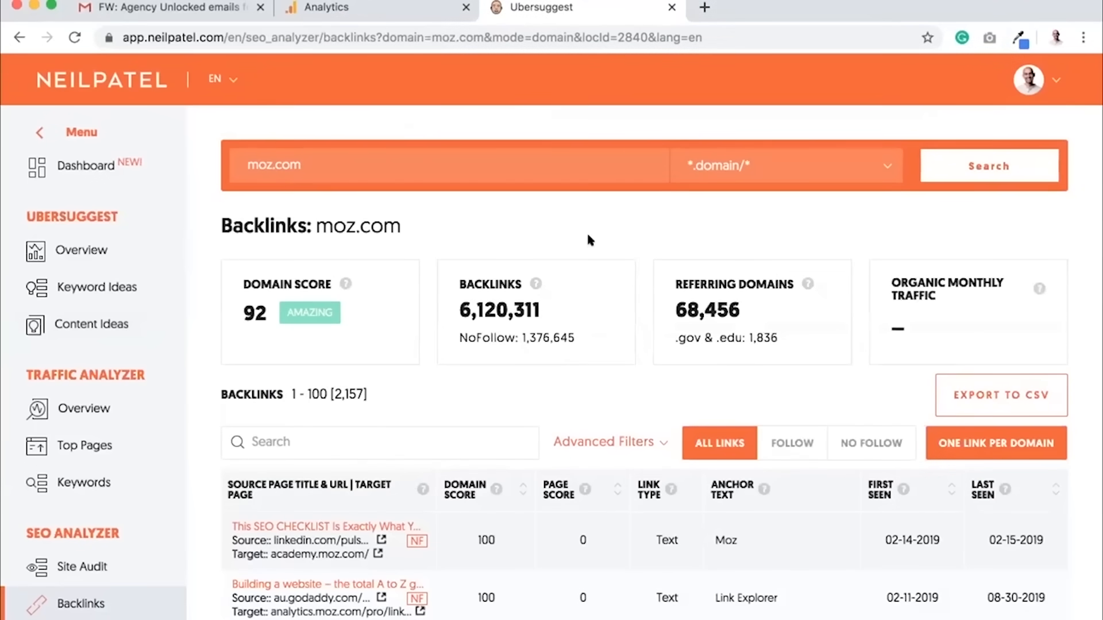
{"action": "mouse_move", "coordinate": [629, 199]}
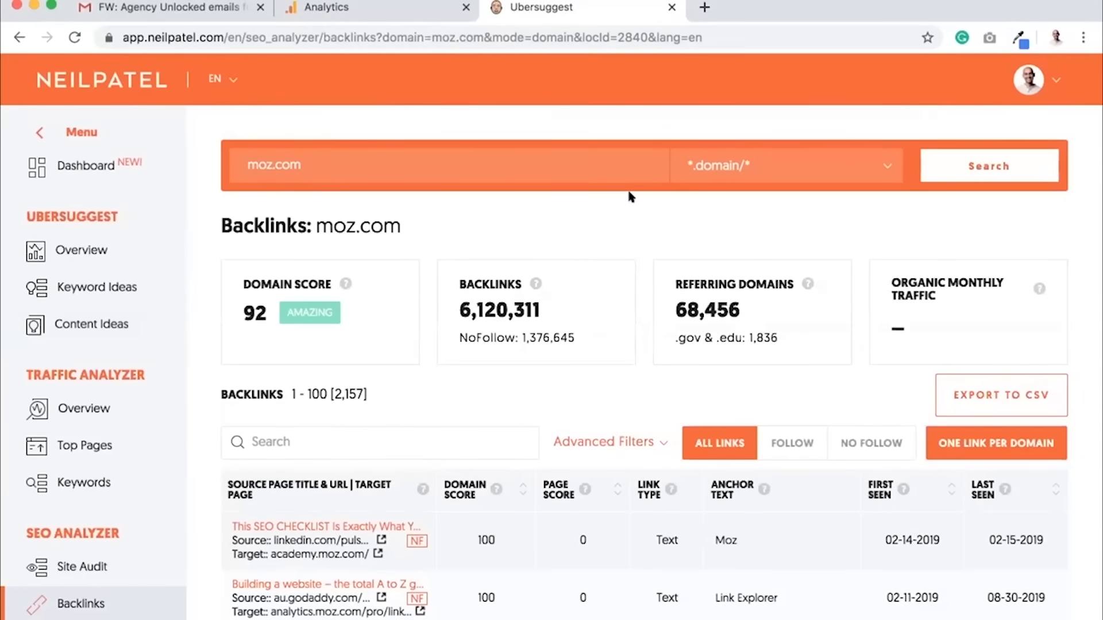
Step: Scroll the moz.com backlinks table down to sources like adweek.com, coschedule.com and backlinko.com
{"action": "scroll", "scroll_direction": "down", "scroll_amount": 3}
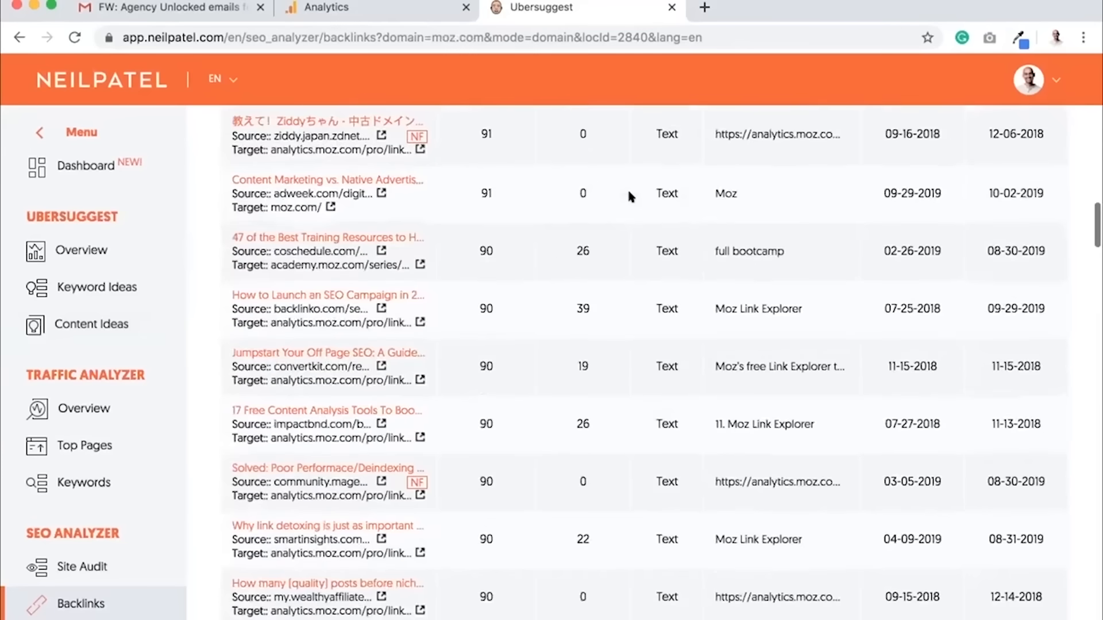
{"action": "mouse_move", "coordinate": [74, 459]}
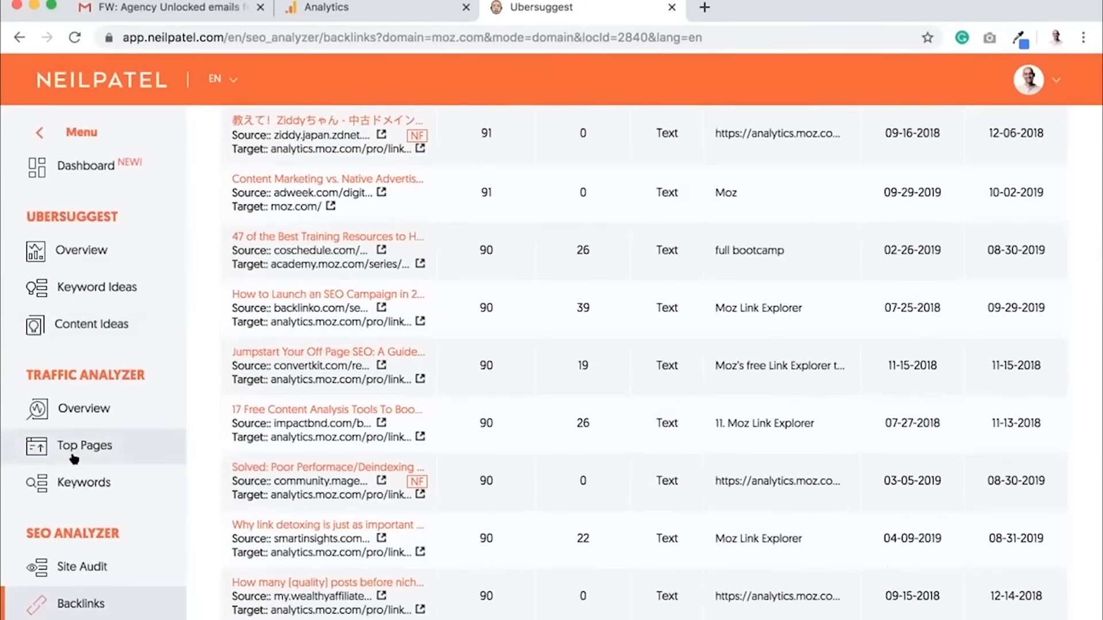
Step: Show moz.com's Top Traffic Pages, led by the SEO beginner's guide with 559,140 estimated visits
{"action": "left_click", "coordinate": [84, 446]}
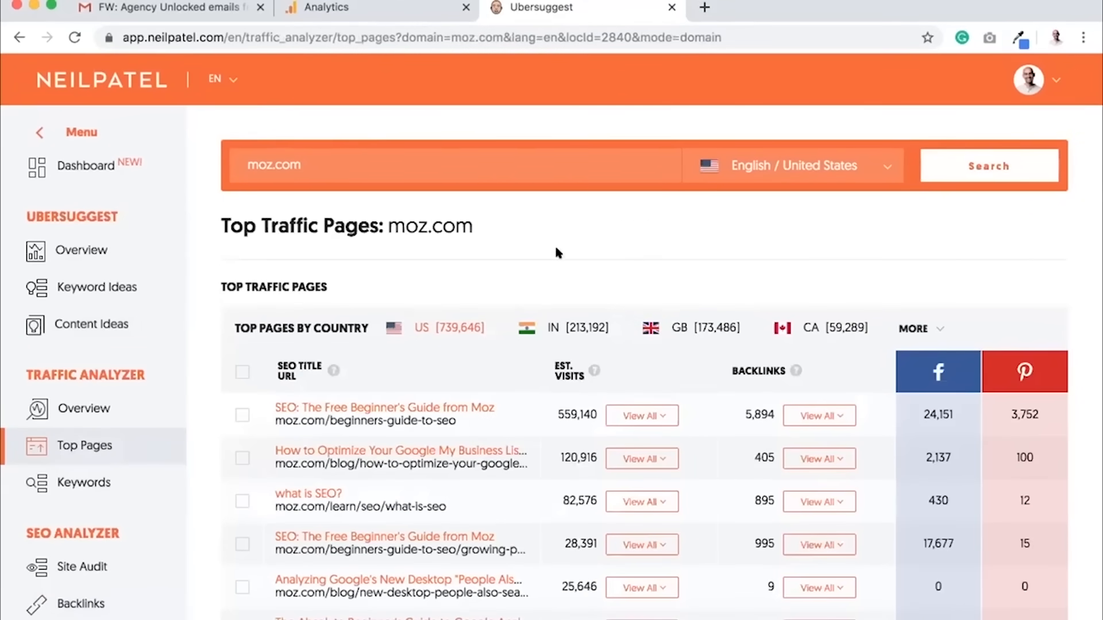
{"action": "mouse_move", "coordinate": [629, 386]}
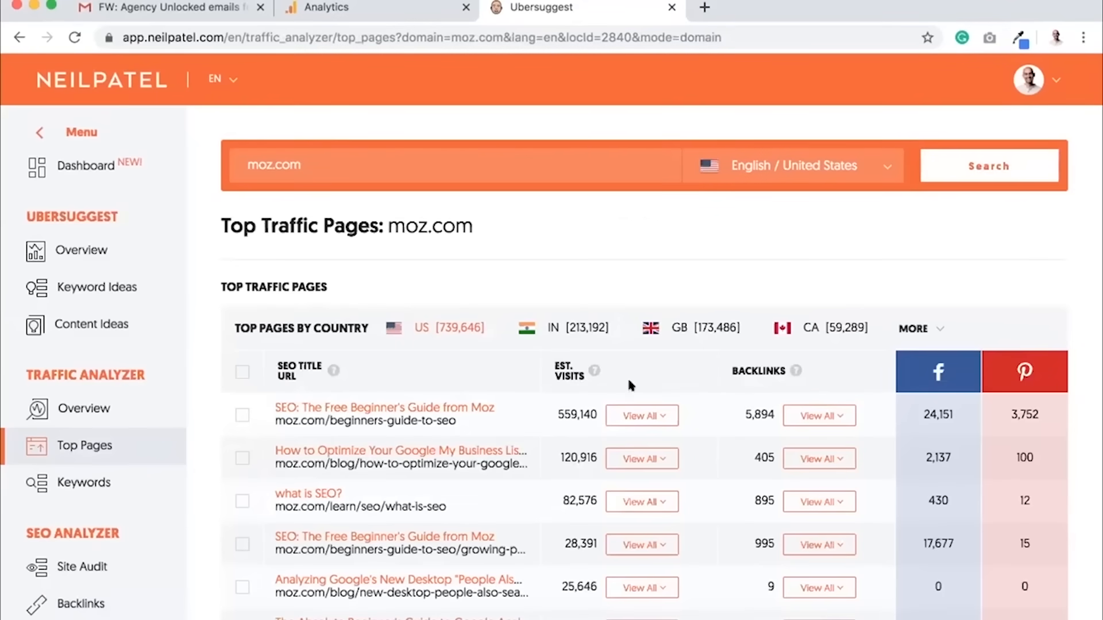
{"action": "mouse_move", "coordinate": [610, 431]}
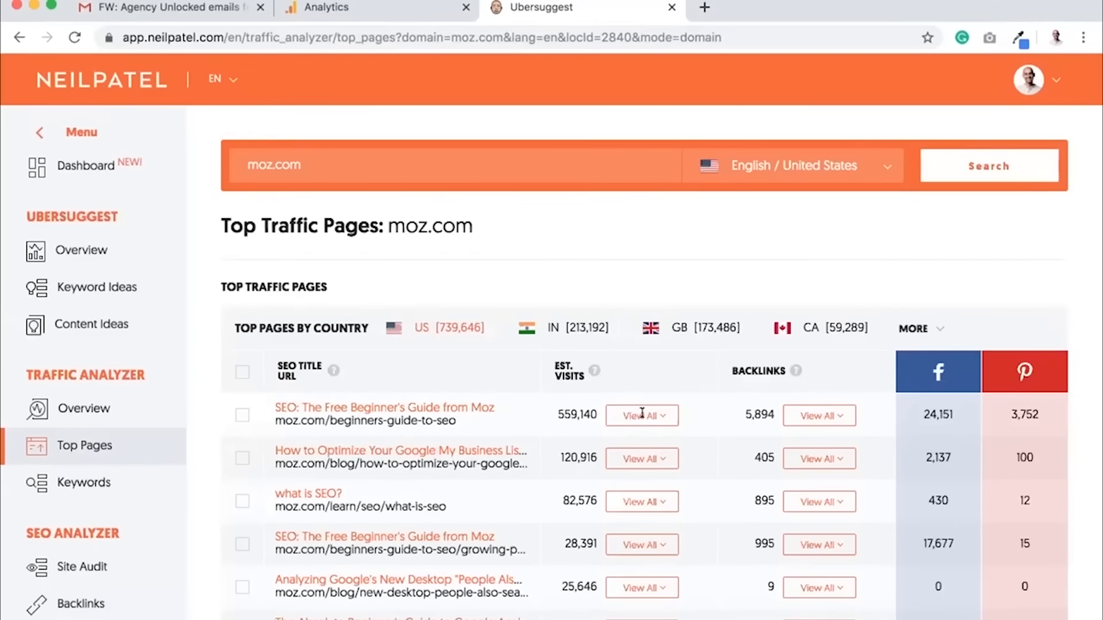
{"action": "scroll", "scroll_direction": "down", "scroll_amount": 3}
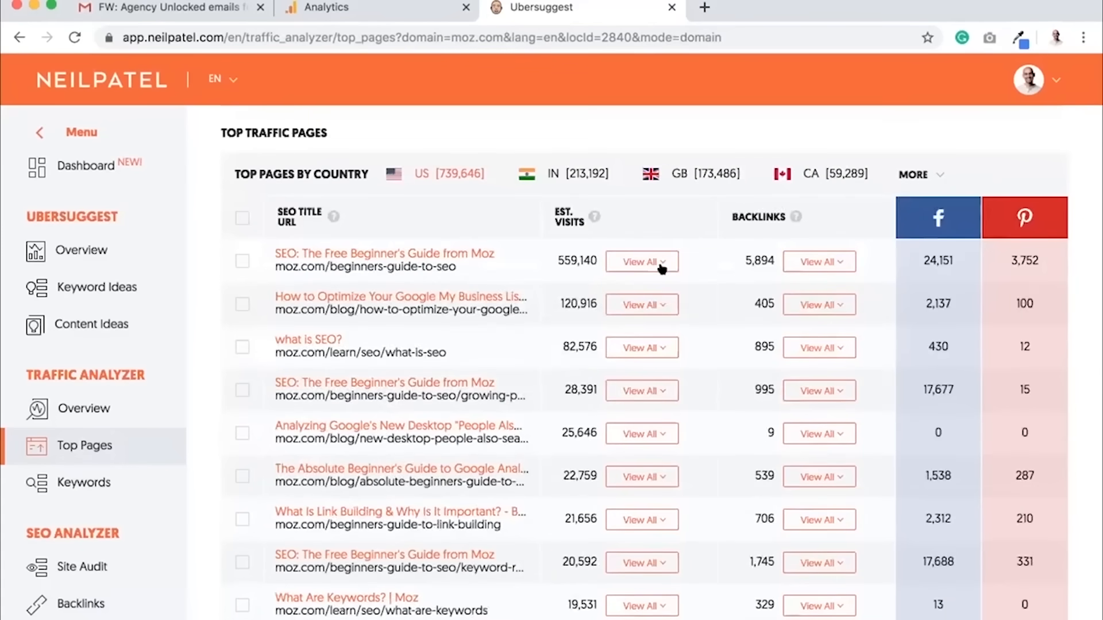
Step: Browse the keywords sending visits to the SEO beginner's guide across several pages, then collapse the list
{"action": "left_click", "coordinate": [641, 262]}
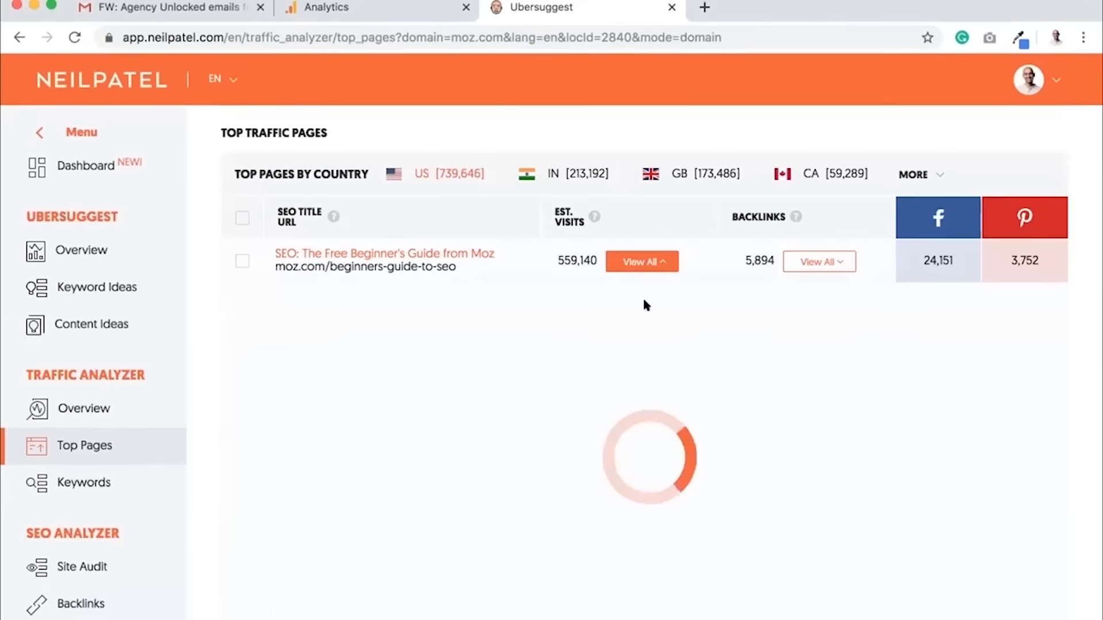
{"action": "scroll", "scroll_direction": "down", "scroll_amount": 3}
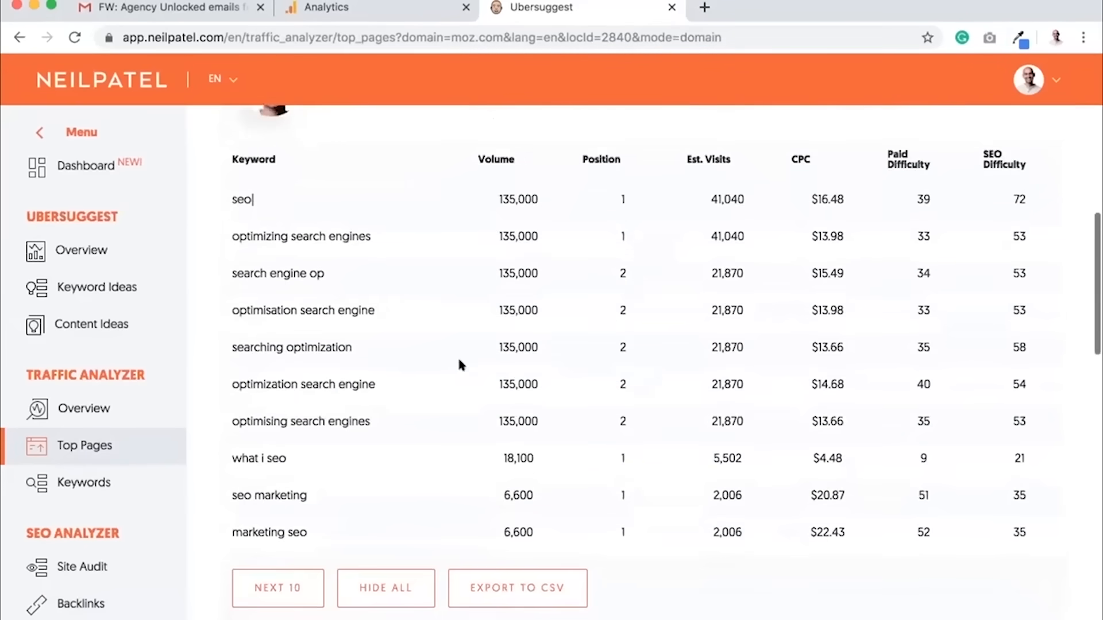
{"action": "mouse_move", "coordinate": [325, 571]}
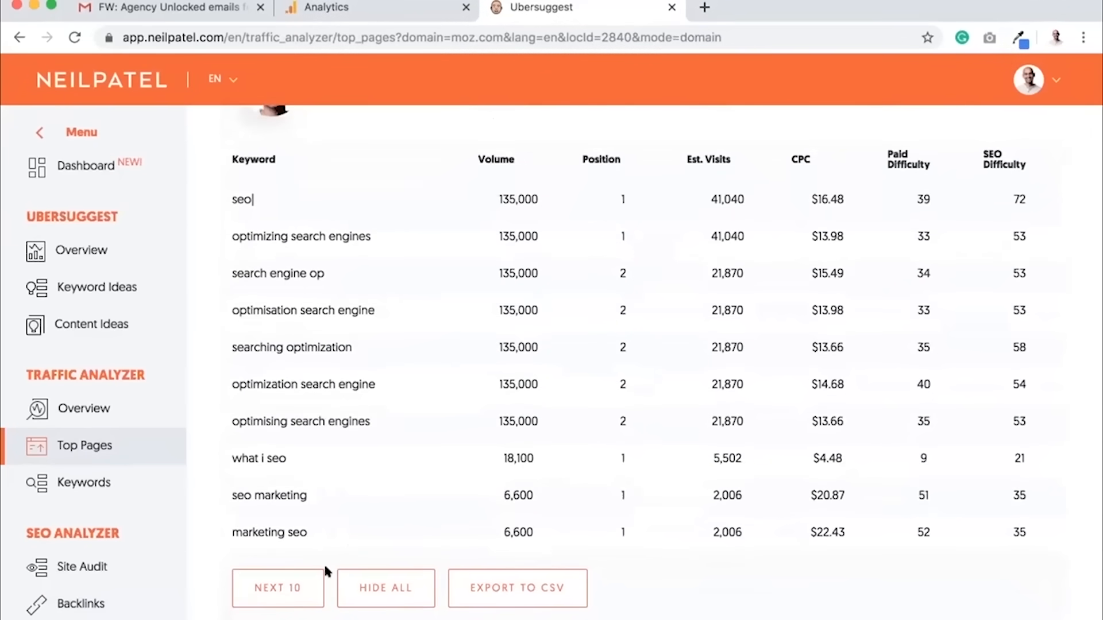
{"action": "left_click", "coordinate": [277, 588]}
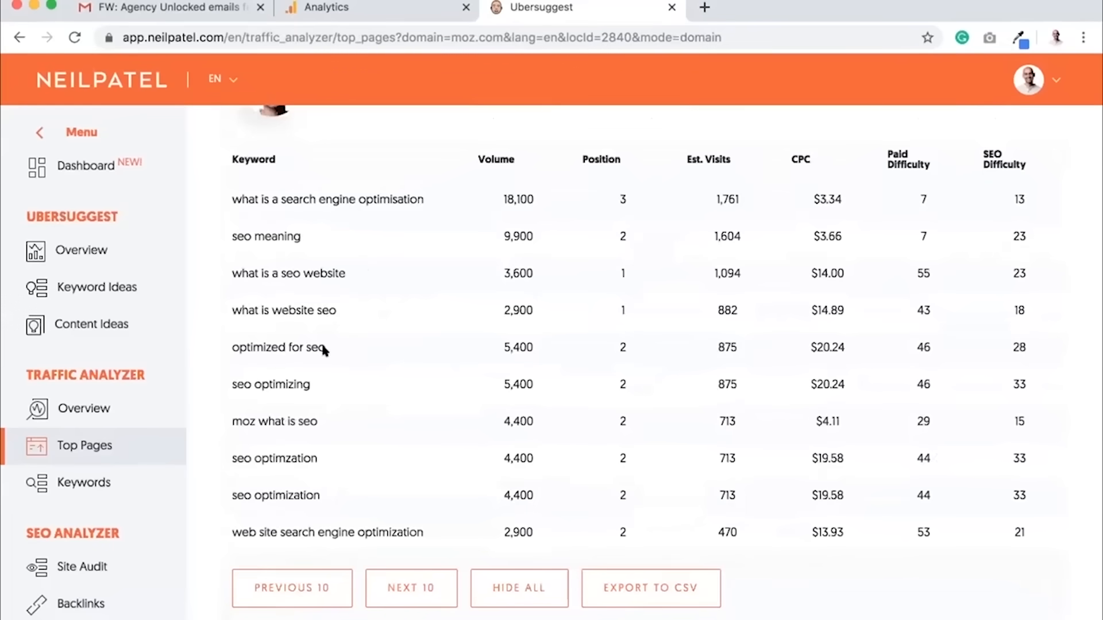
{"action": "mouse_move", "coordinate": [336, 458]}
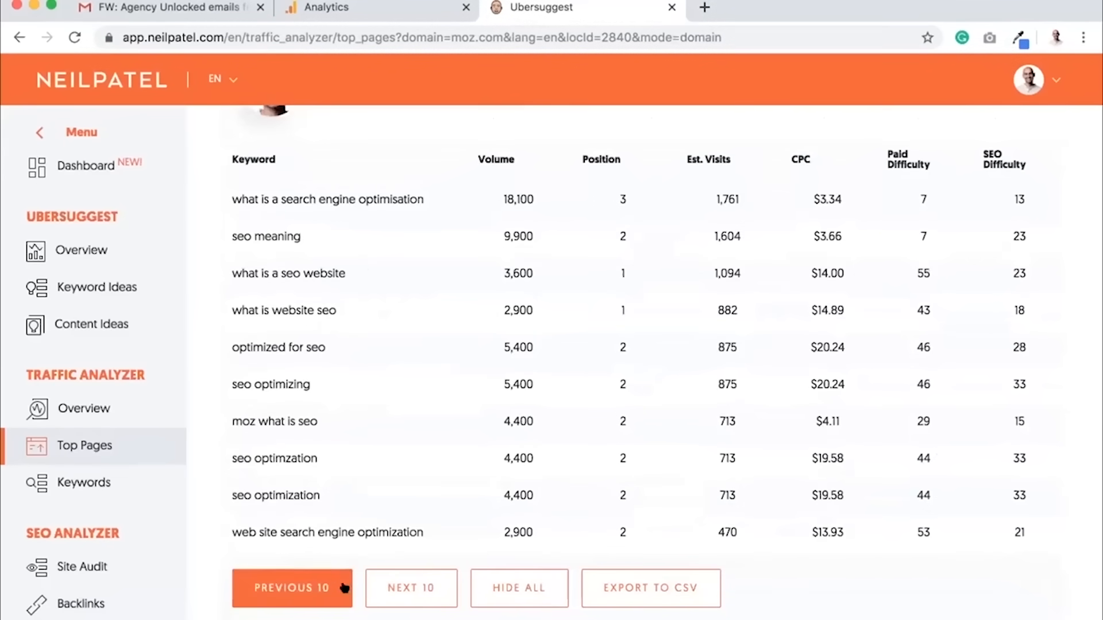
{"action": "left_click", "coordinate": [411, 589]}
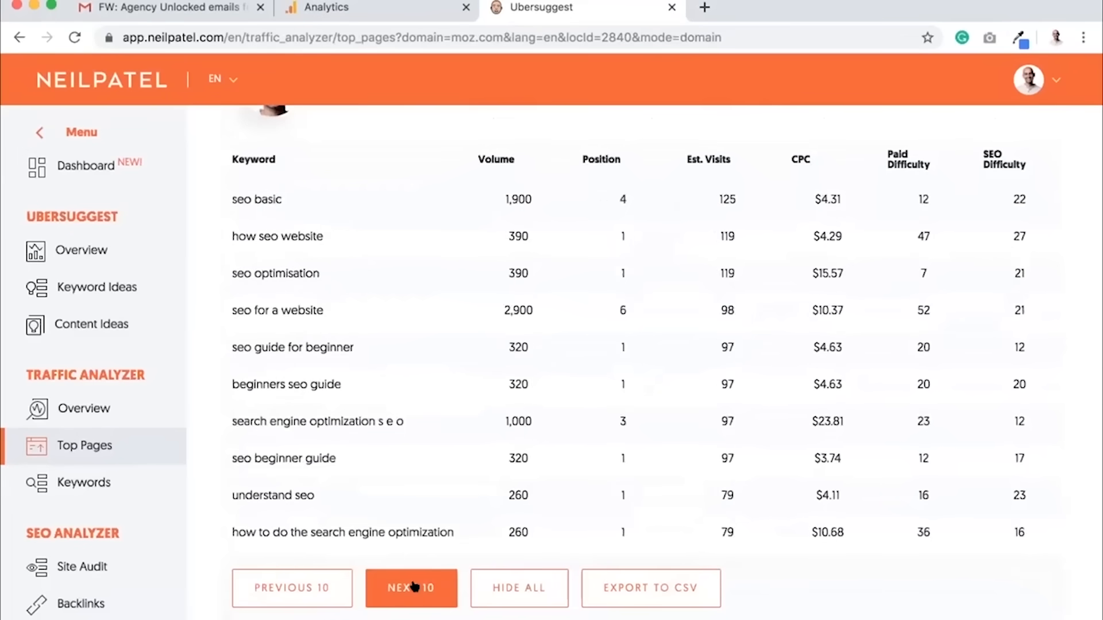
{"action": "left_click", "coordinate": [411, 588]}
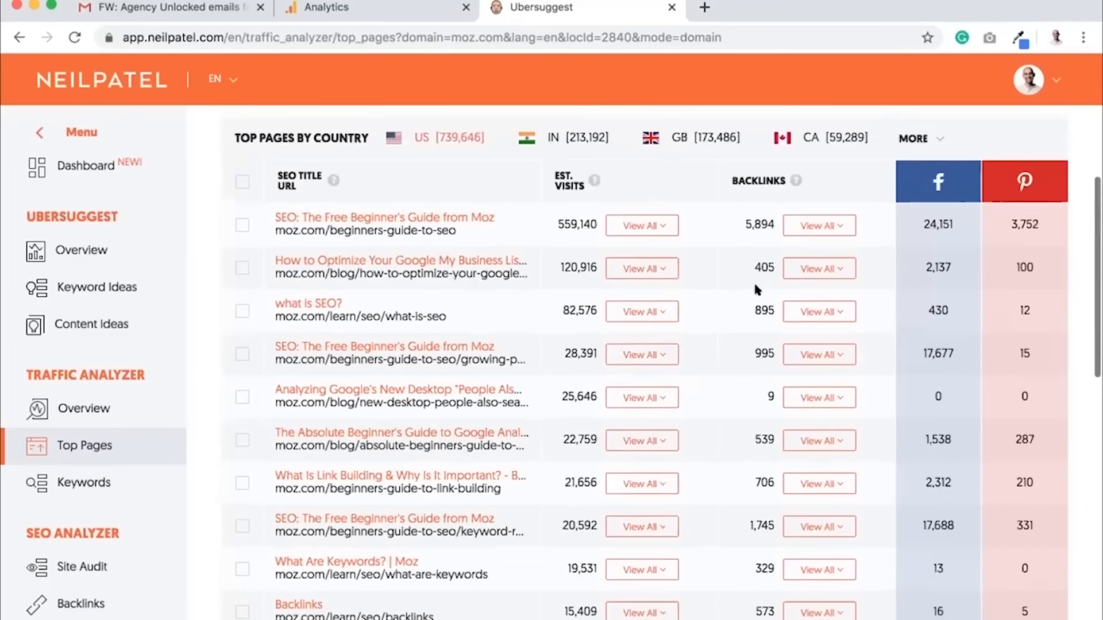
{"action": "mouse_move", "coordinate": [818, 227]}
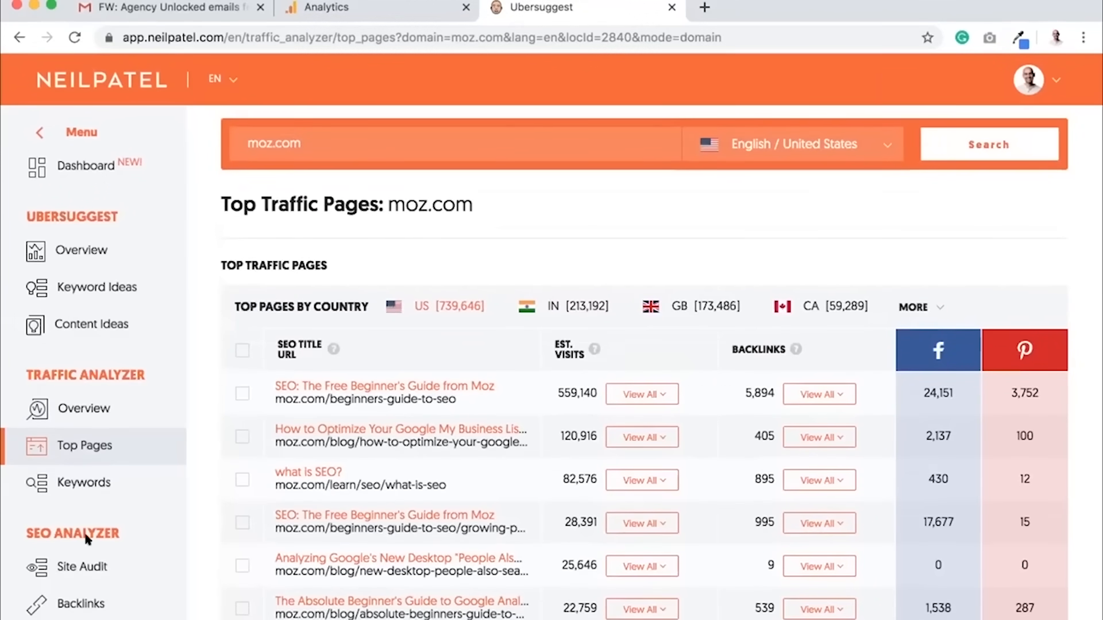
Step: Run the Site Audit for moz.com showing its on-page SEO score, critical errors and warnings, then head back
{"action": "left_click", "coordinate": [83, 567]}
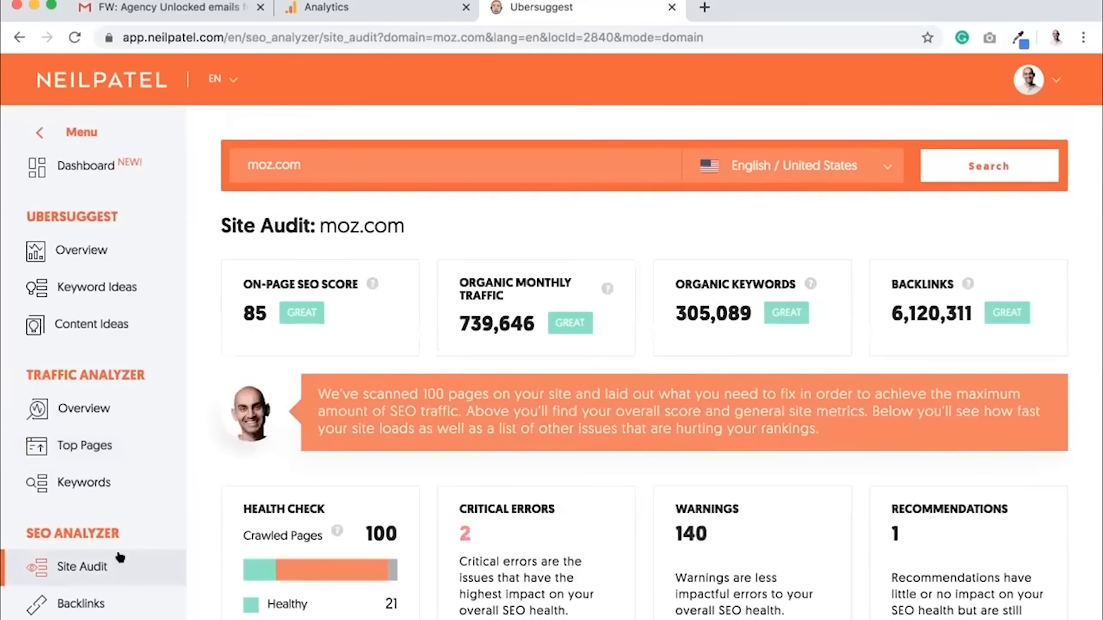
{"action": "mouse_move", "coordinate": [462, 441]}
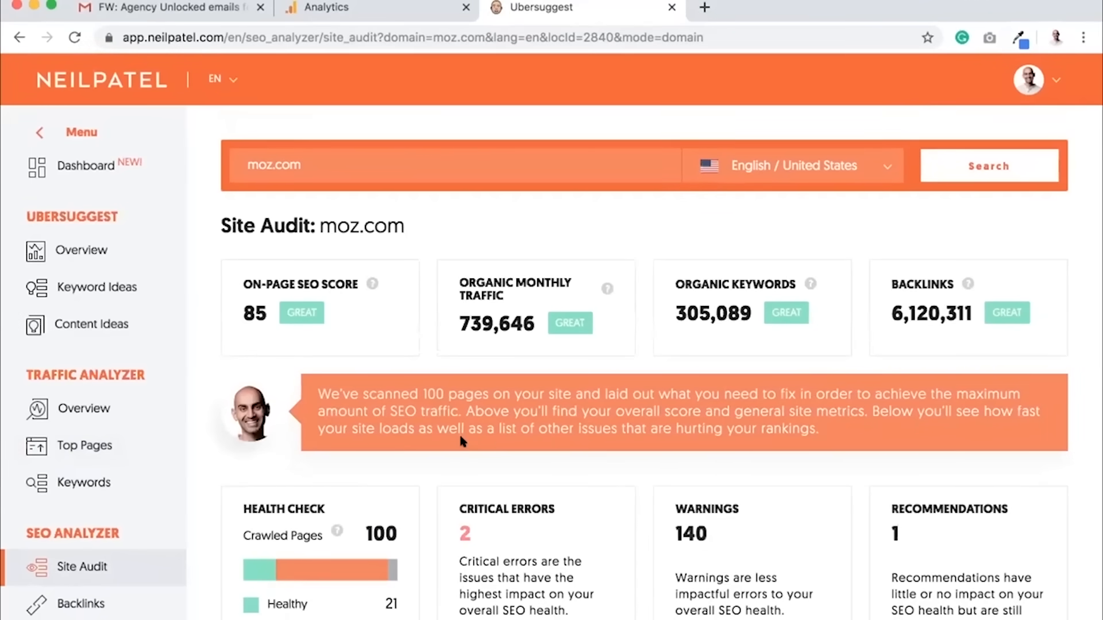
{"action": "mouse_move", "coordinate": [81, 250]}
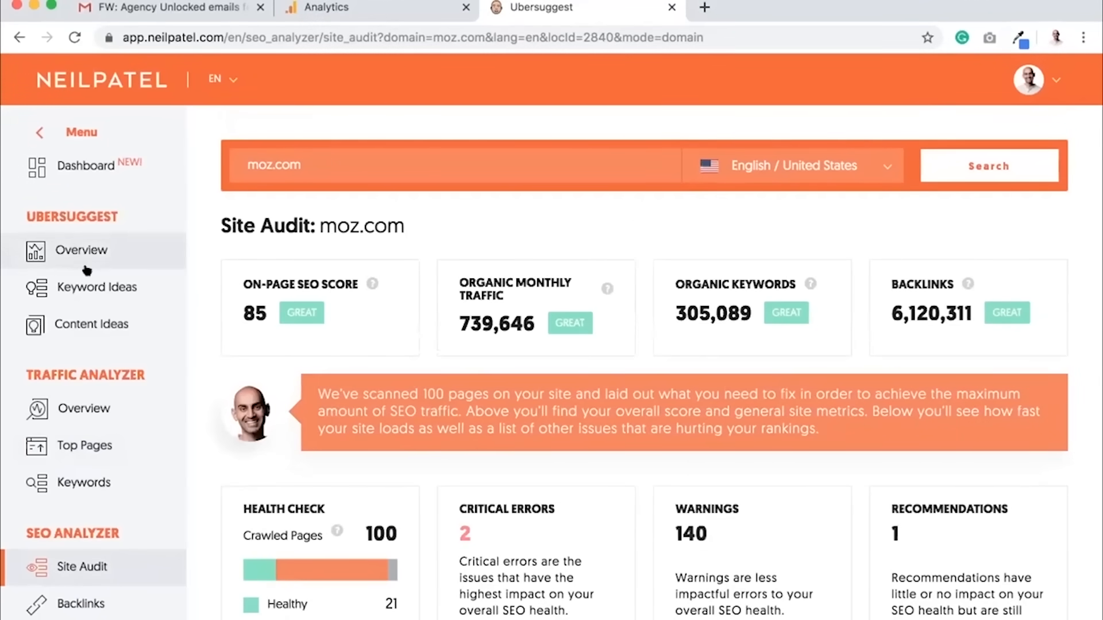
{"action": "left_click", "coordinate": [83, 445]}
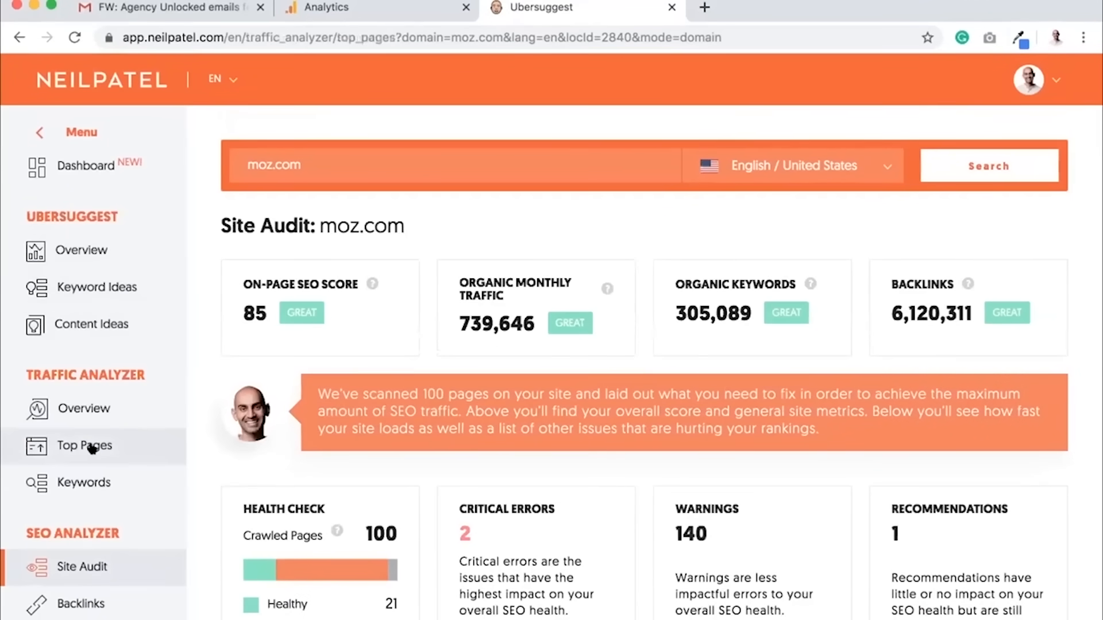
Step: Reopen moz.com's Top Traffic Pages report, led by the SEO beginner's guide at 559,140 visits
{"action": "left_click", "coordinate": [84, 446]}
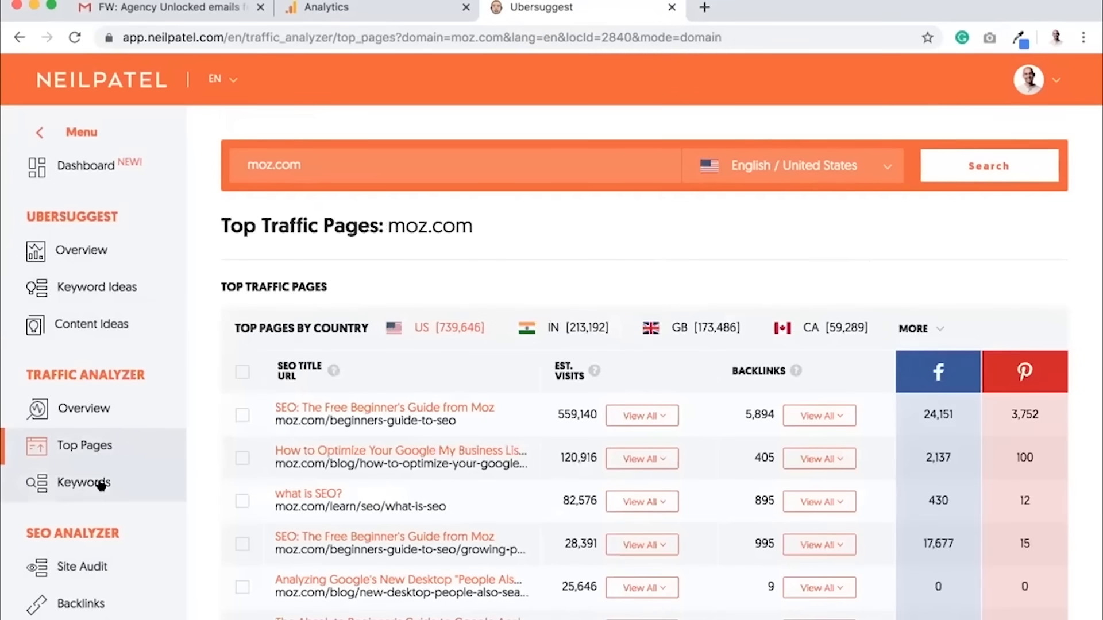
{"action": "mouse_move", "coordinate": [90, 363]}
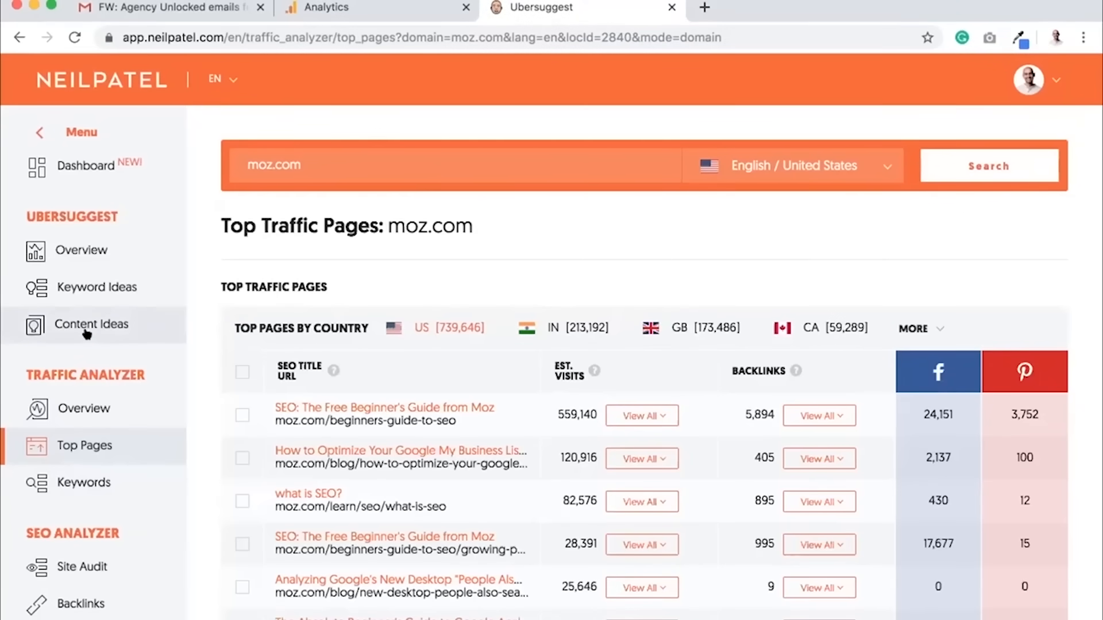
Step: Show Content Ideas for 'digital marketing', led by a DIDM course page with 41,878 Facebook shares
{"action": "left_click", "coordinate": [91, 324]}
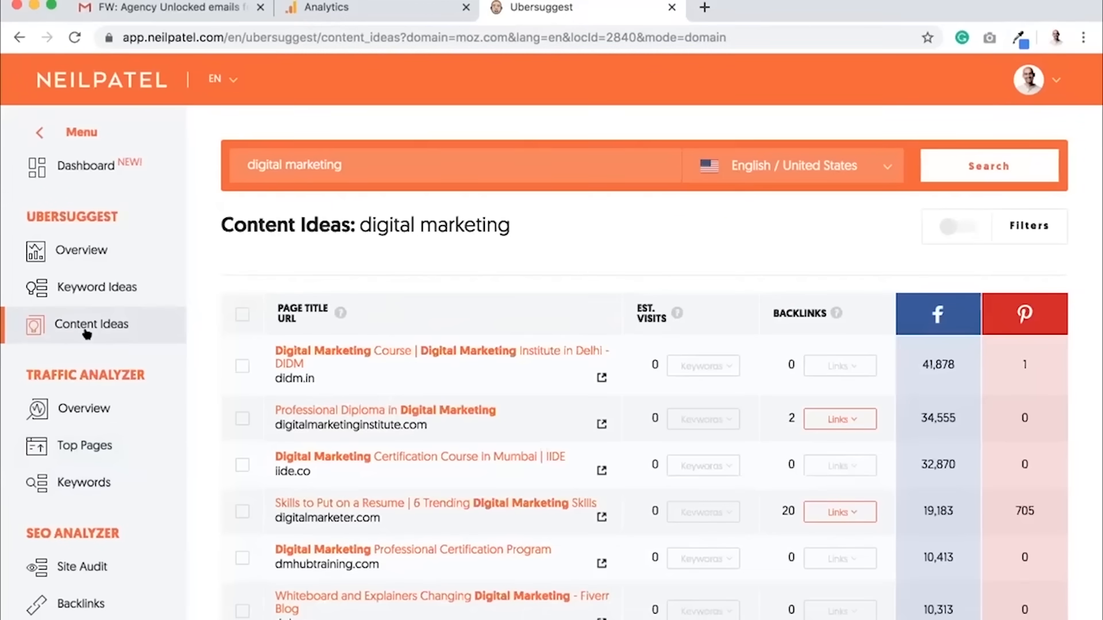
{"action": "mouse_move", "coordinate": [82, 446]}
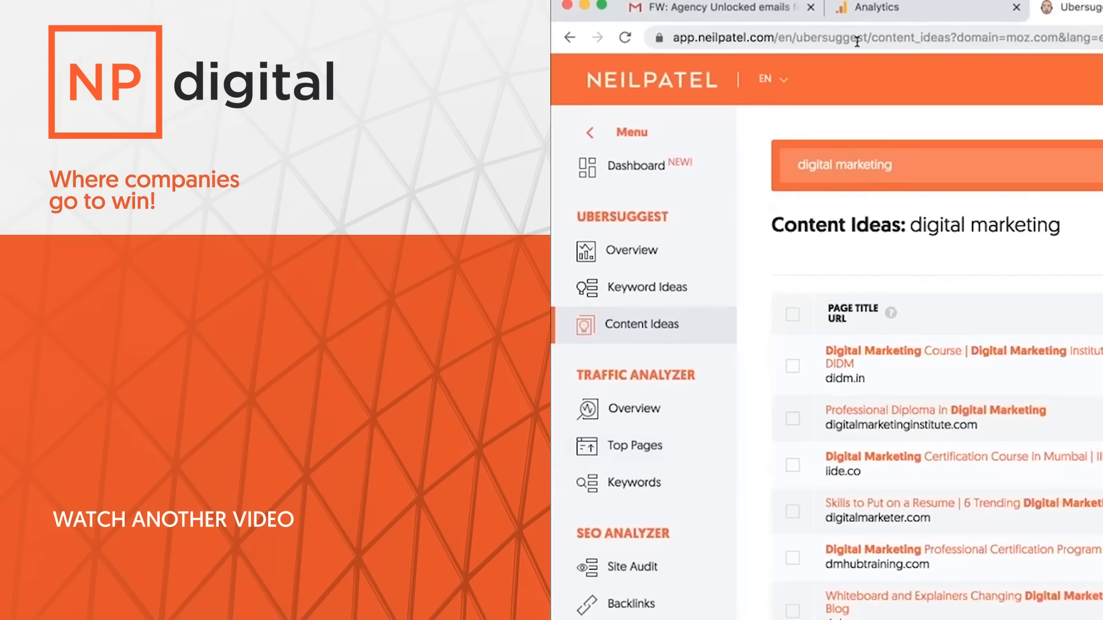
{"action": "mouse_move", "coordinate": [861, 23]}
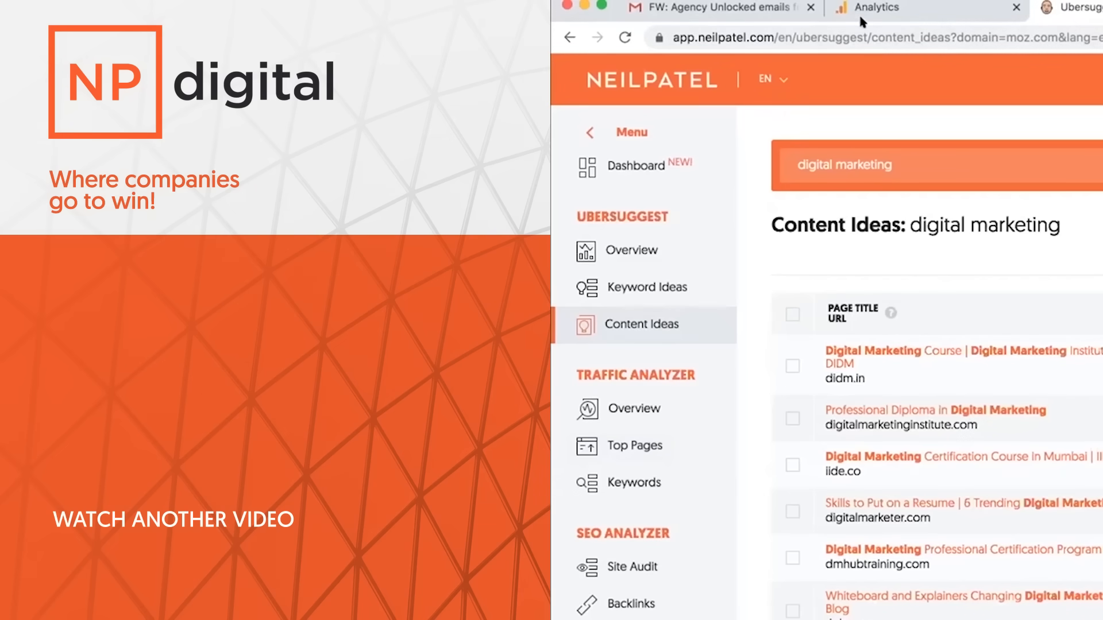